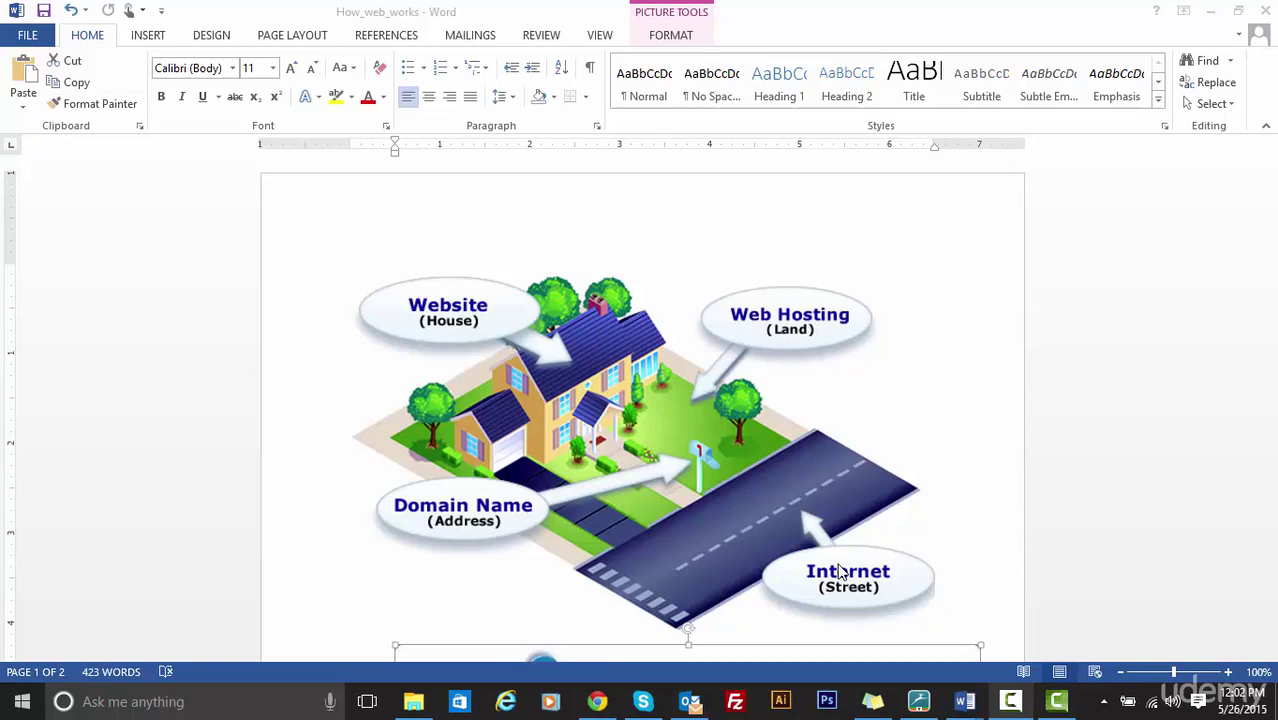
mouse_move(940, 538)
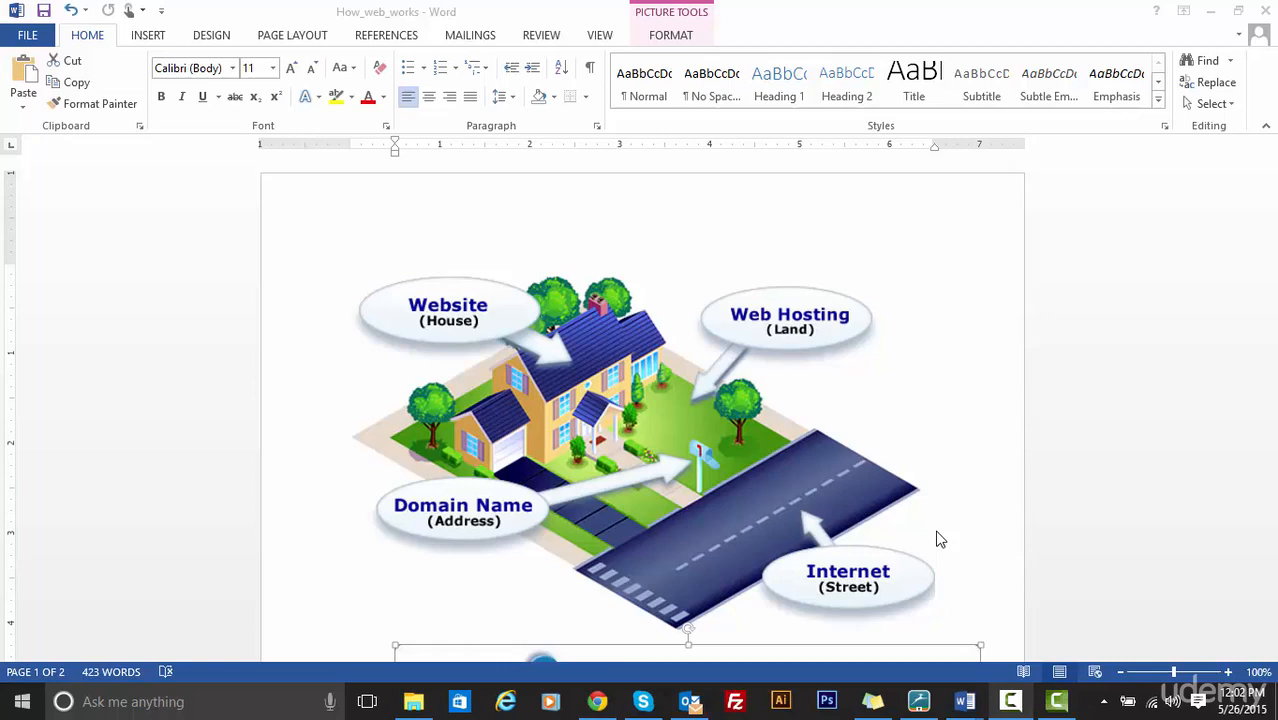
mouse_move(824, 544)
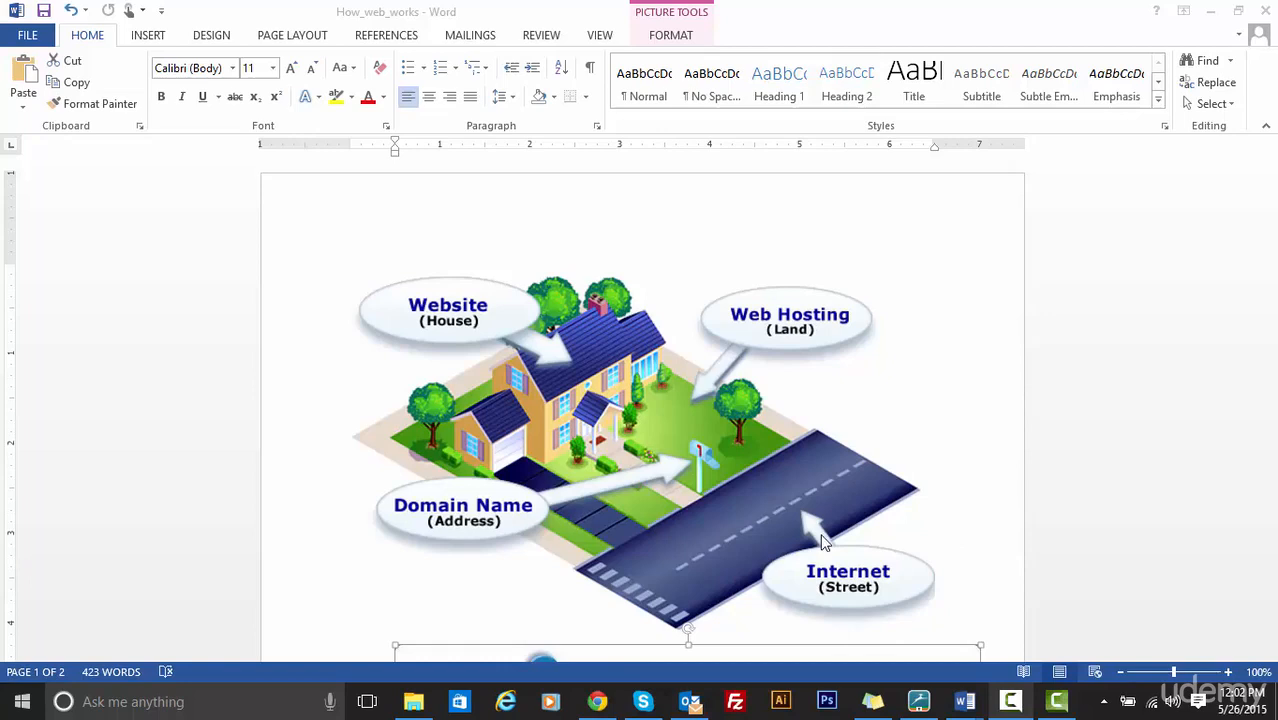
mouse_move(718, 420)
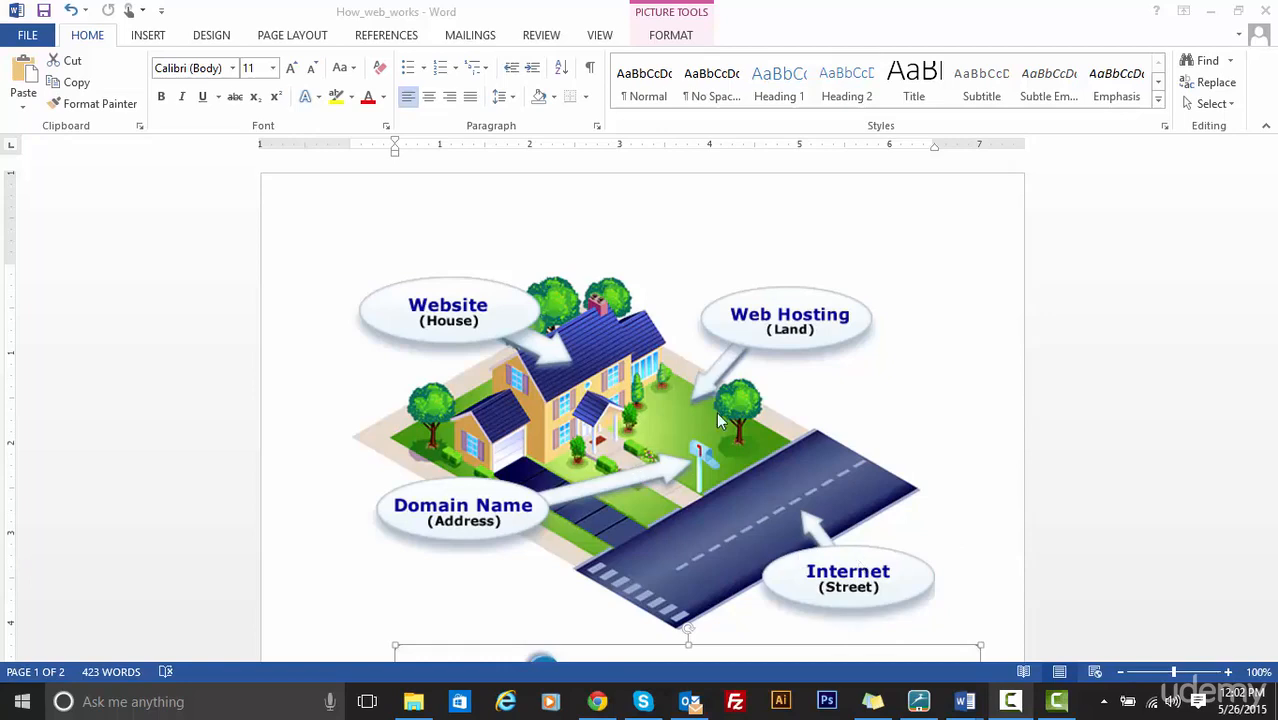
mouse_move(560, 450)
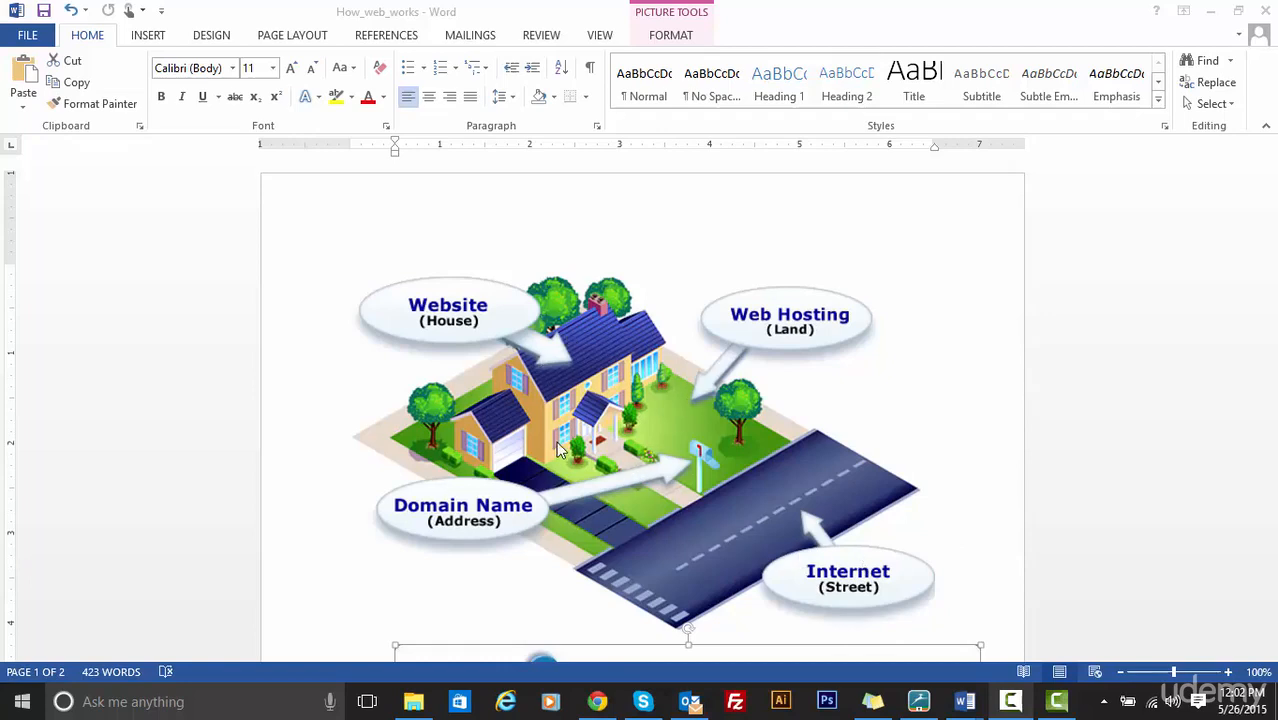
mouse_move(516, 524)
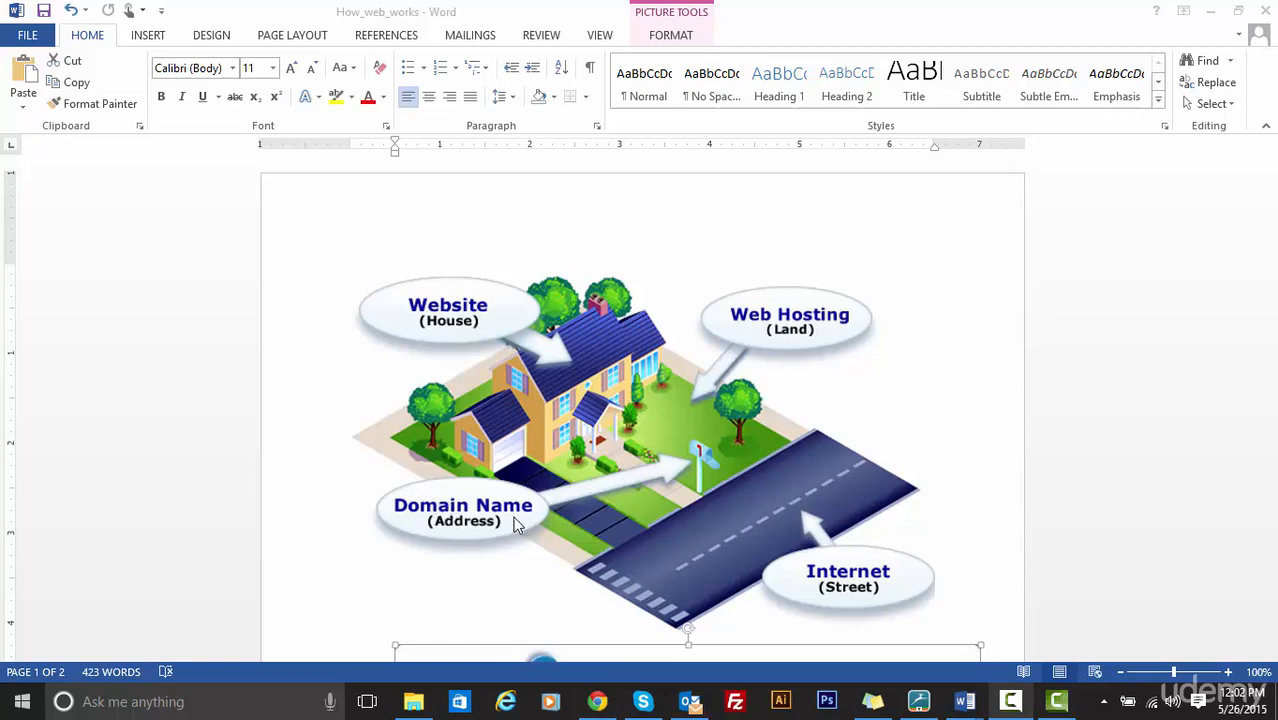
mouse_move(680, 498)
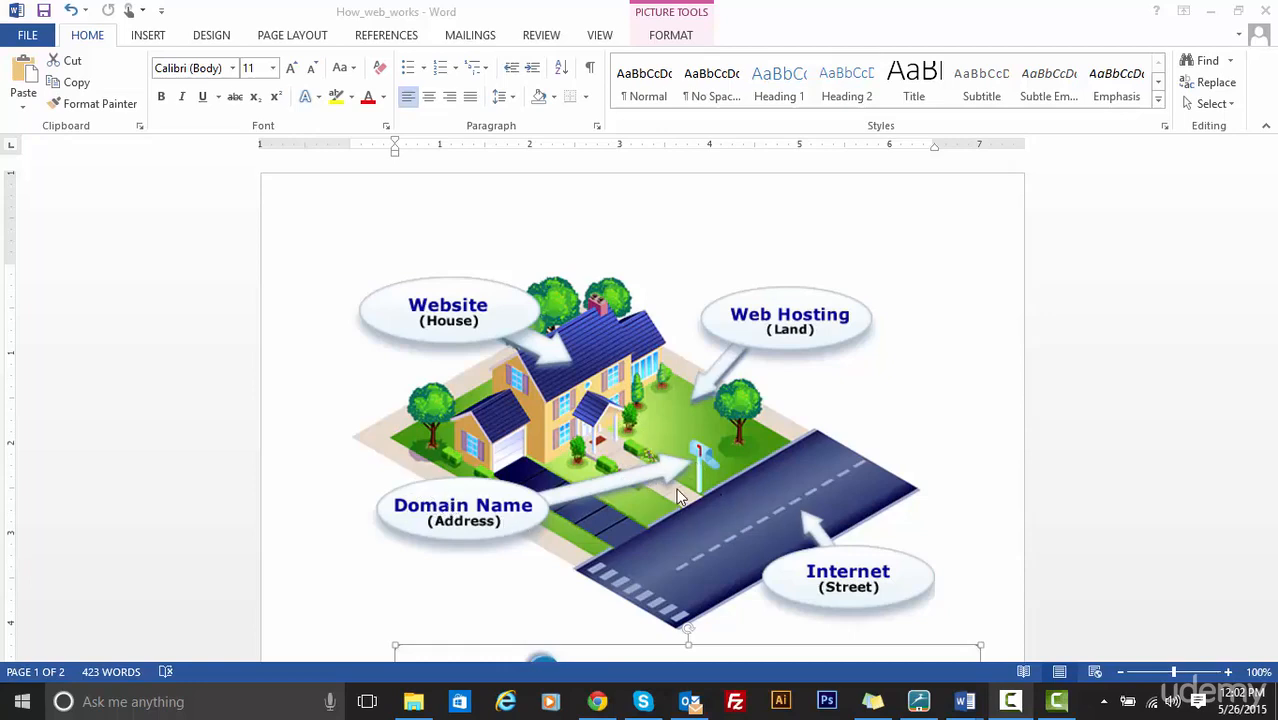
mouse_move(604, 376)
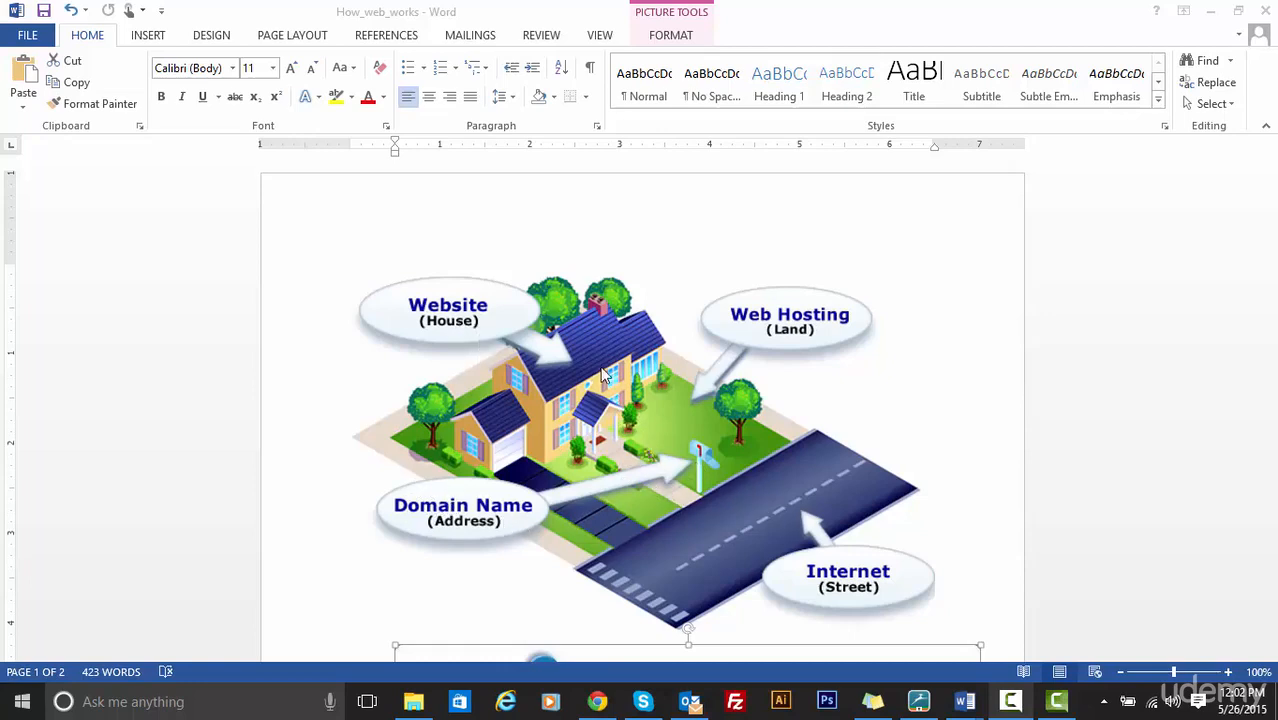
mouse_move(576, 410)
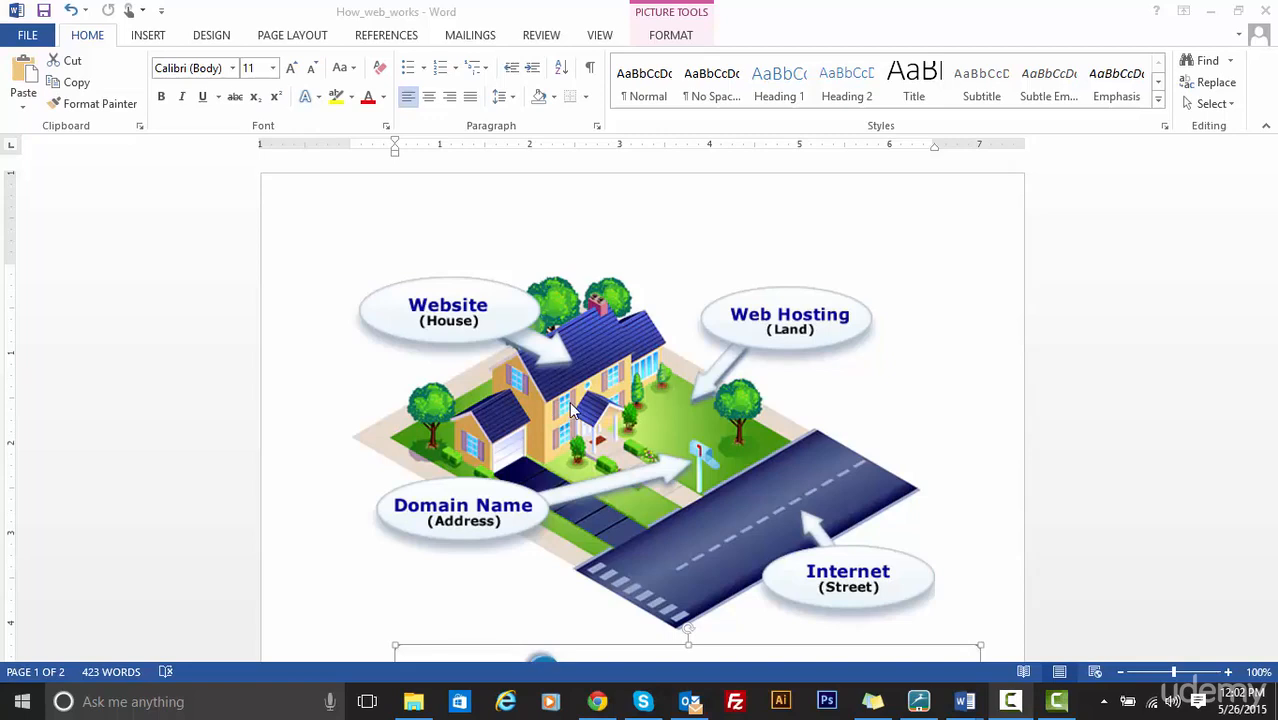
mouse_move(848, 578)
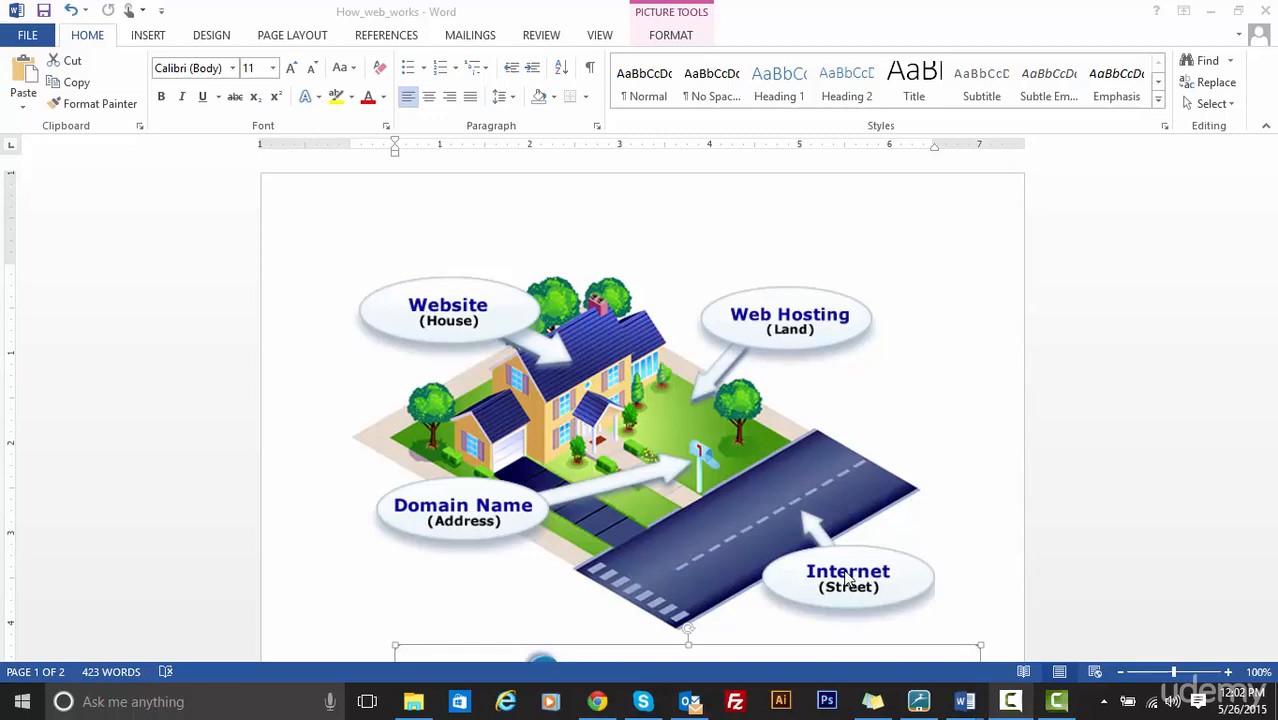
mouse_move(860, 500)
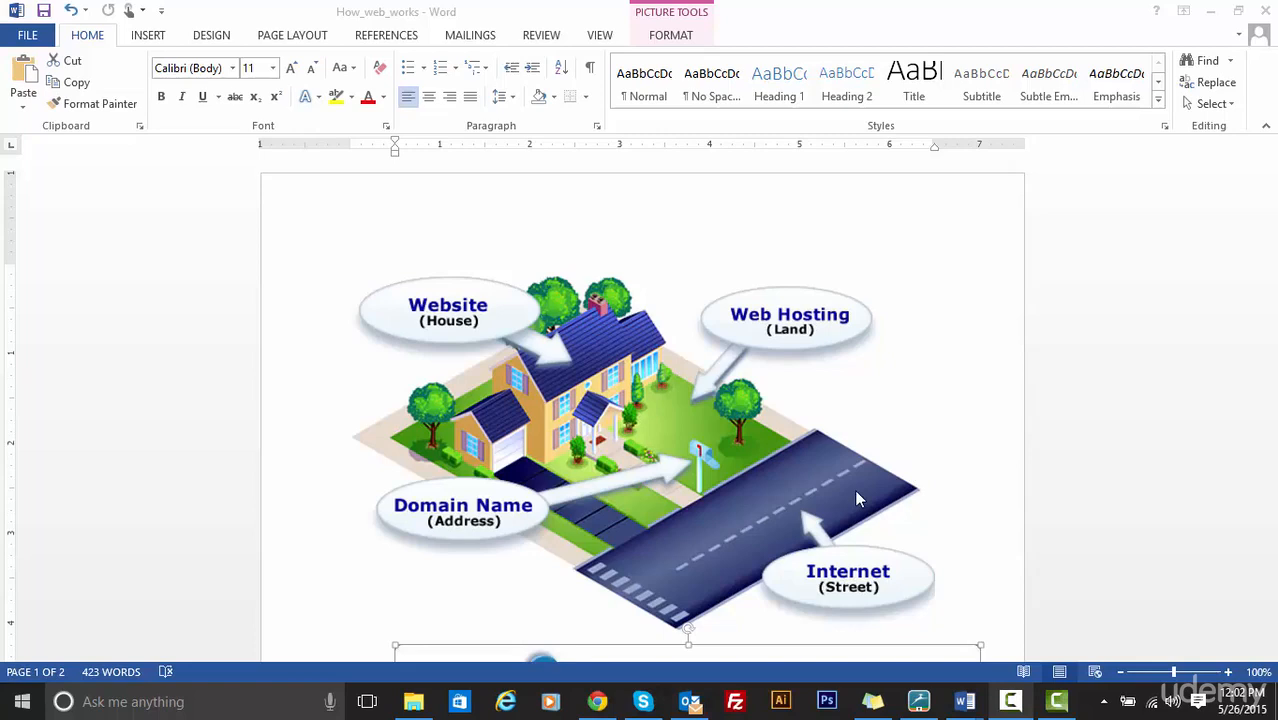
mouse_move(490, 520)
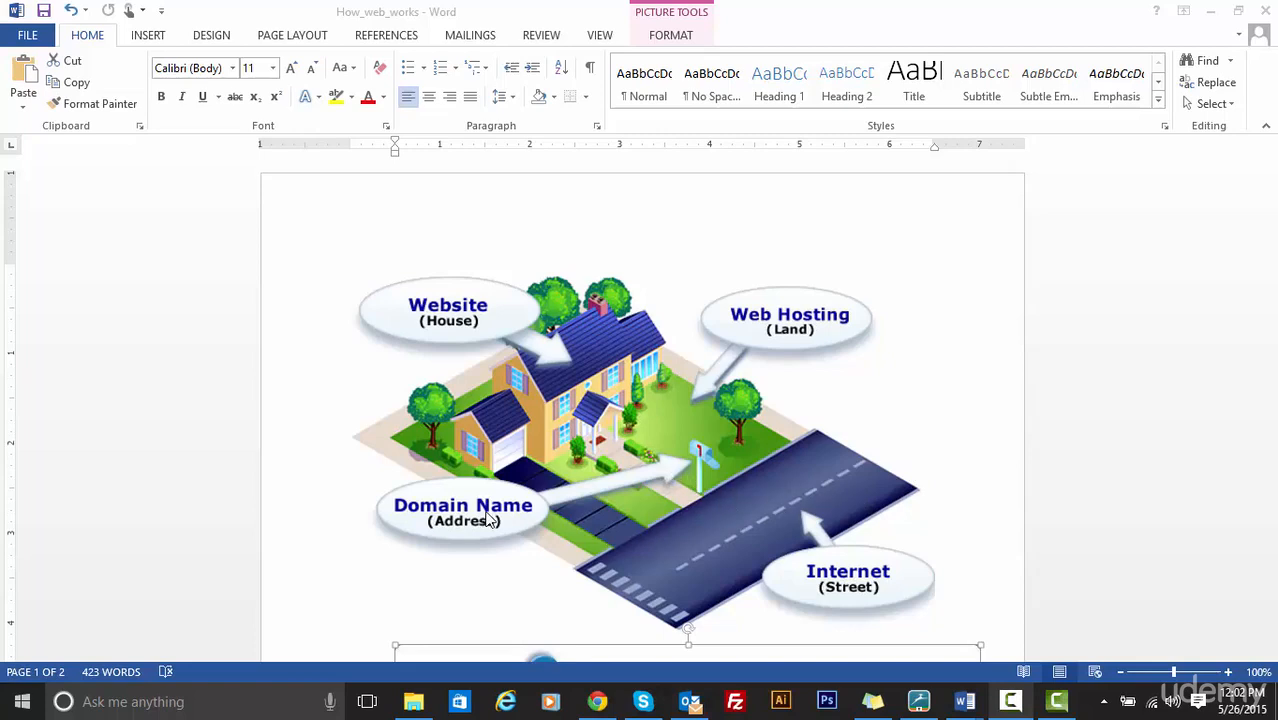
mouse_move(464, 492)
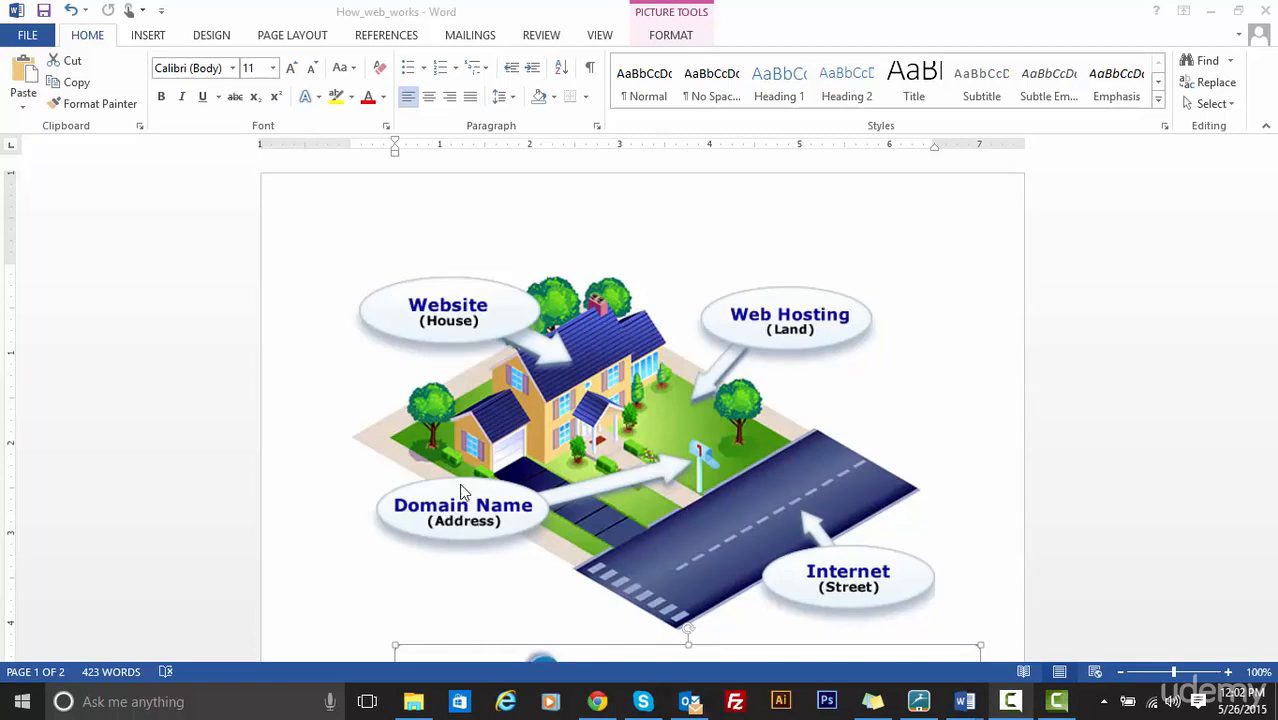
mouse_move(730, 504)
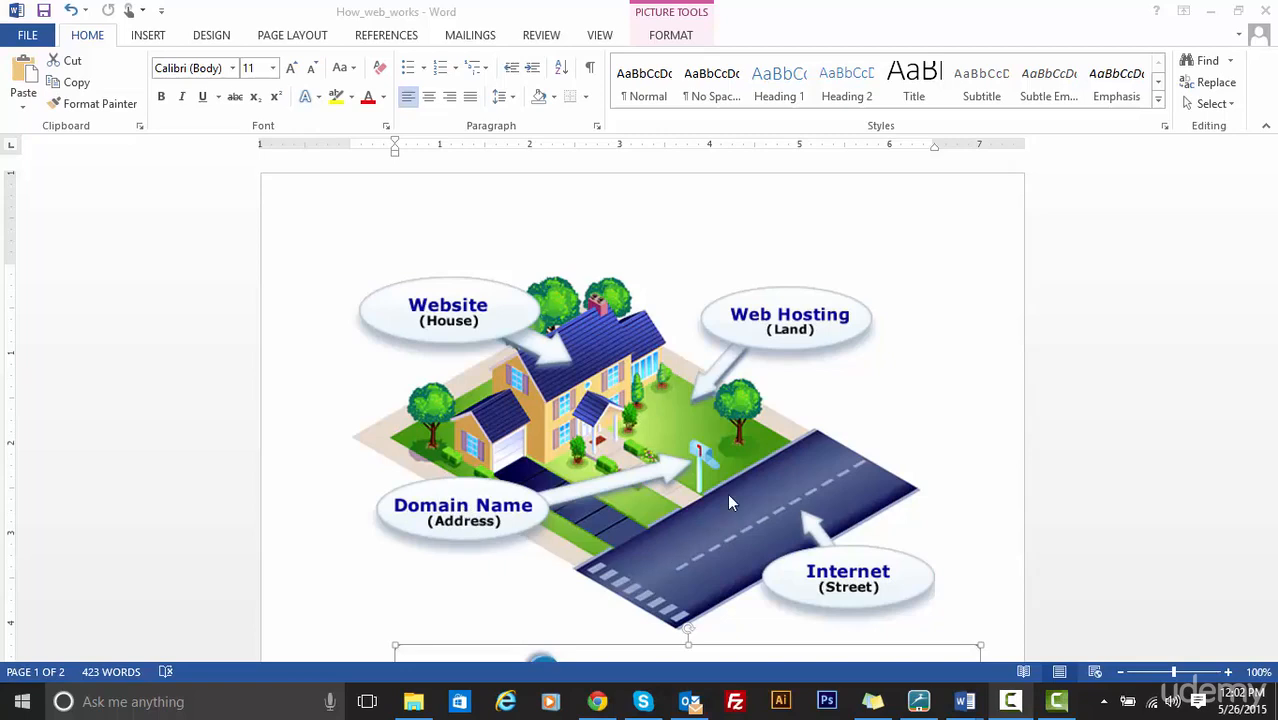
mouse_move(530, 370)
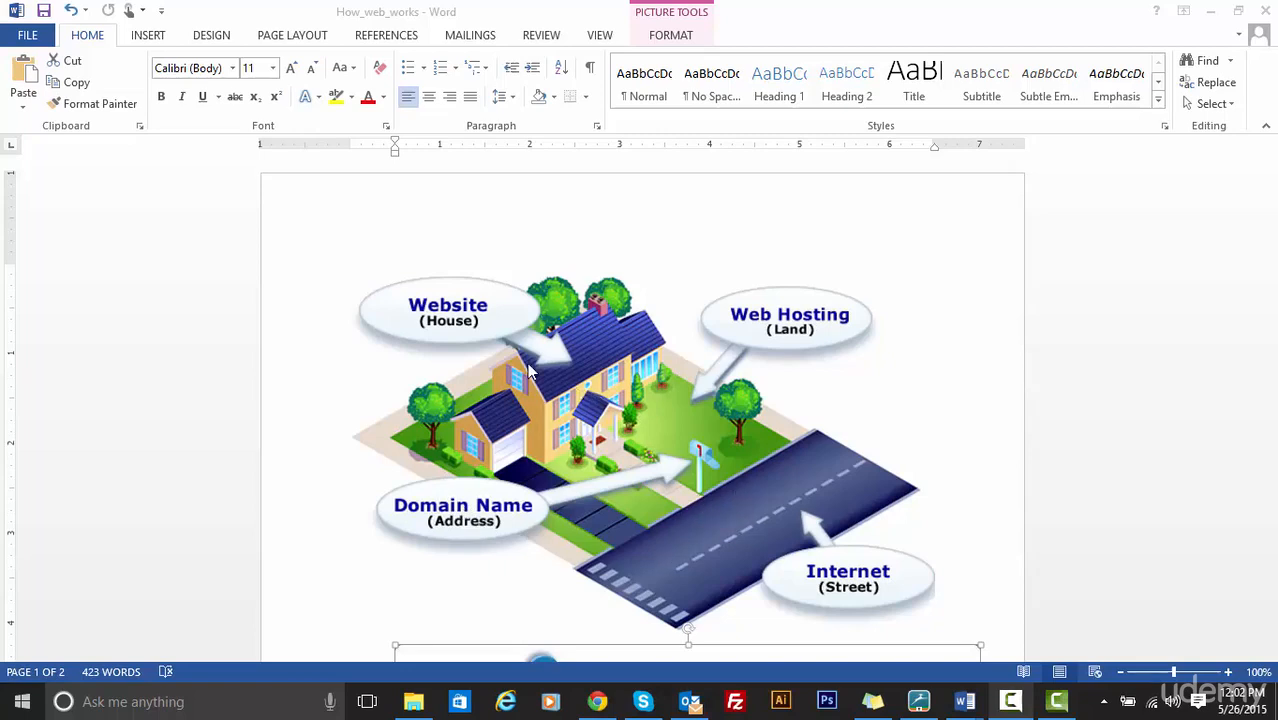
mouse_move(532, 396)
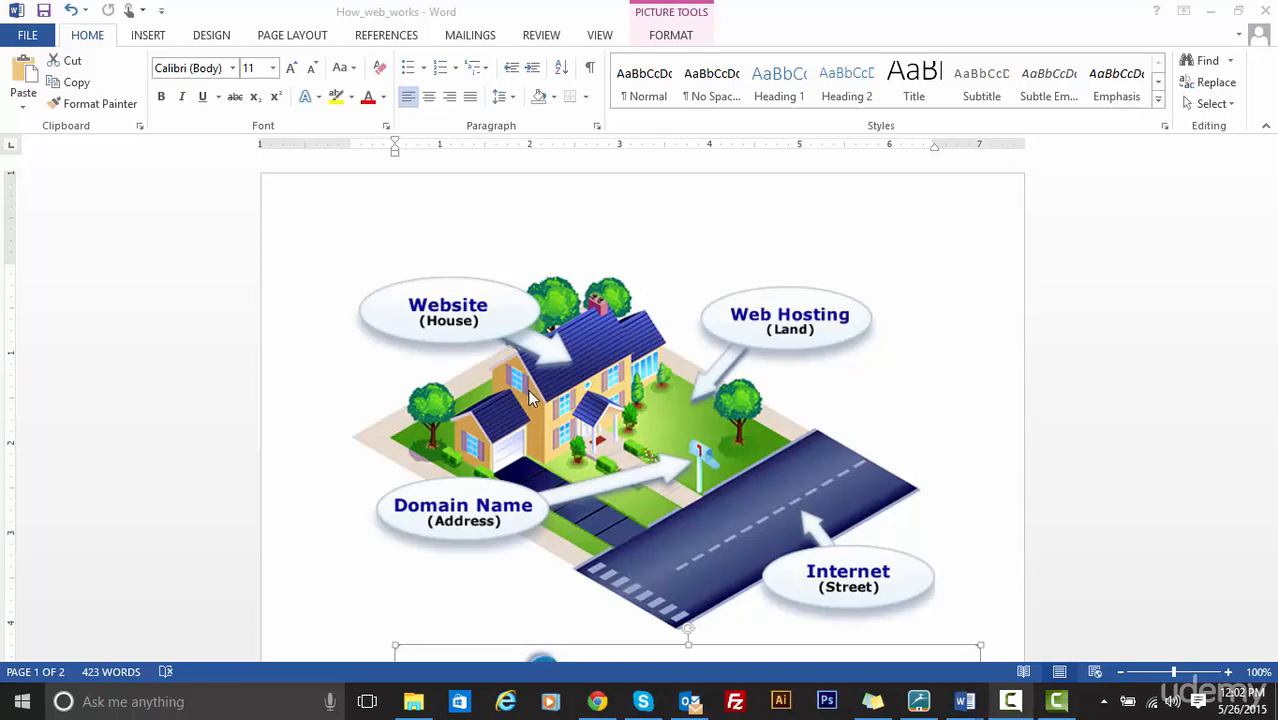
mouse_move(548, 290)
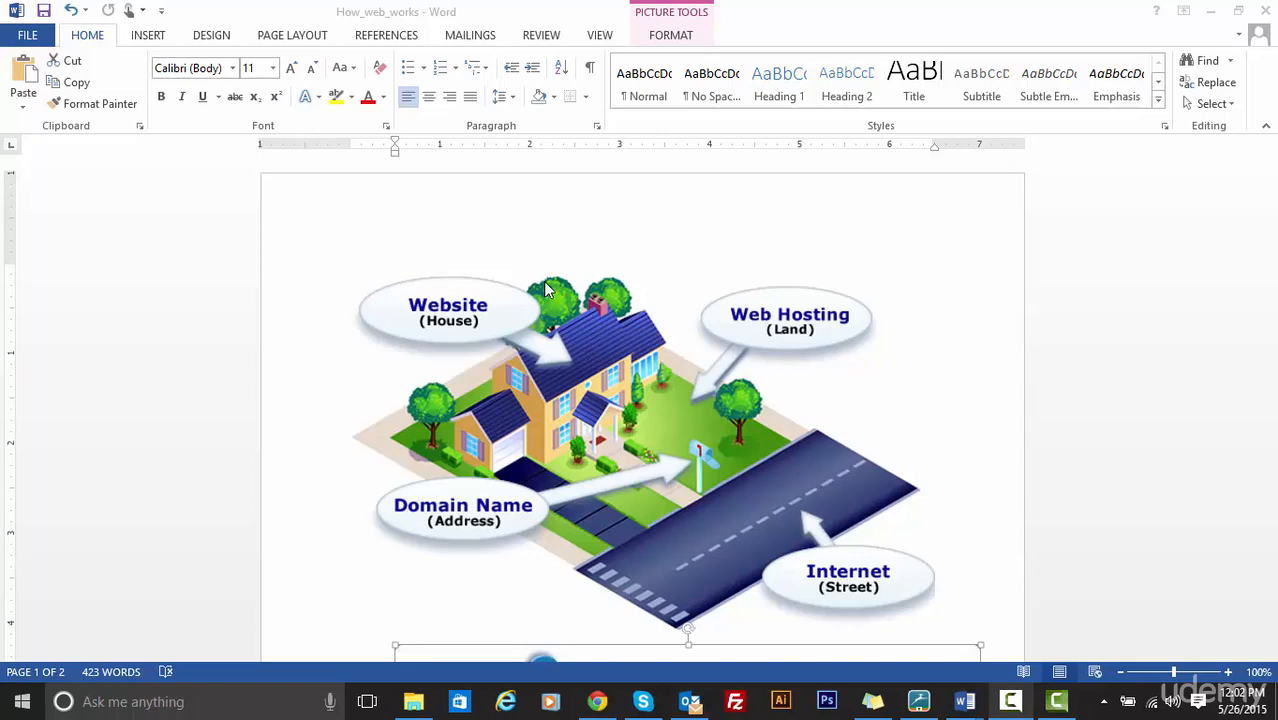
mouse_move(444, 316)
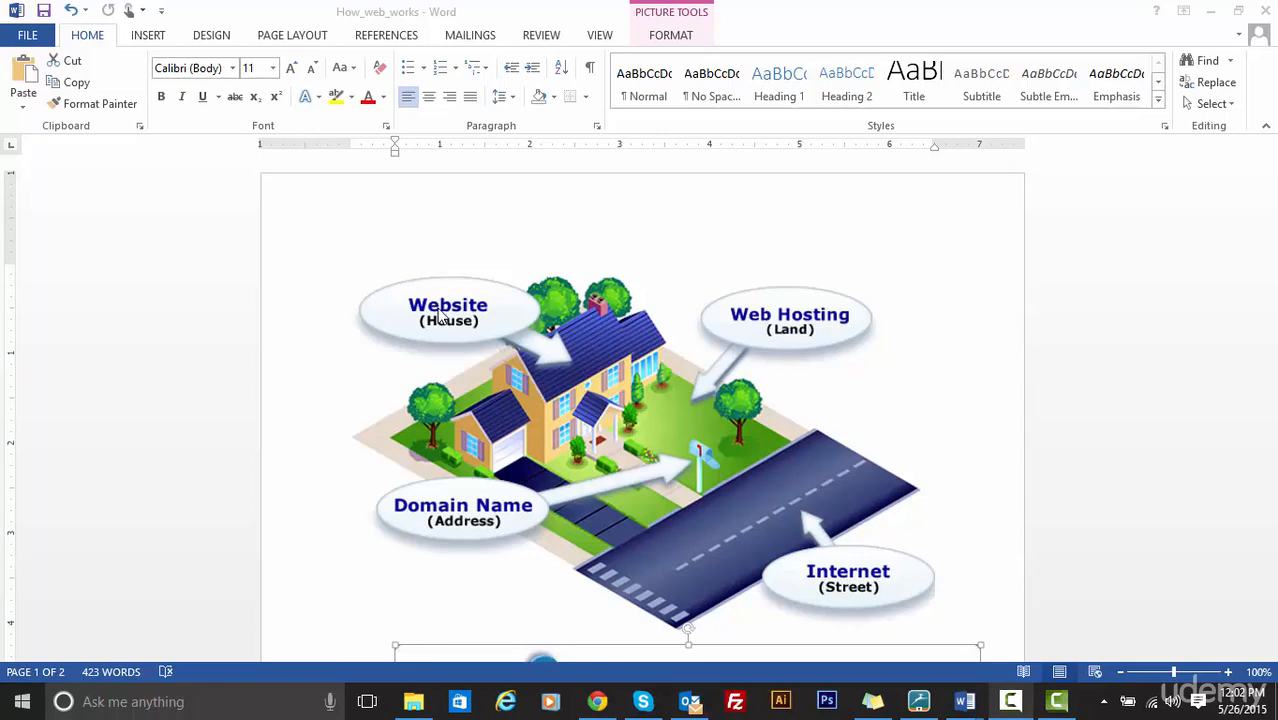
mouse_move(782, 410)
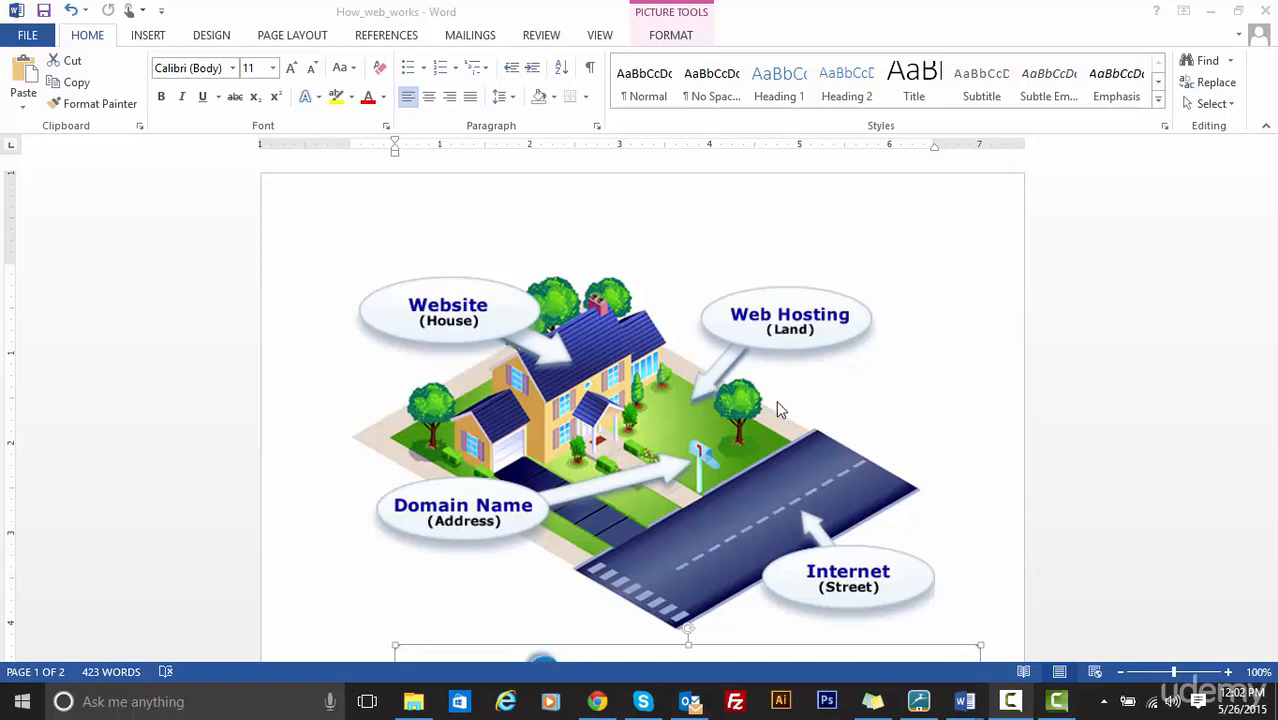
Step: Scroll down to the six-step browser request diagram in How_web_works
scroll("down", 3)
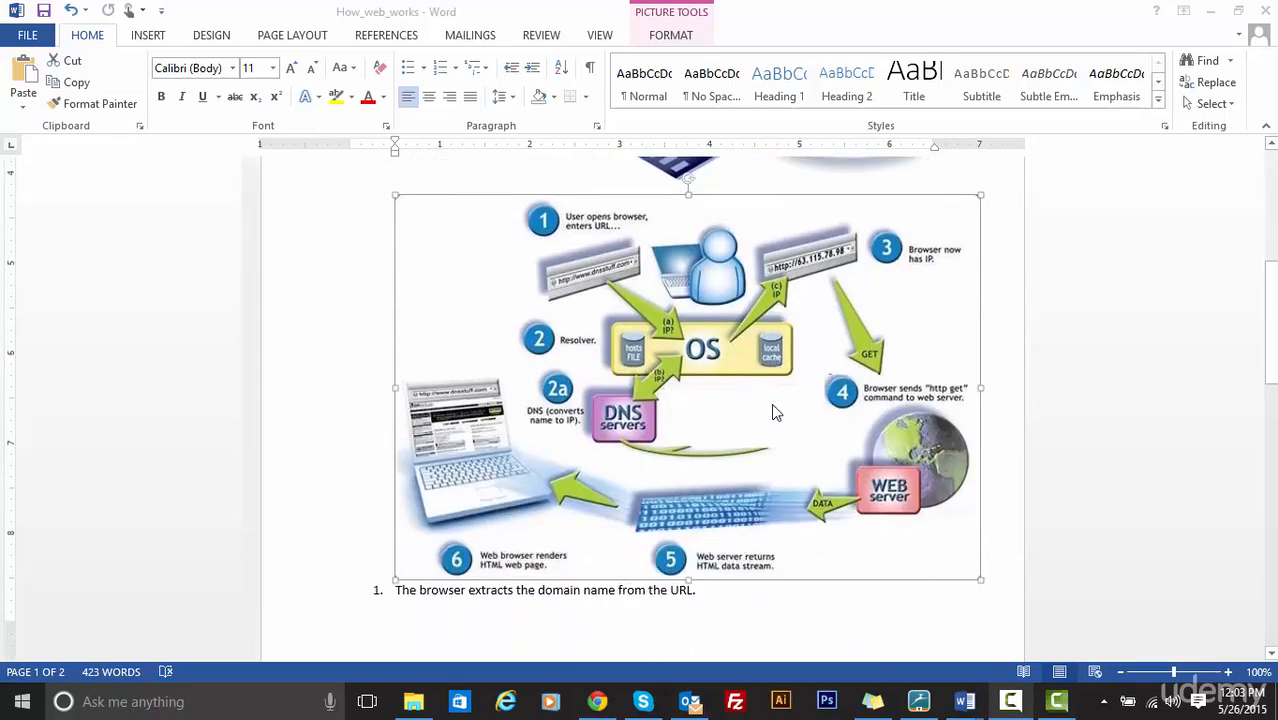
mouse_move(580, 290)
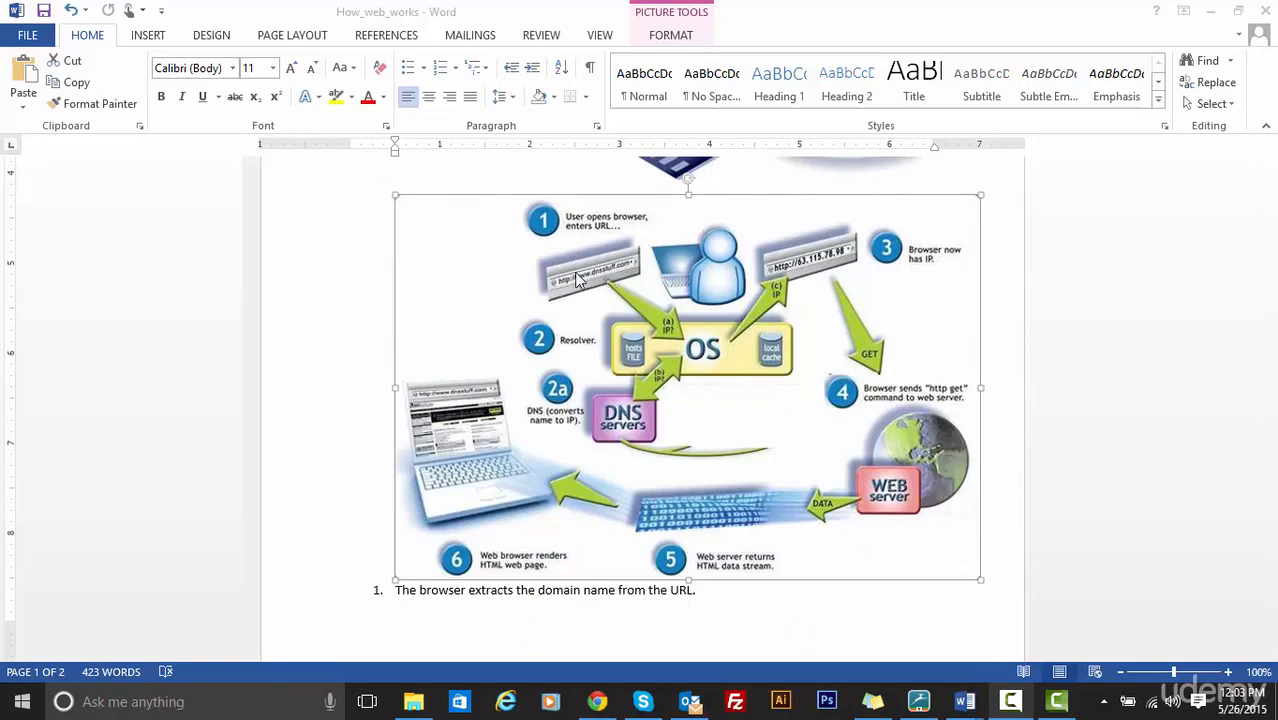
mouse_move(588, 284)
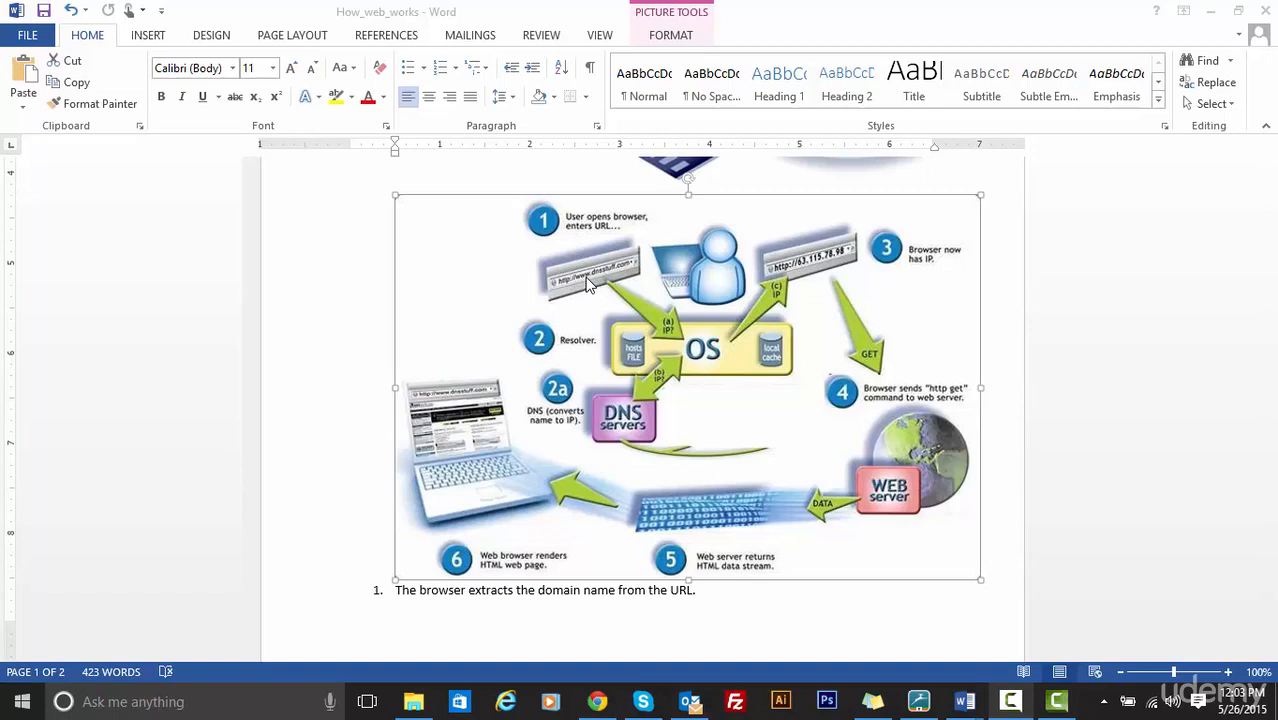
mouse_move(608, 280)
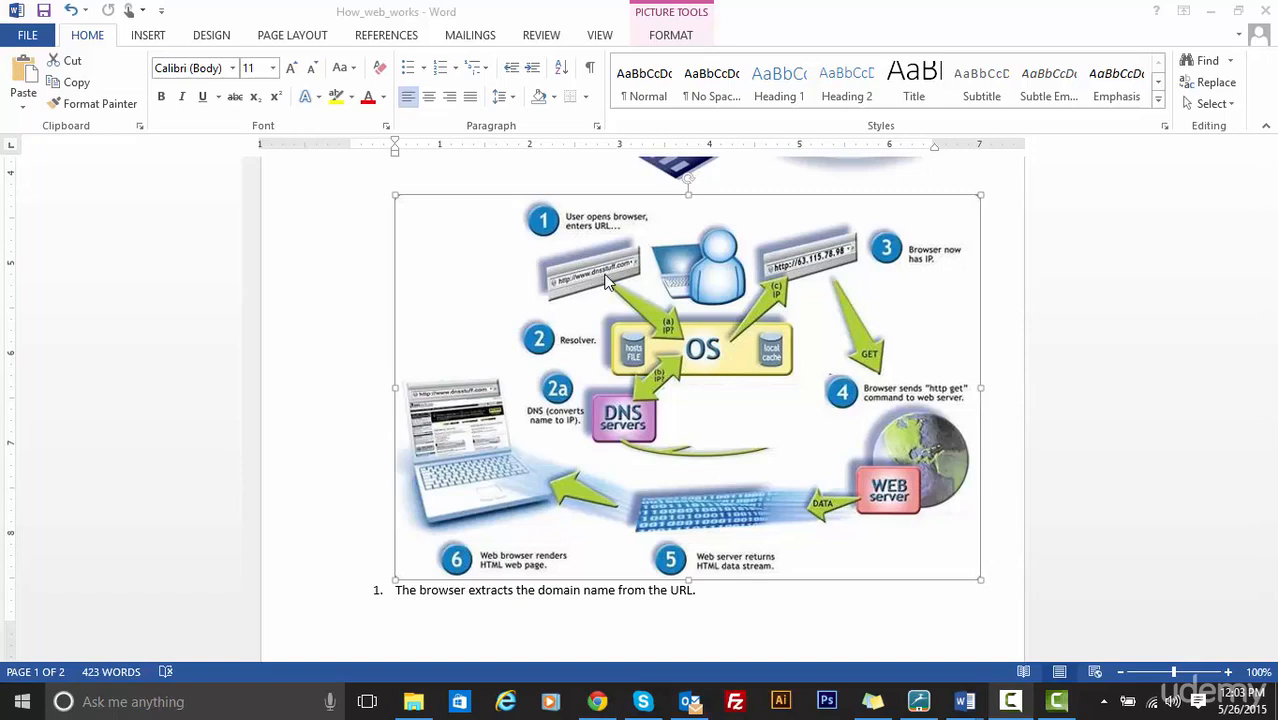
mouse_move(622, 280)
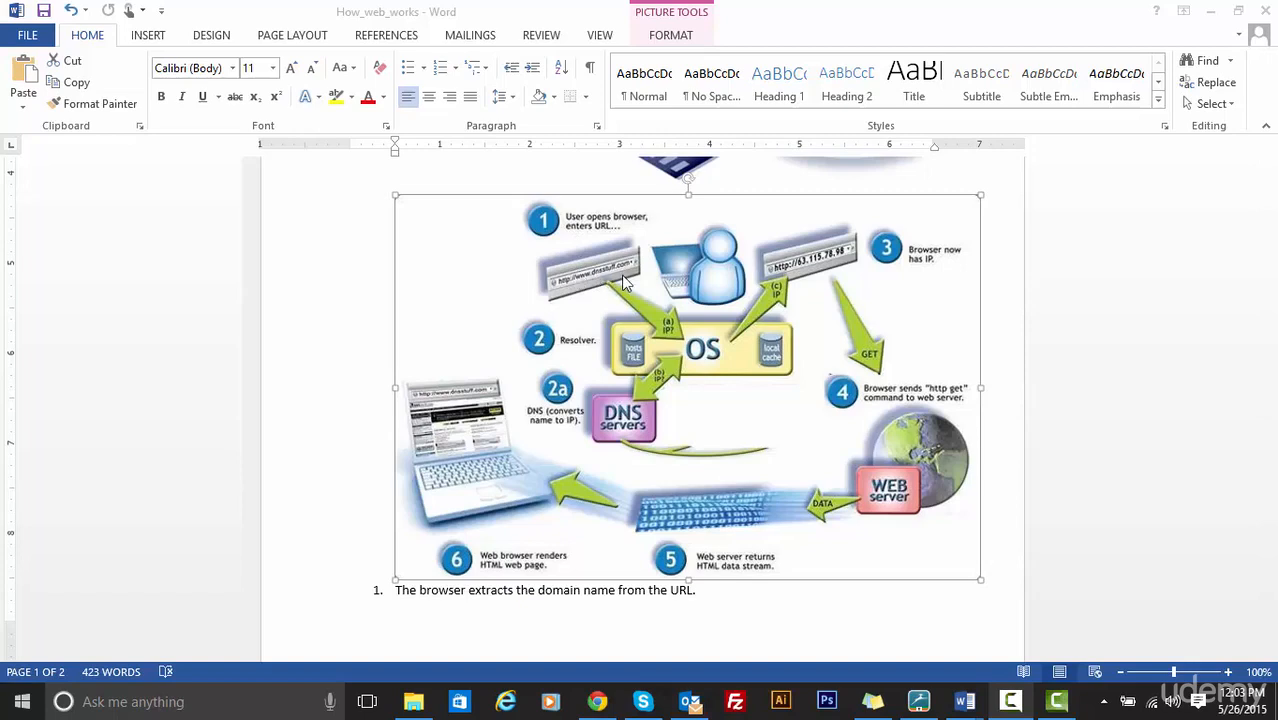
mouse_move(570, 238)
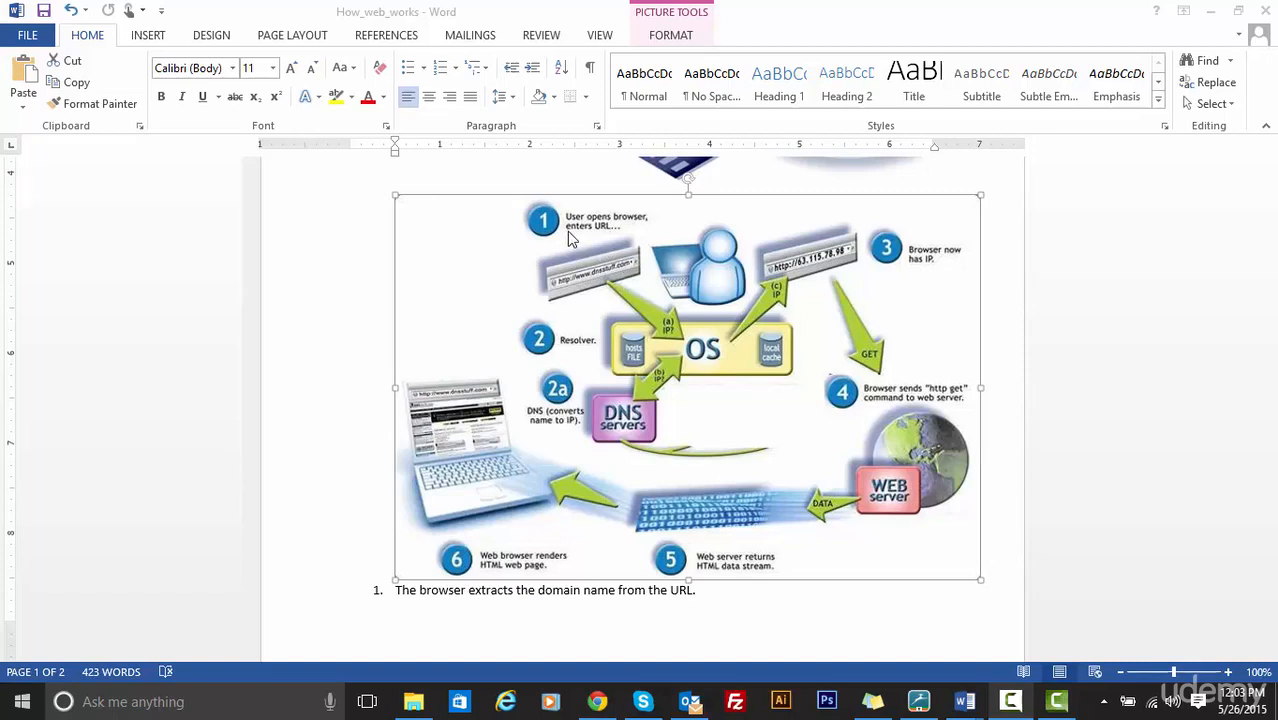
mouse_move(600, 284)
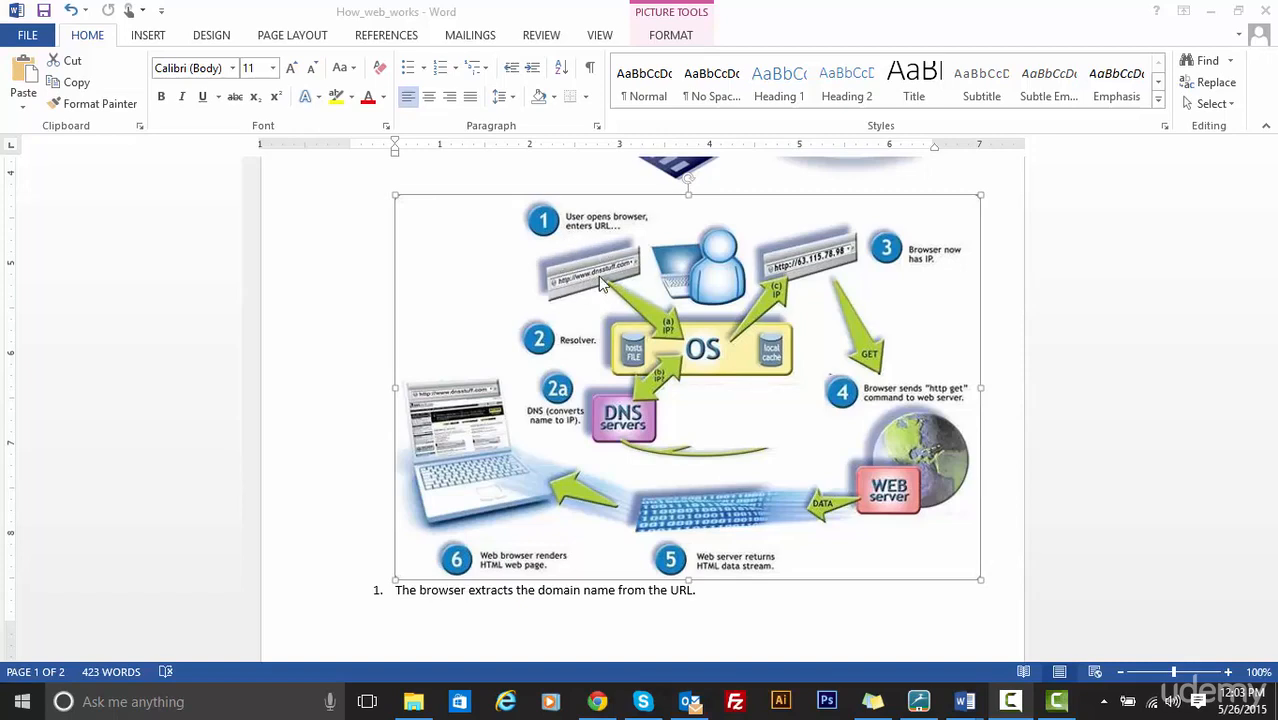
mouse_move(622, 276)
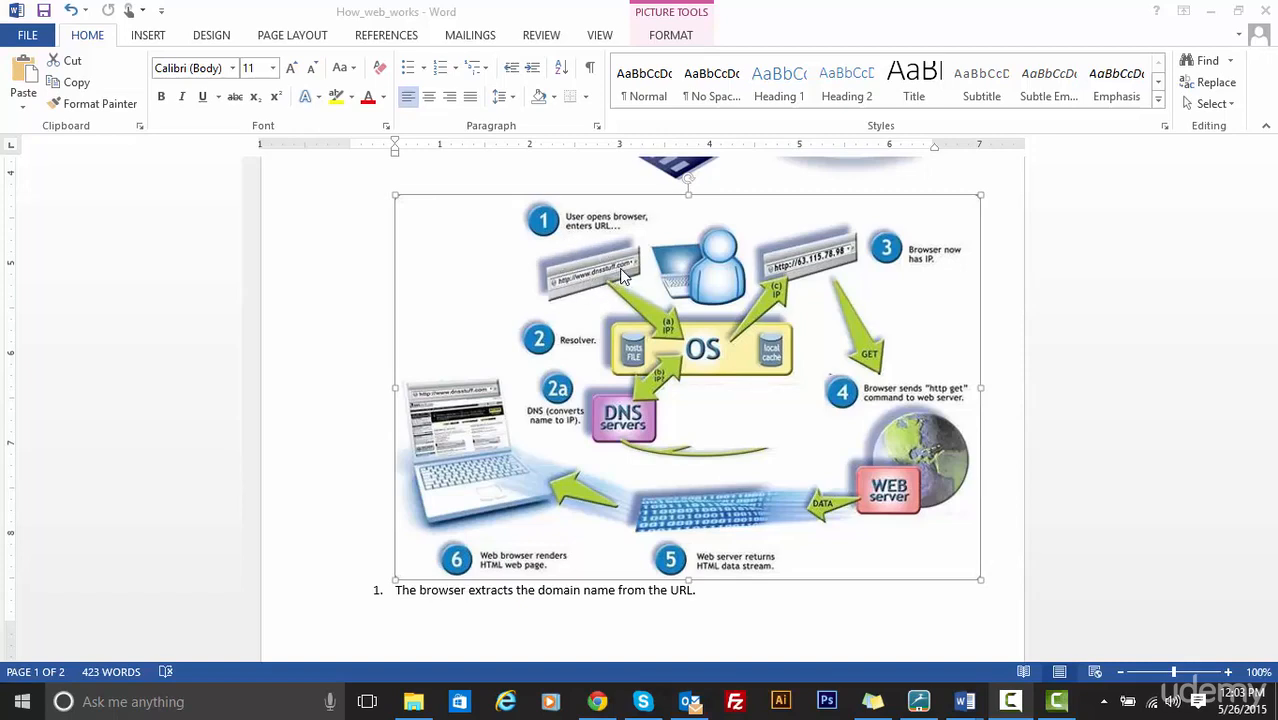
mouse_move(848, 262)
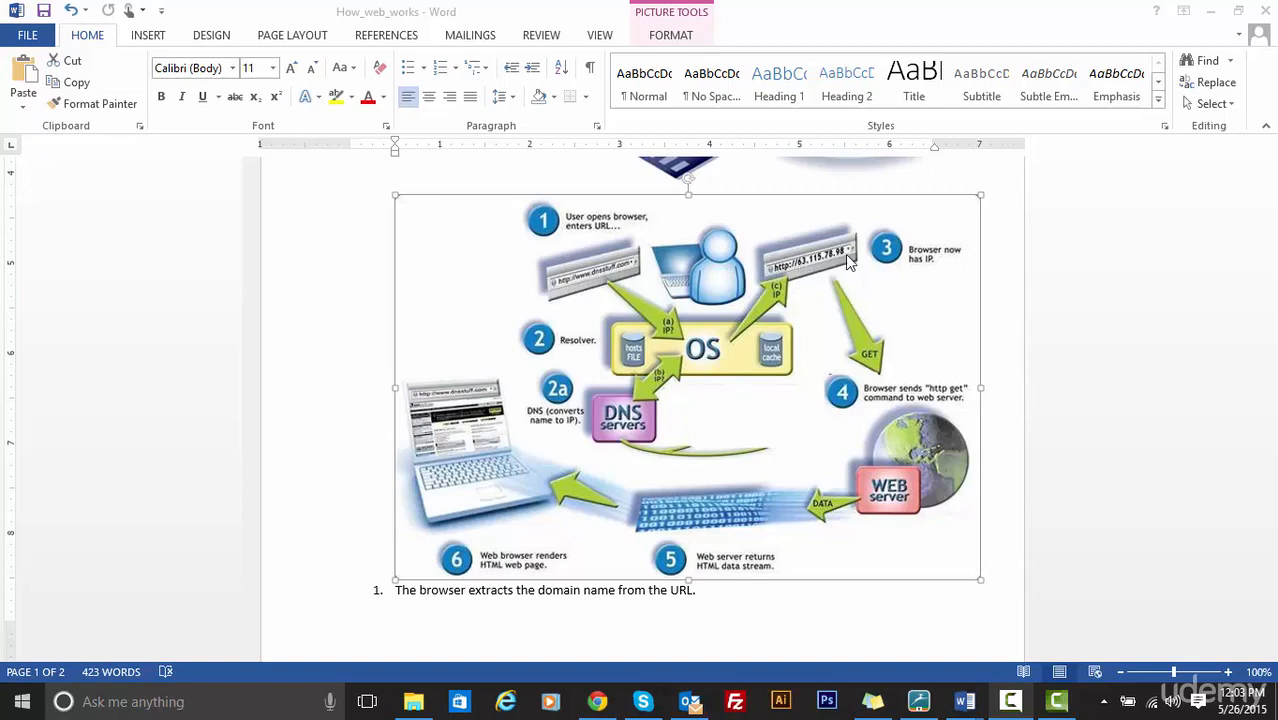
mouse_move(724, 276)
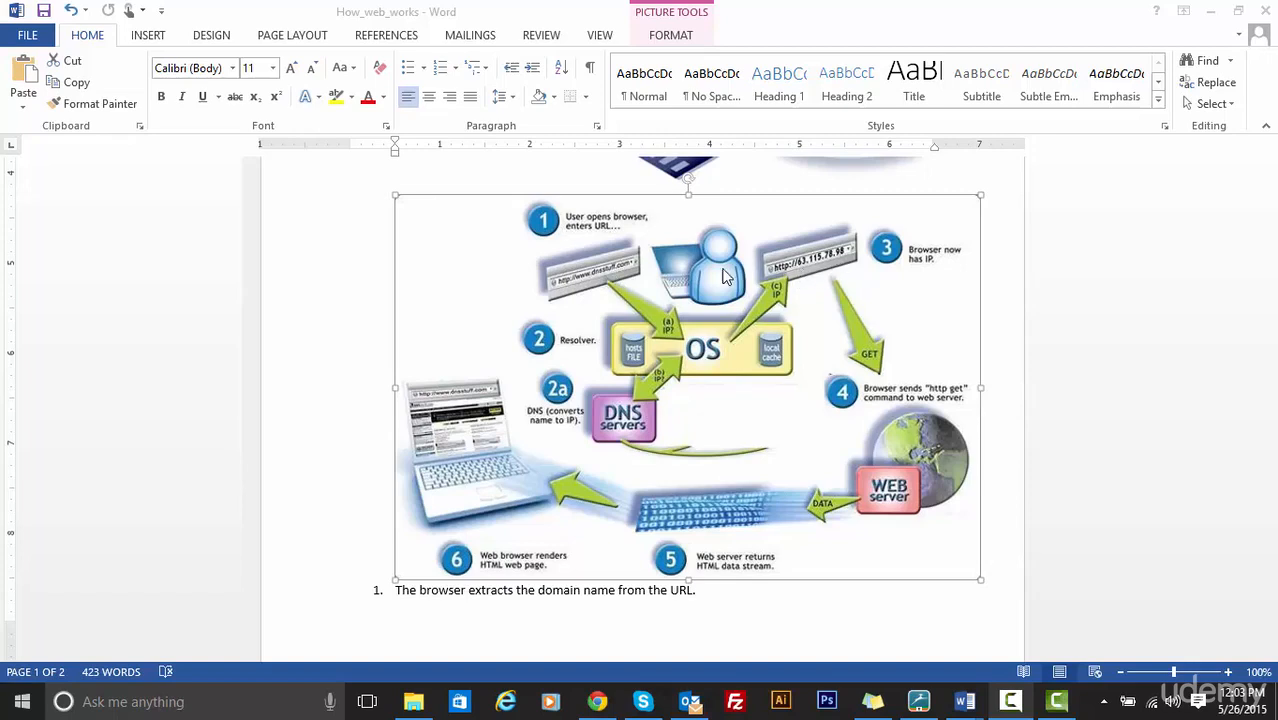
mouse_move(584, 288)
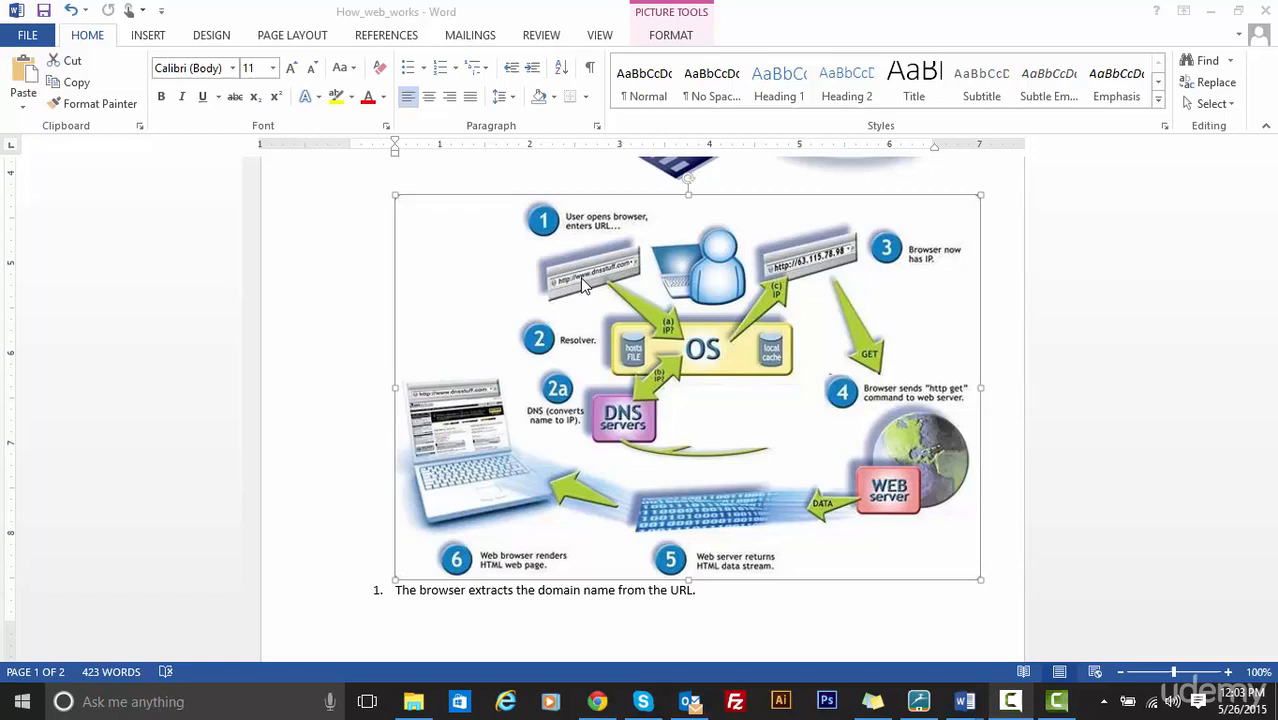
mouse_move(770, 244)
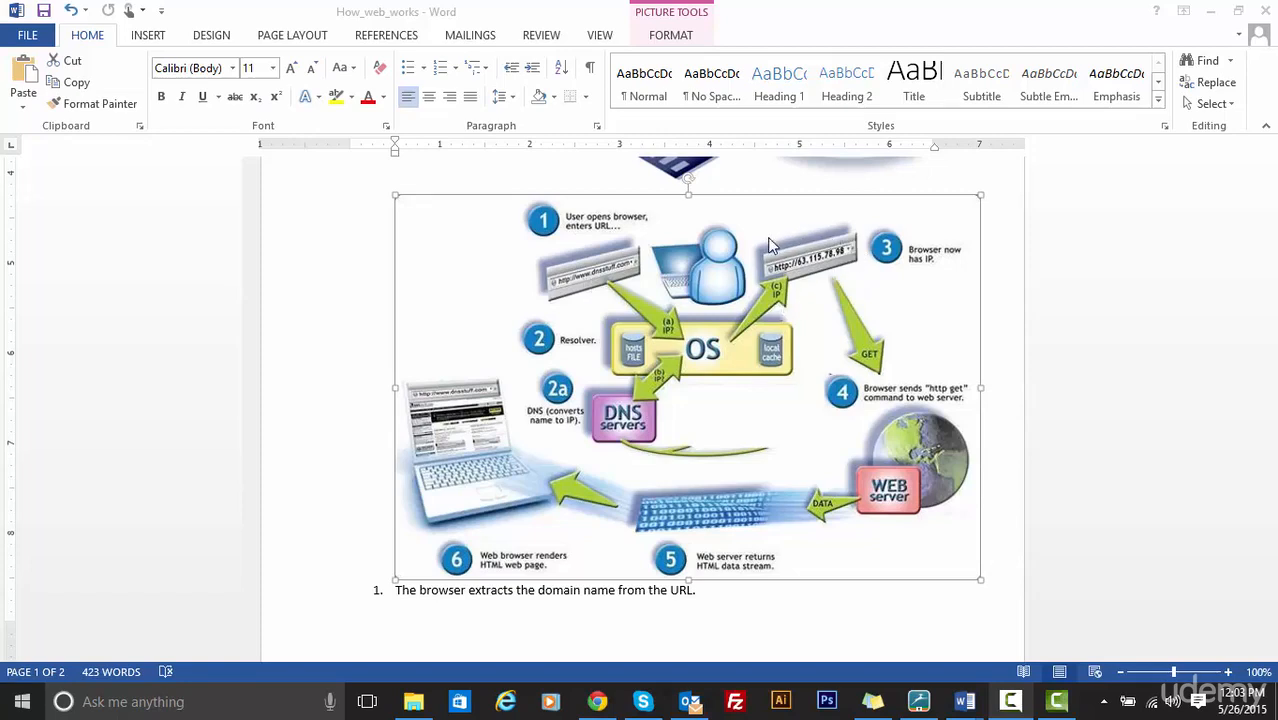
mouse_move(816, 284)
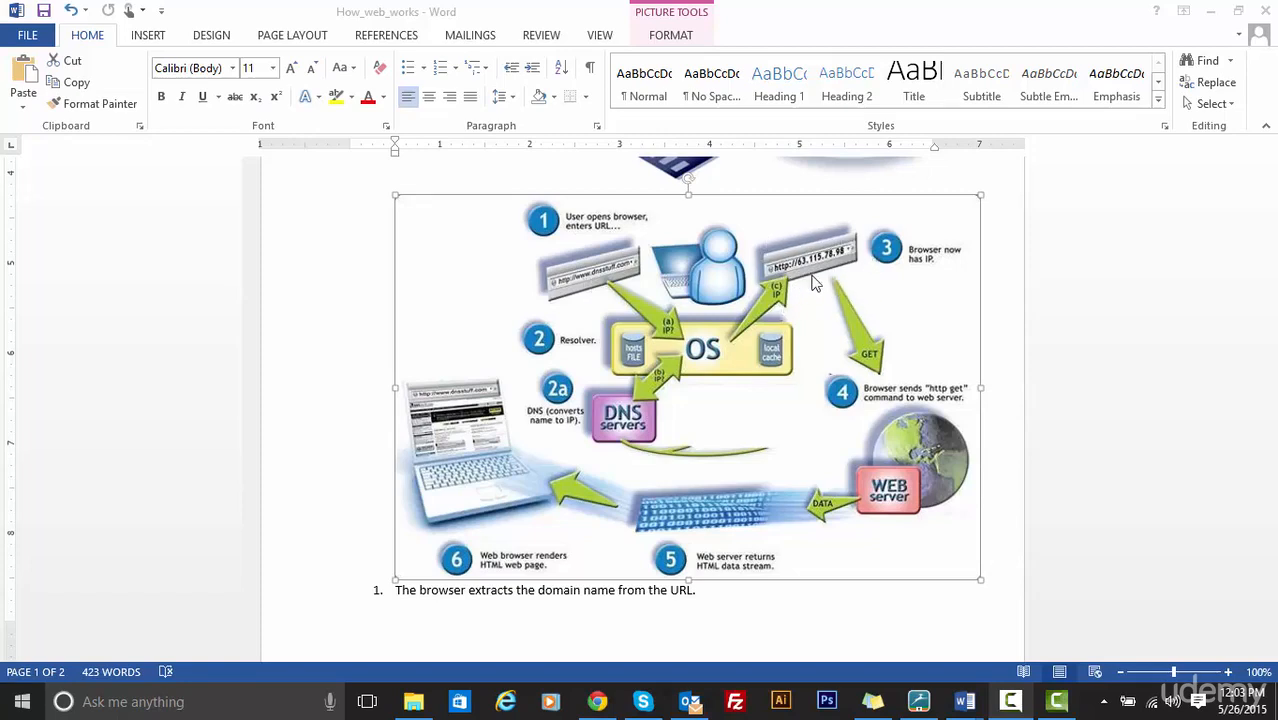
mouse_move(624, 270)
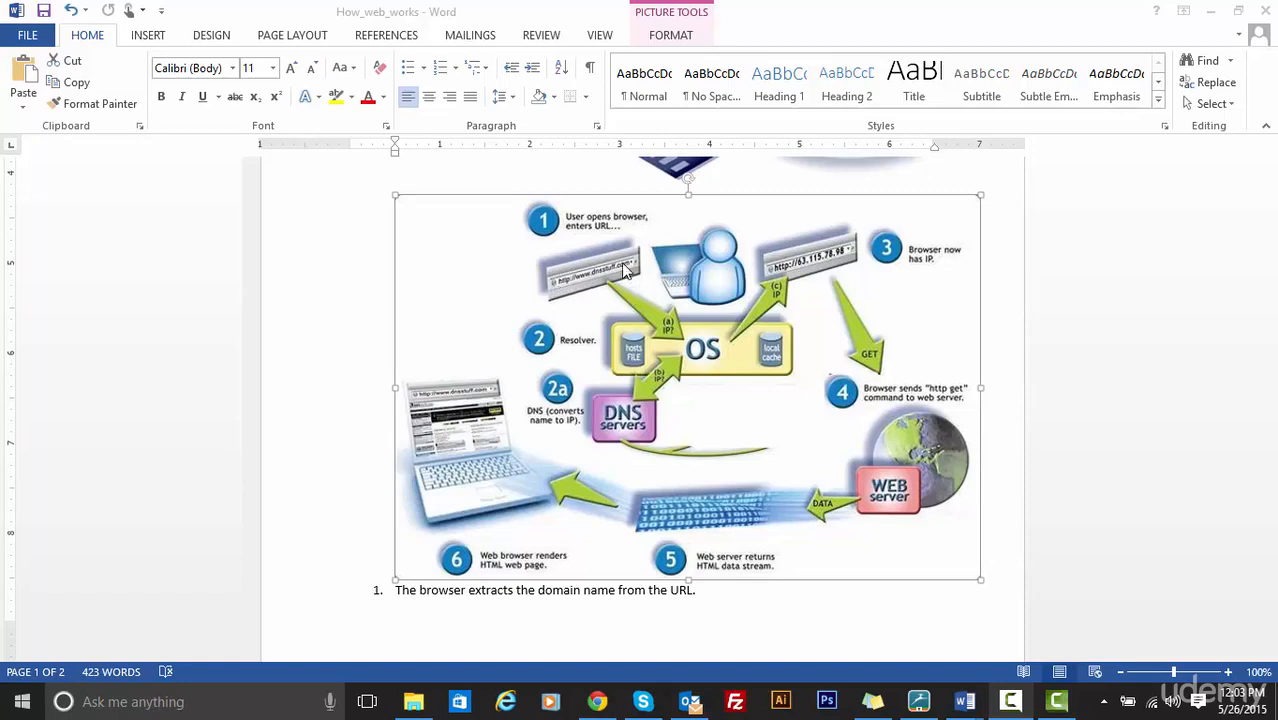
mouse_move(848, 244)
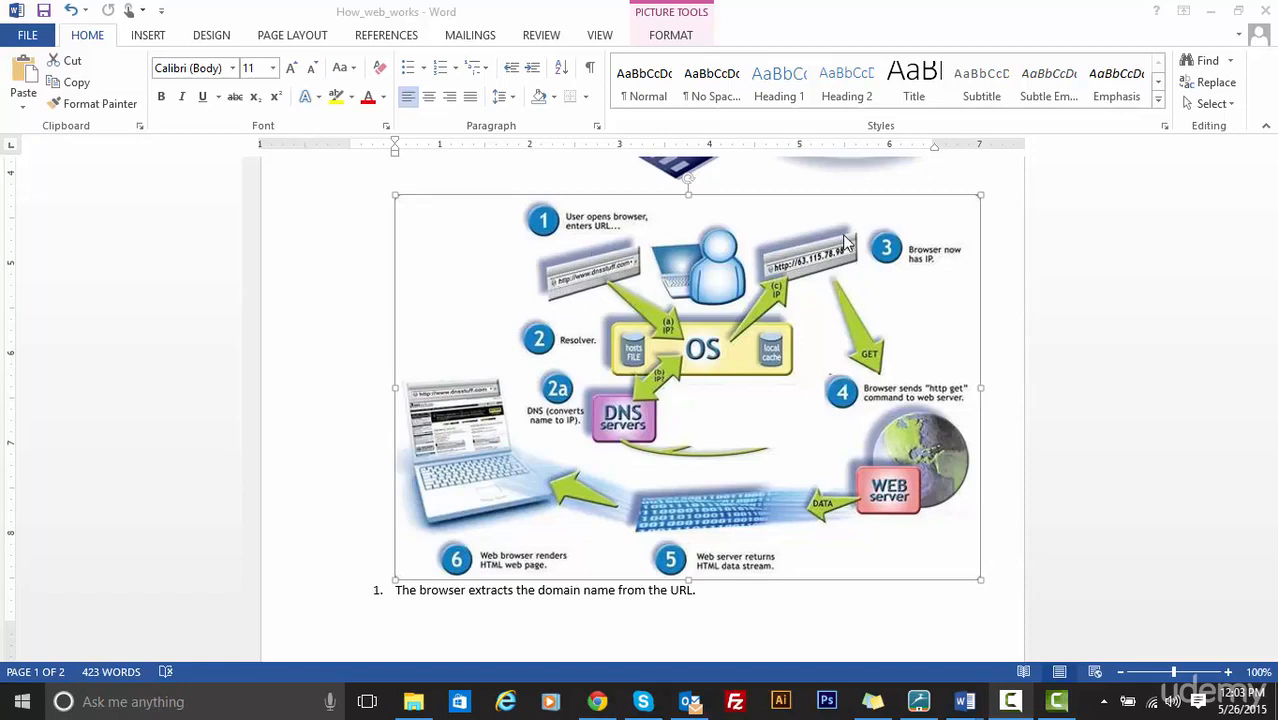
mouse_move(844, 244)
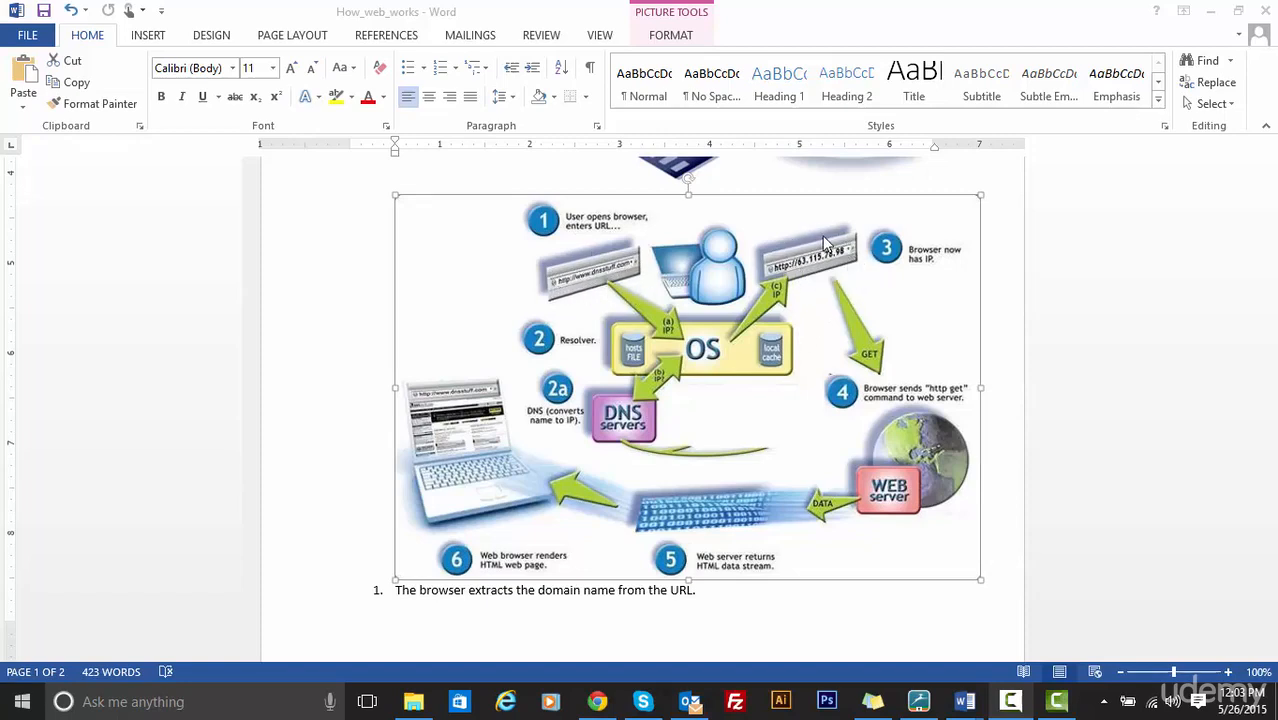
mouse_move(644, 264)
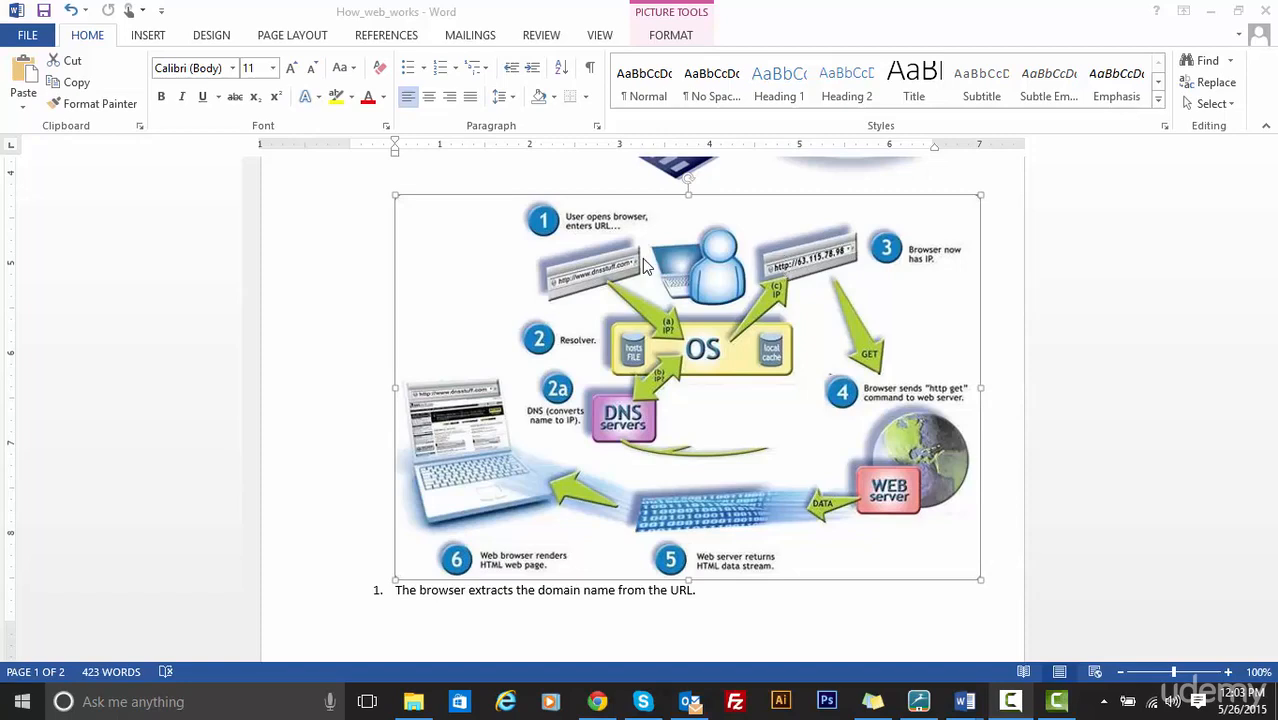
mouse_move(856, 278)
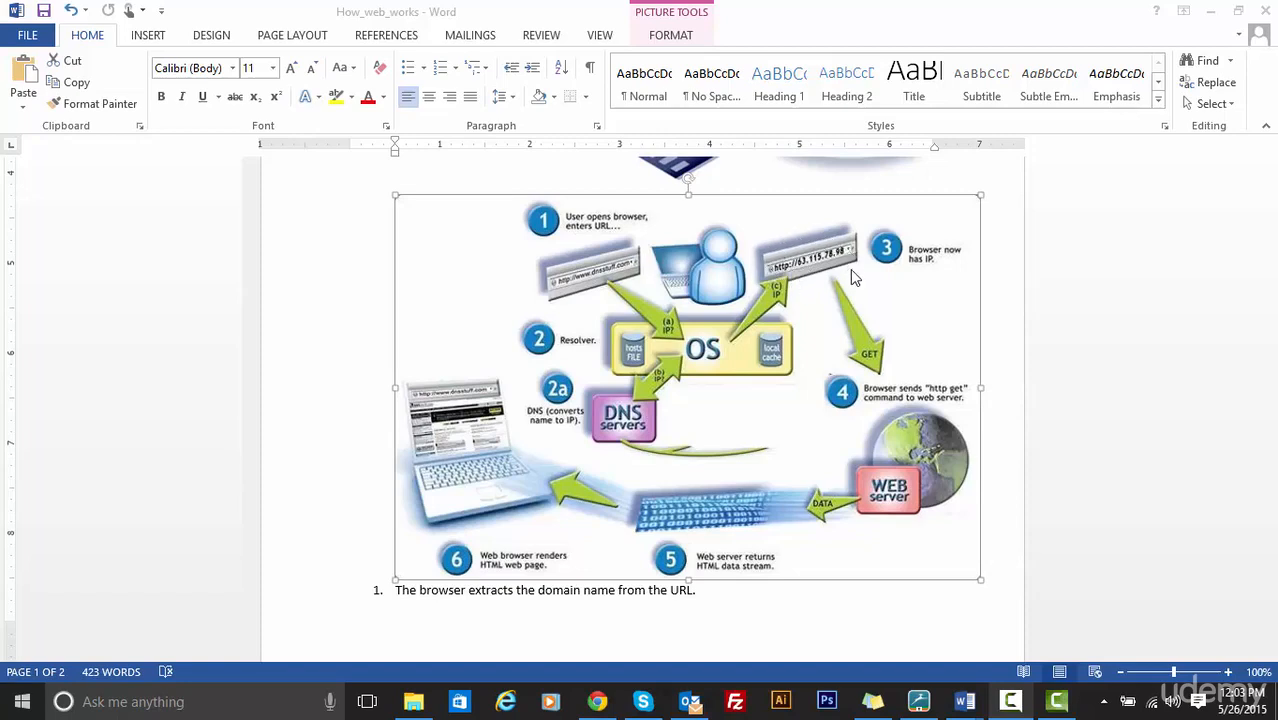
mouse_move(704, 352)
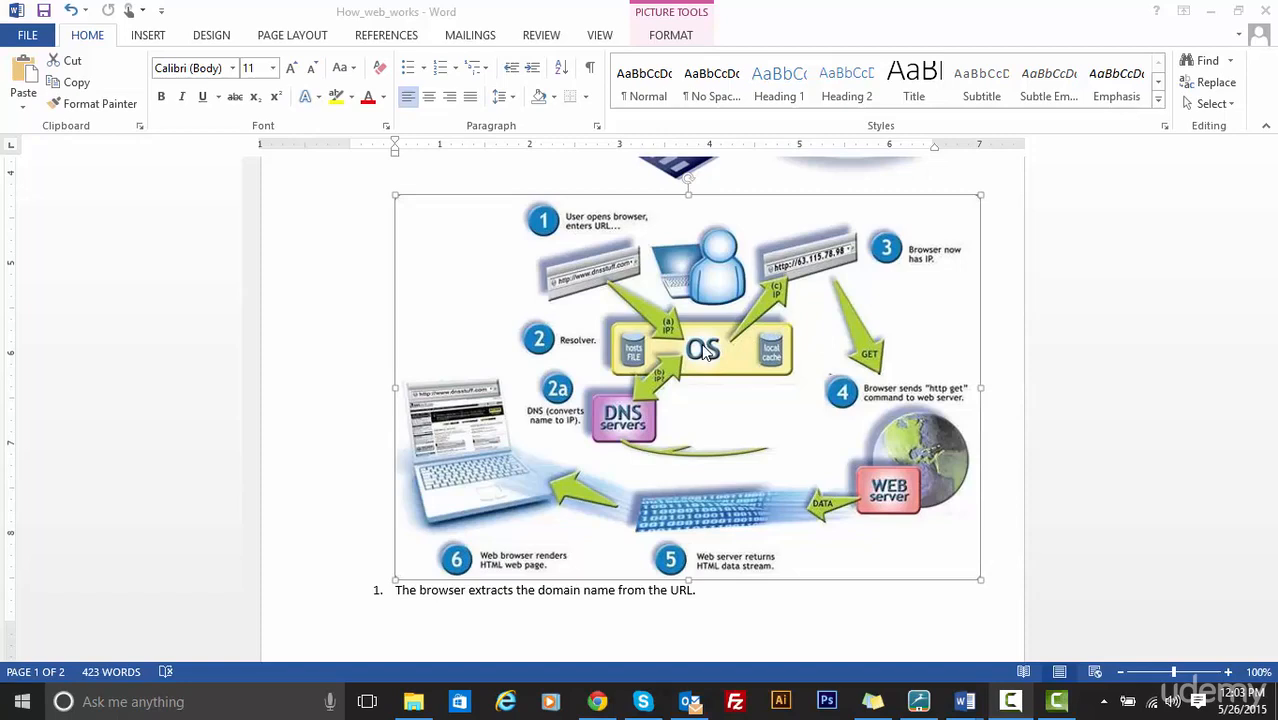
mouse_move(660, 444)
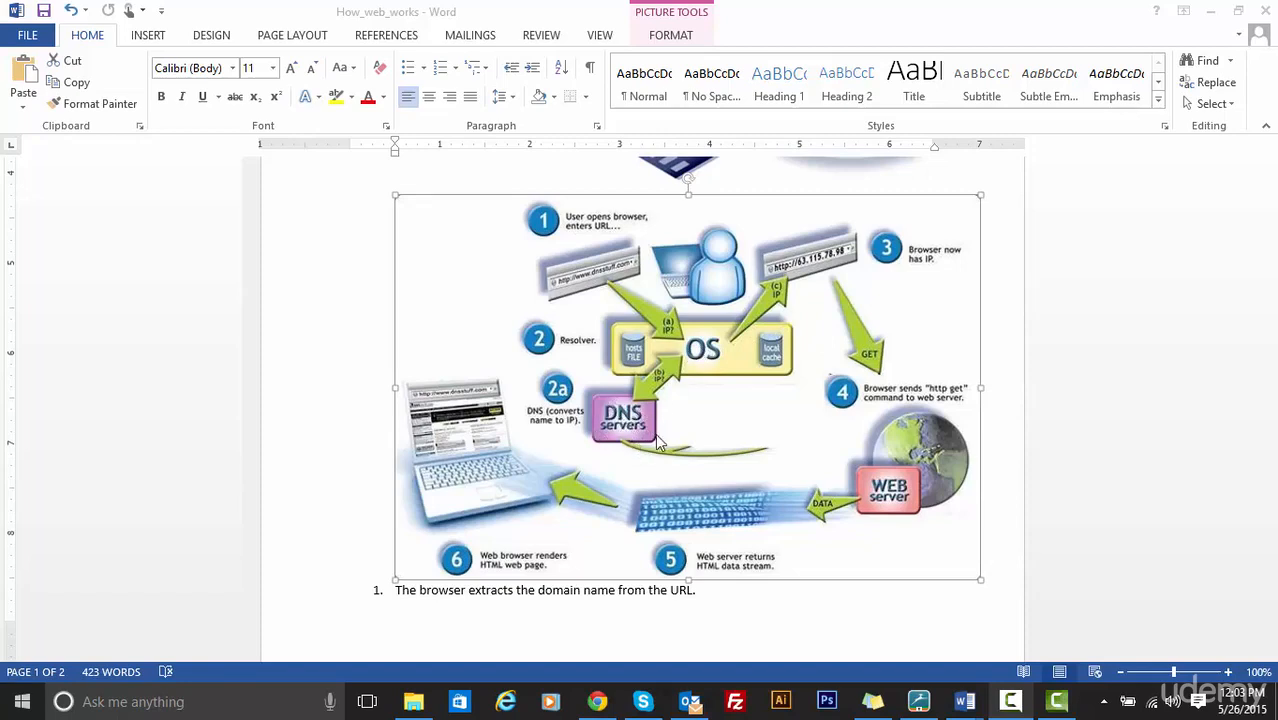
mouse_move(604, 364)
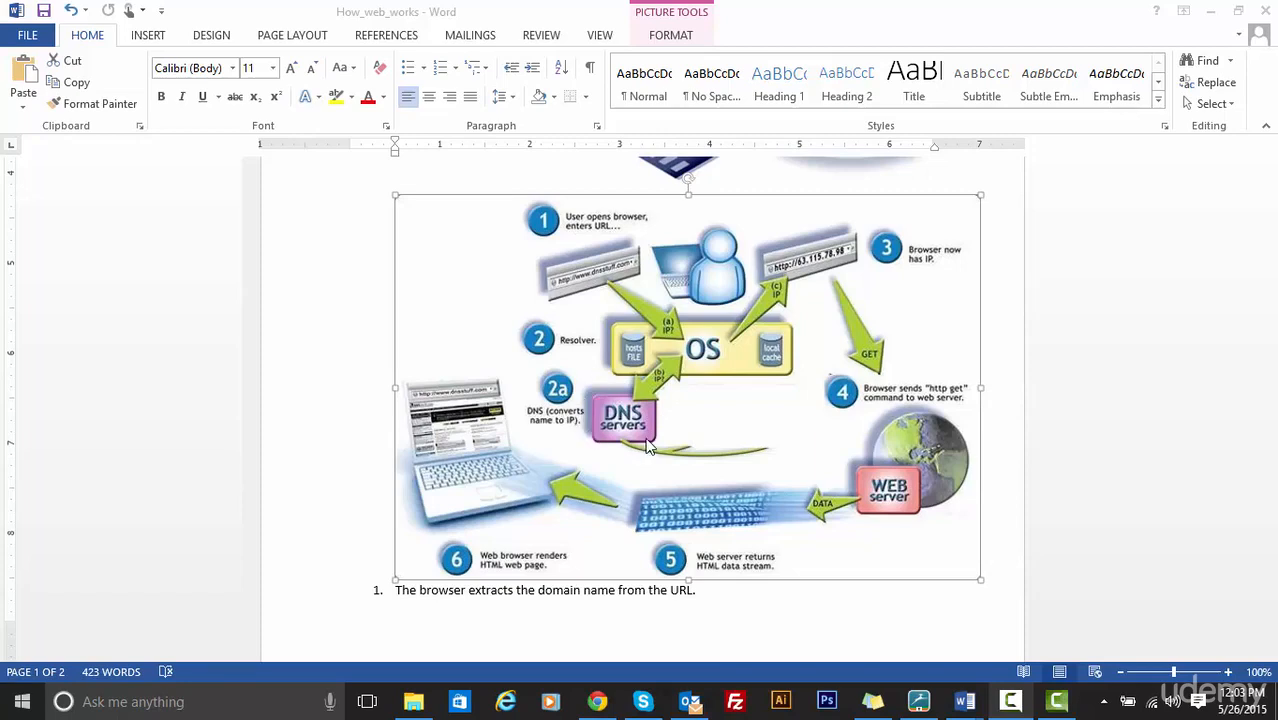
mouse_move(624, 280)
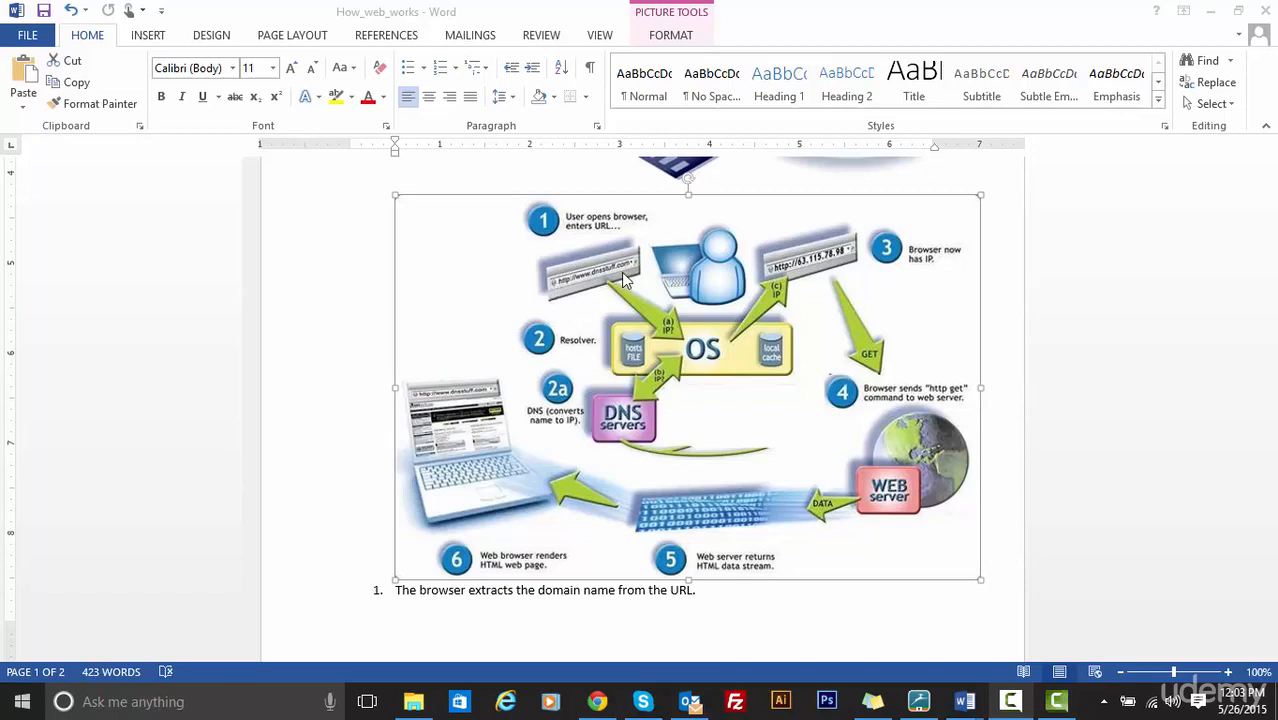
mouse_move(844, 264)
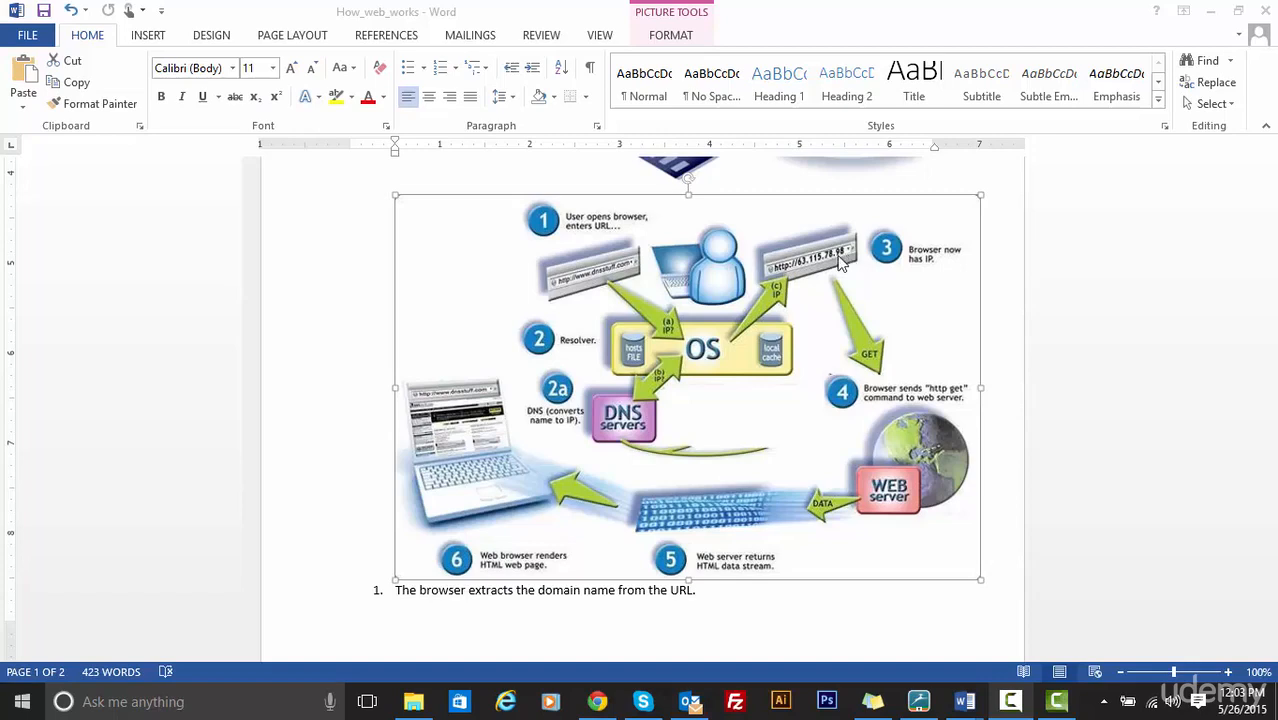
mouse_move(880, 240)
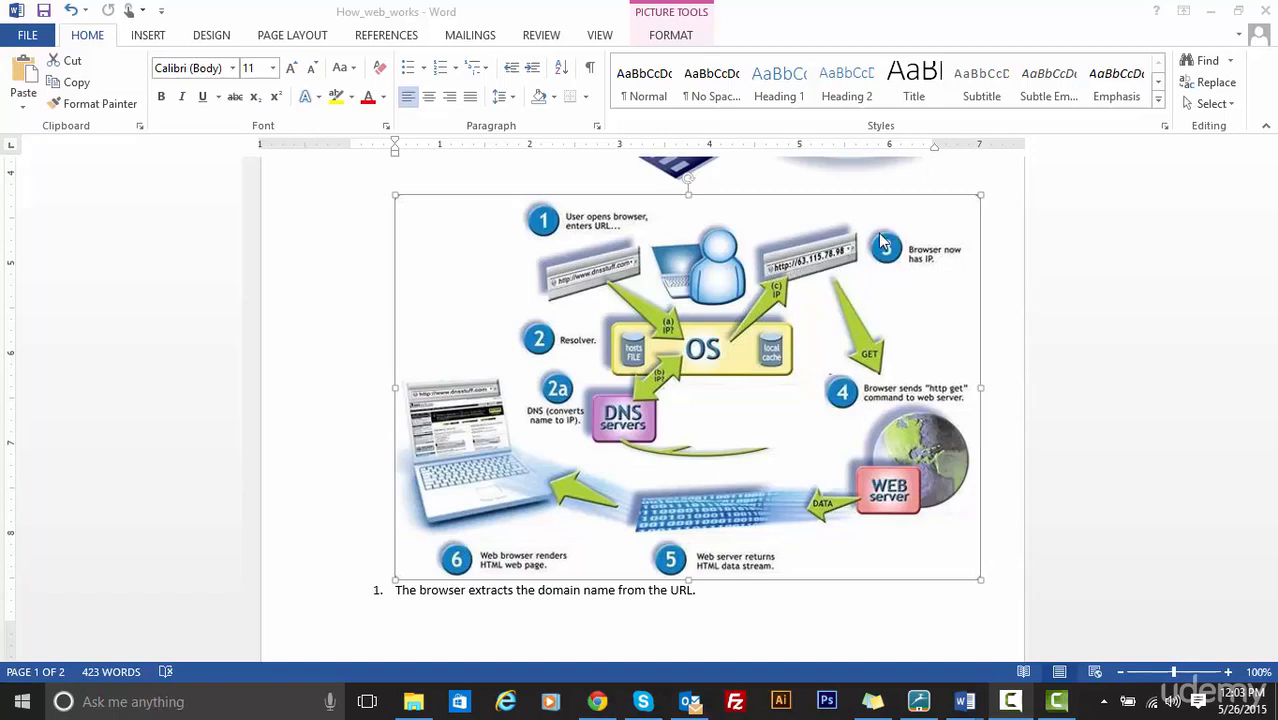
mouse_move(910, 264)
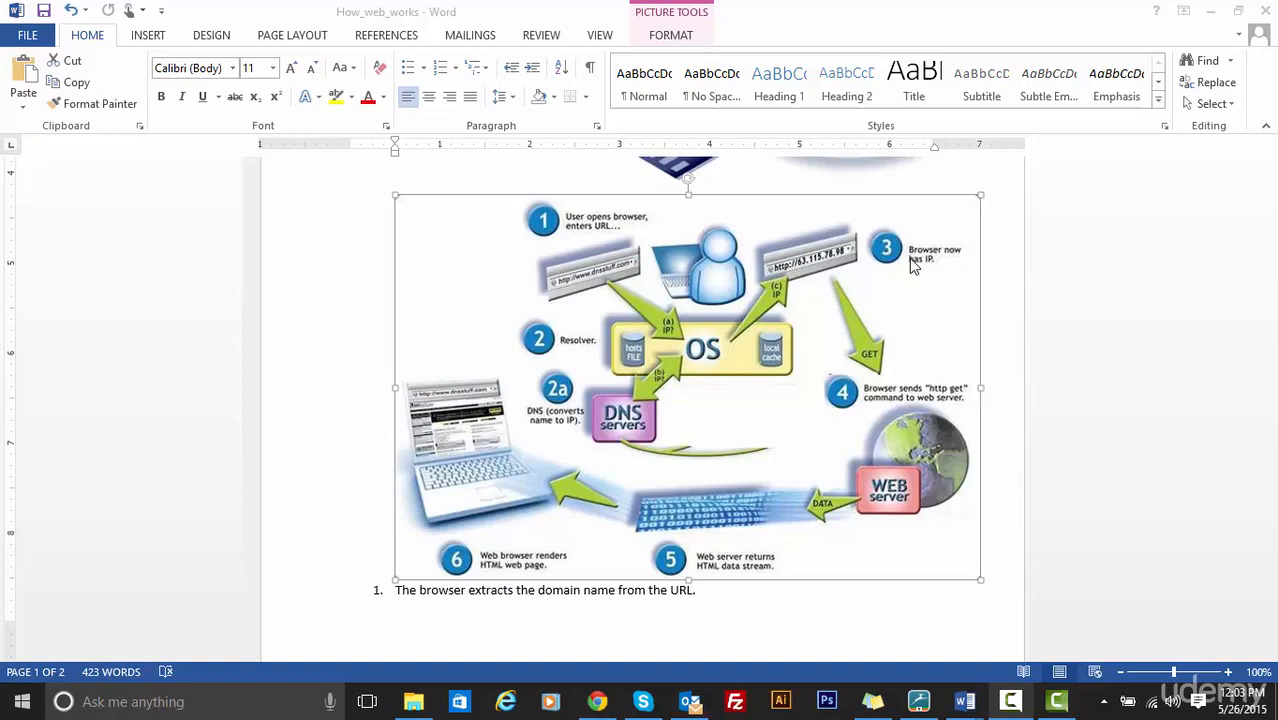
mouse_move(872, 362)
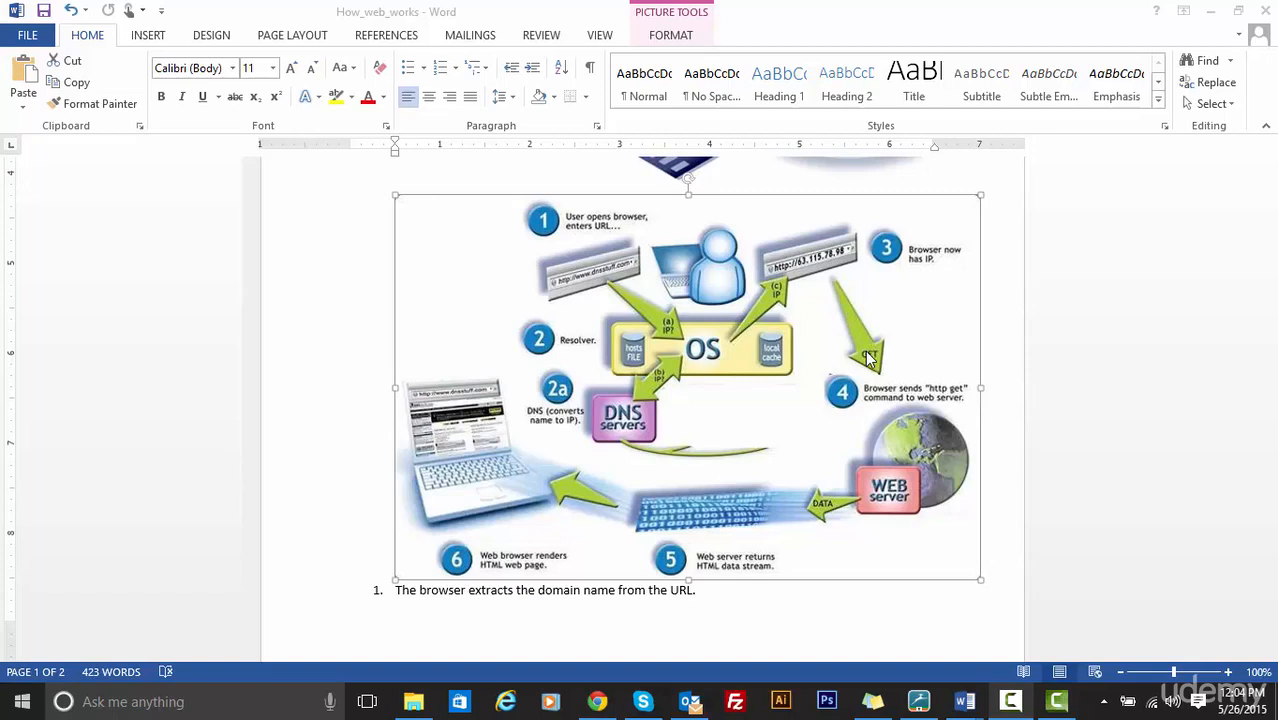
mouse_move(870, 360)
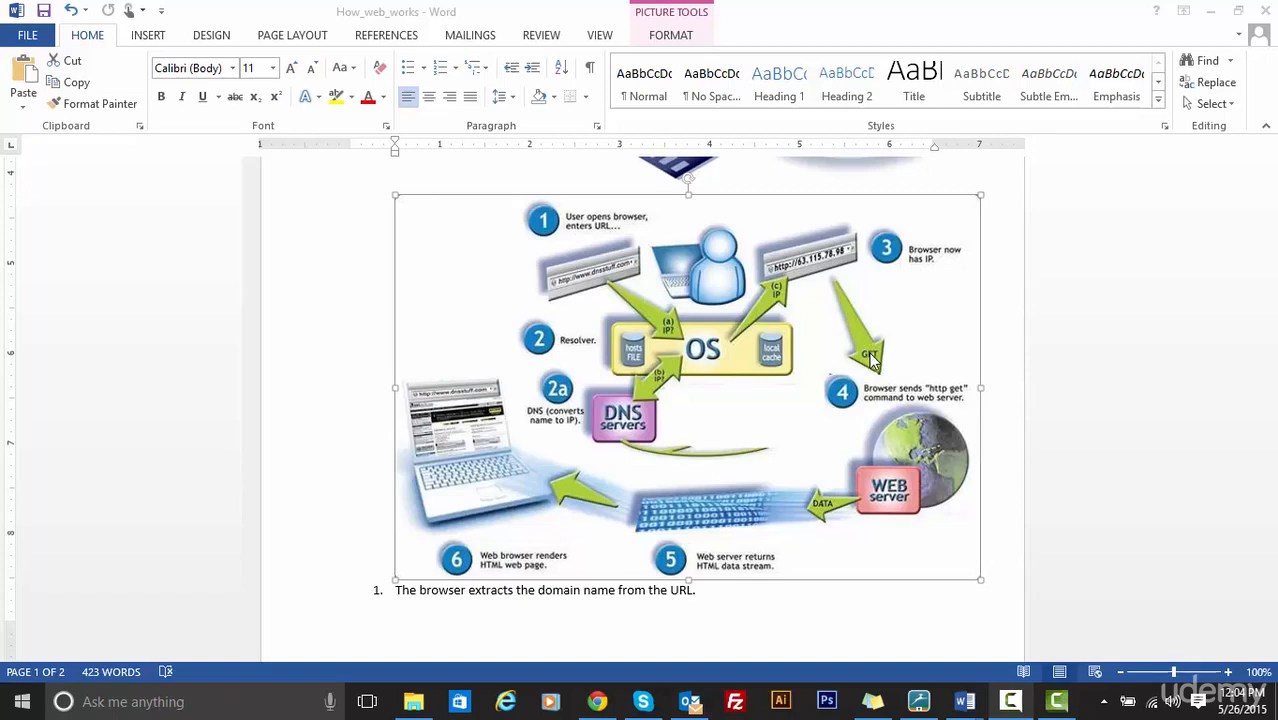
mouse_move(904, 276)
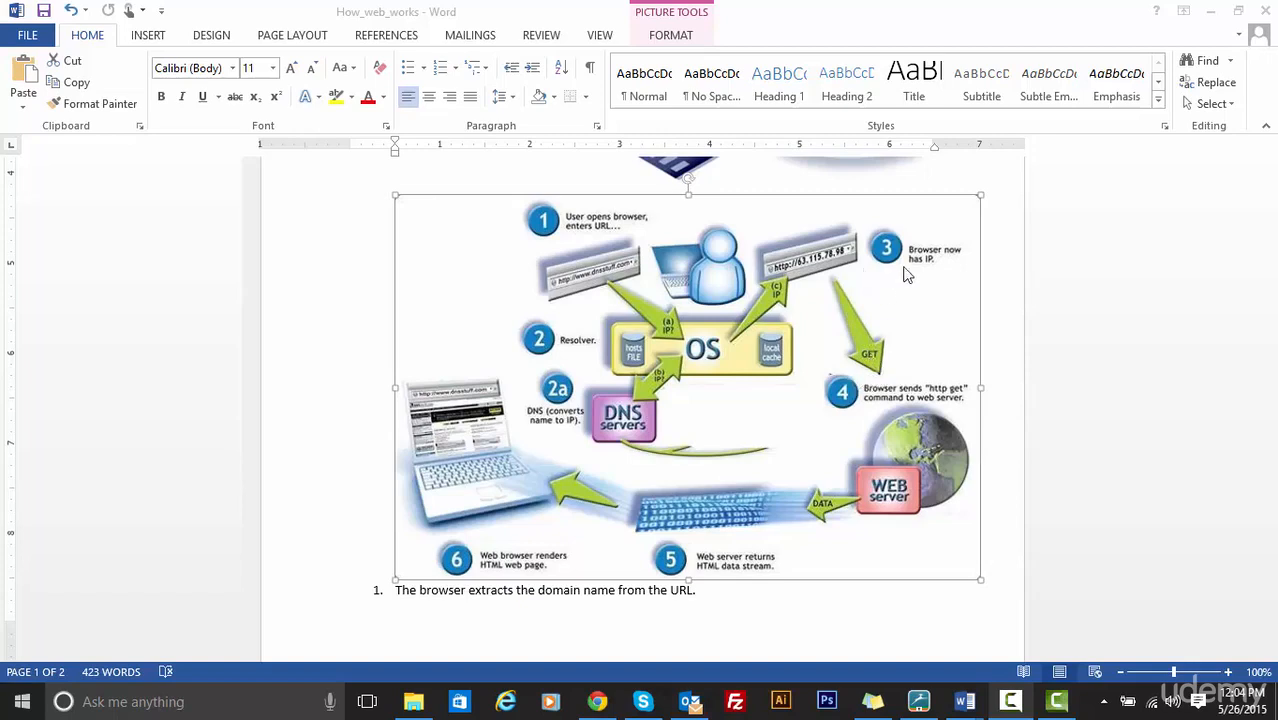
mouse_move(904, 508)
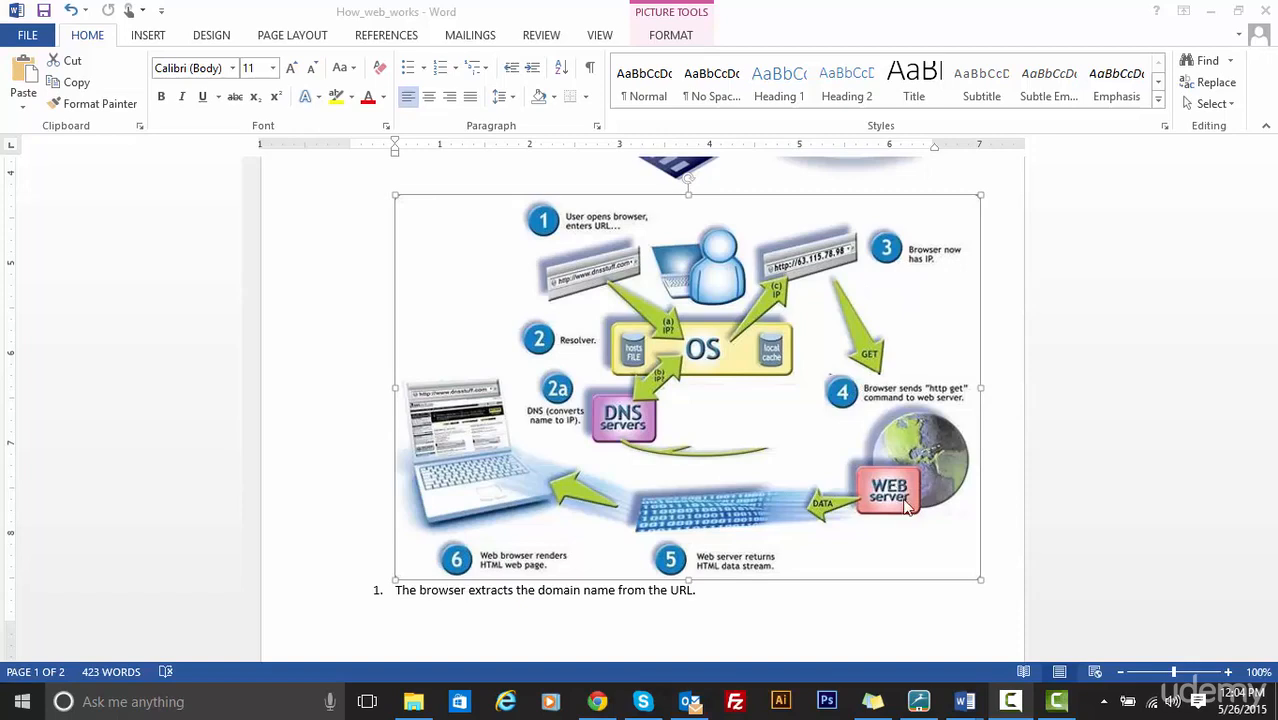
mouse_move(876, 516)
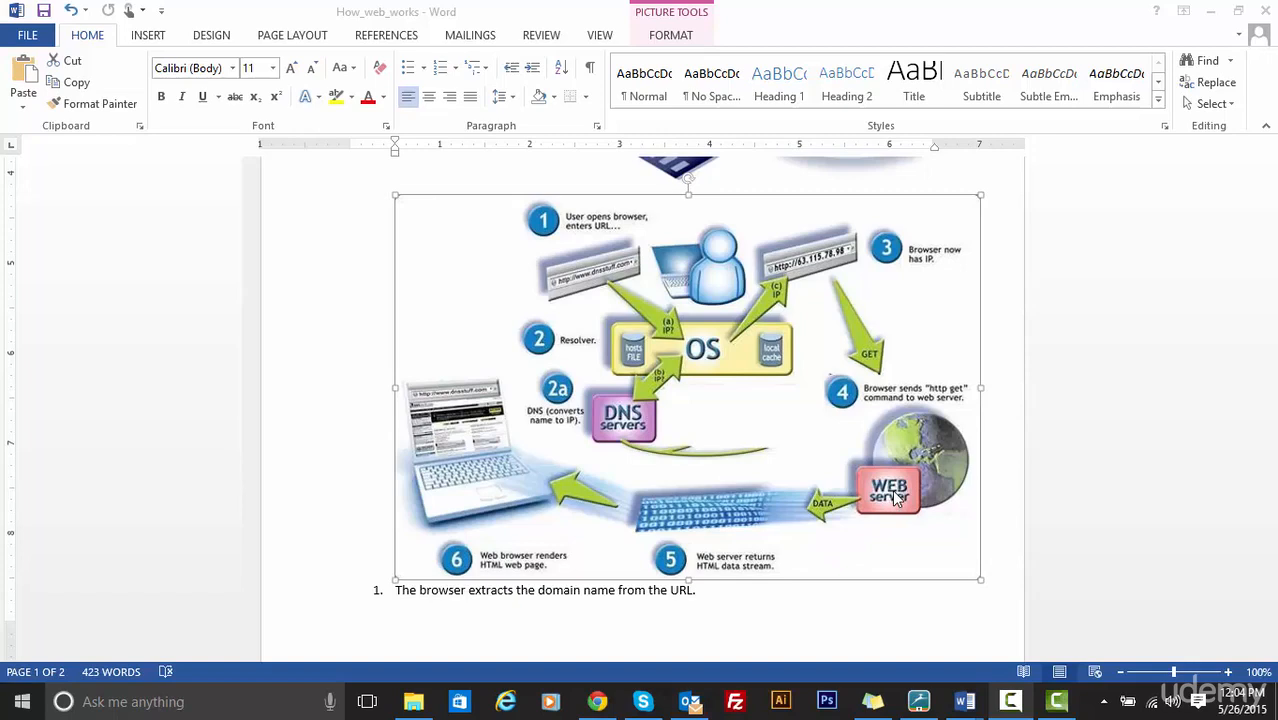
mouse_move(818, 512)
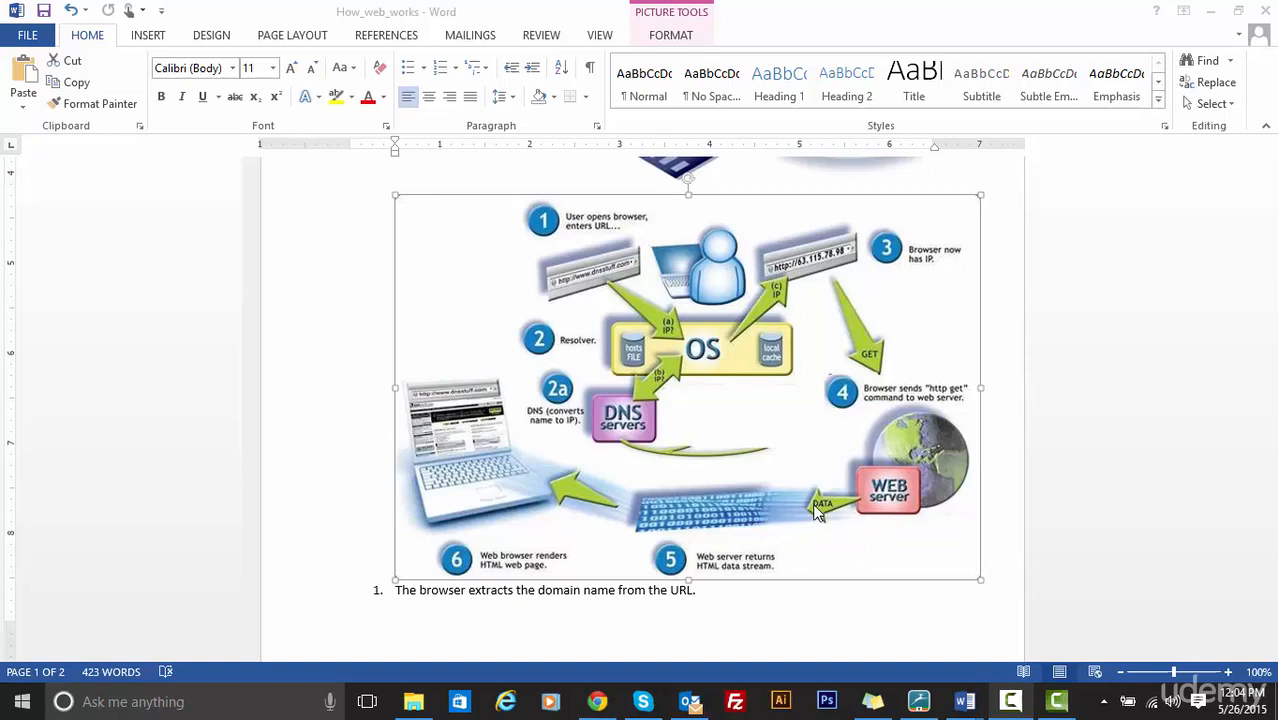
mouse_move(710, 576)
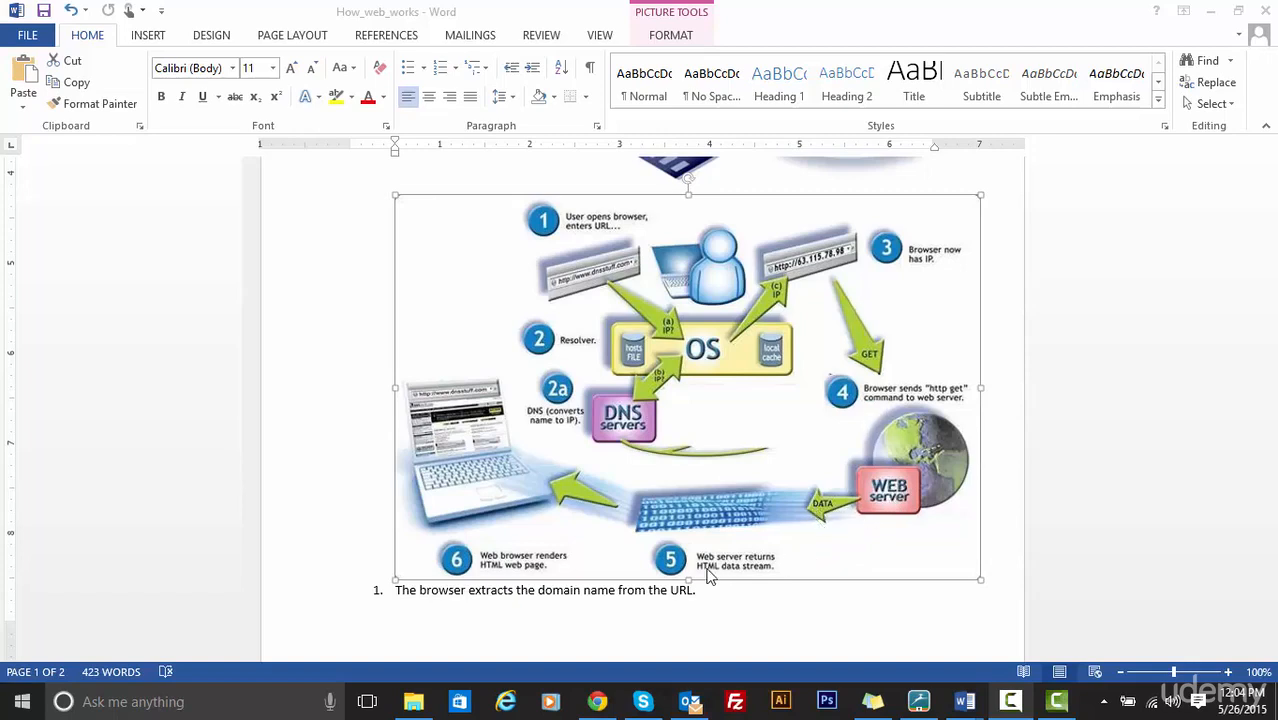
mouse_move(752, 580)
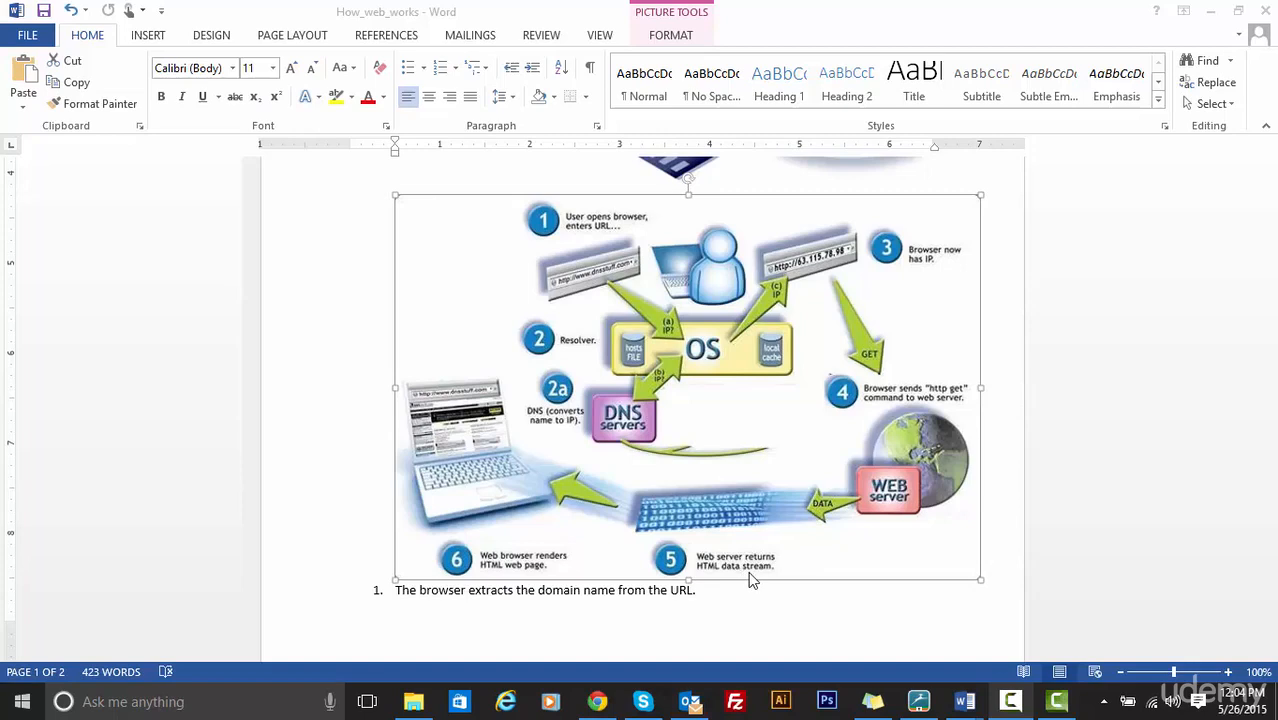
mouse_move(728, 512)
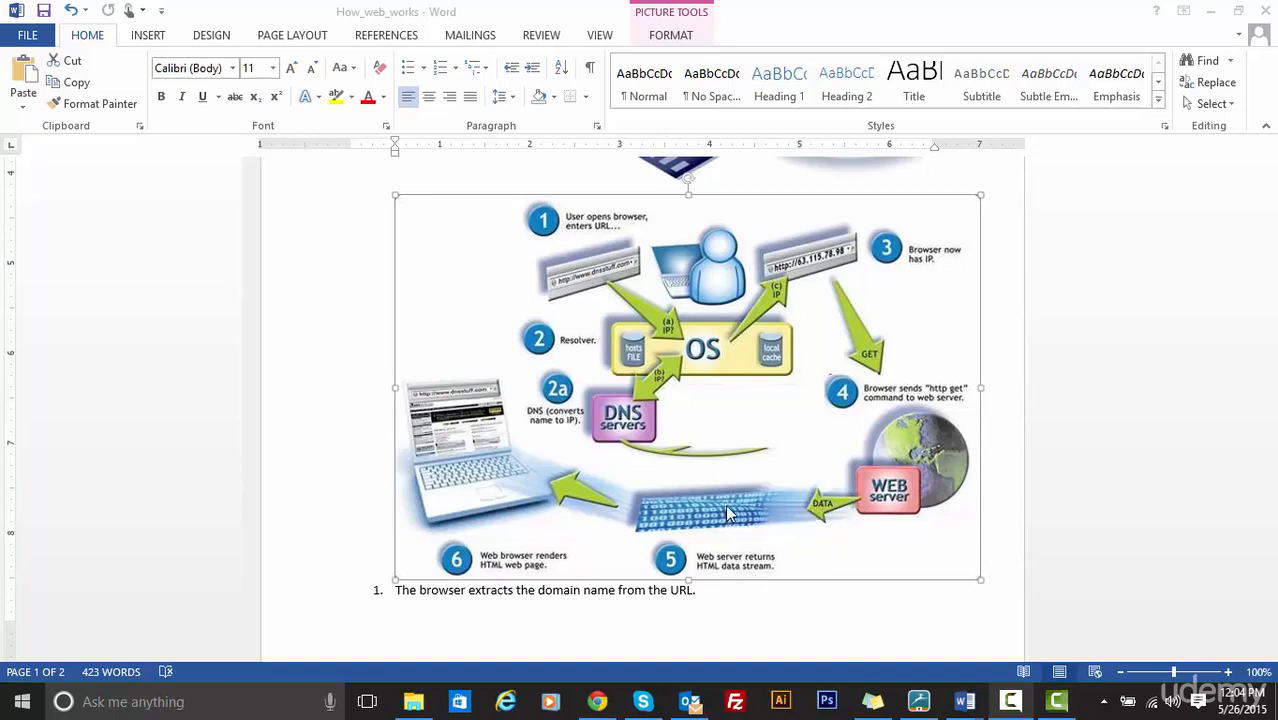
mouse_move(464, 456)
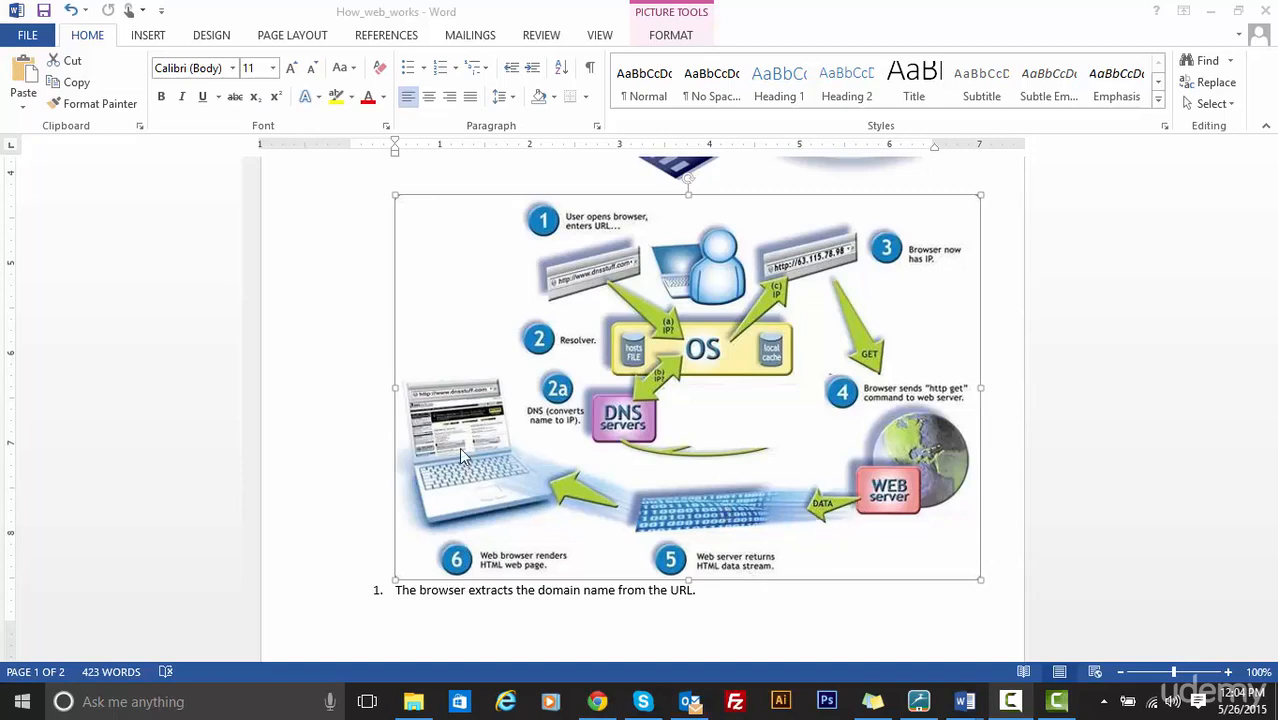
mouse_move(460, 472)
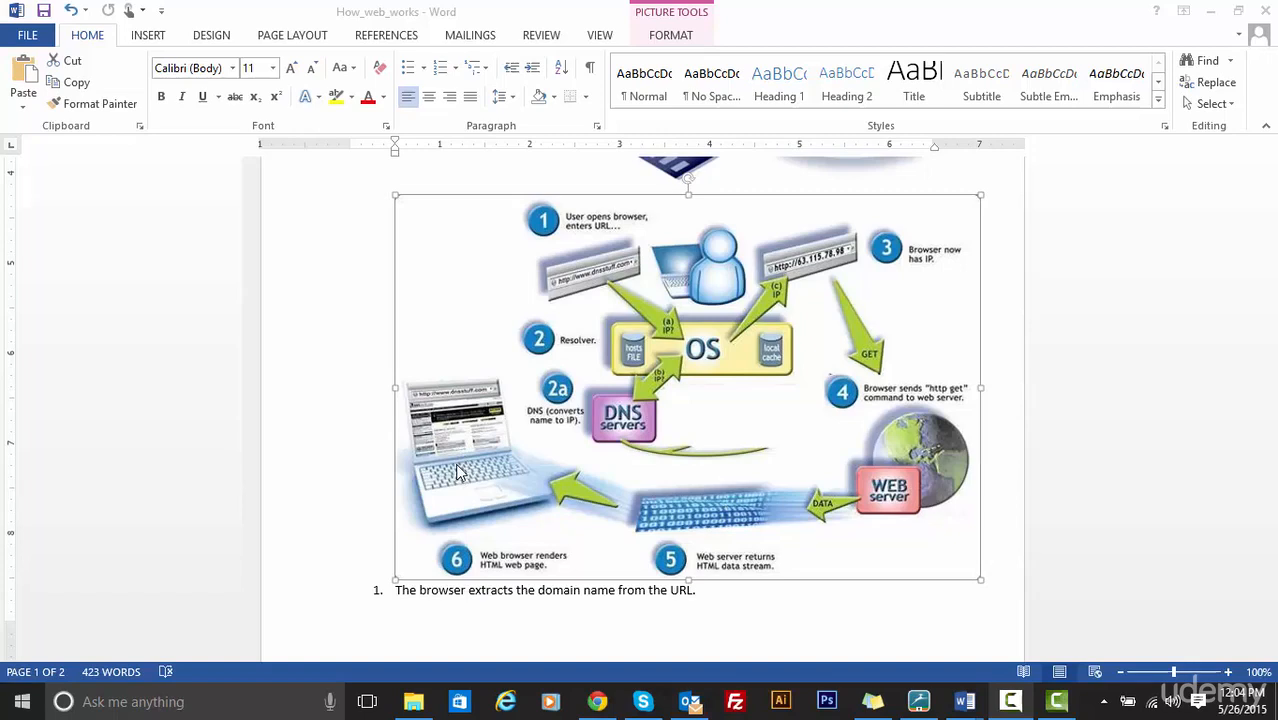
mouse_move(480, 510)
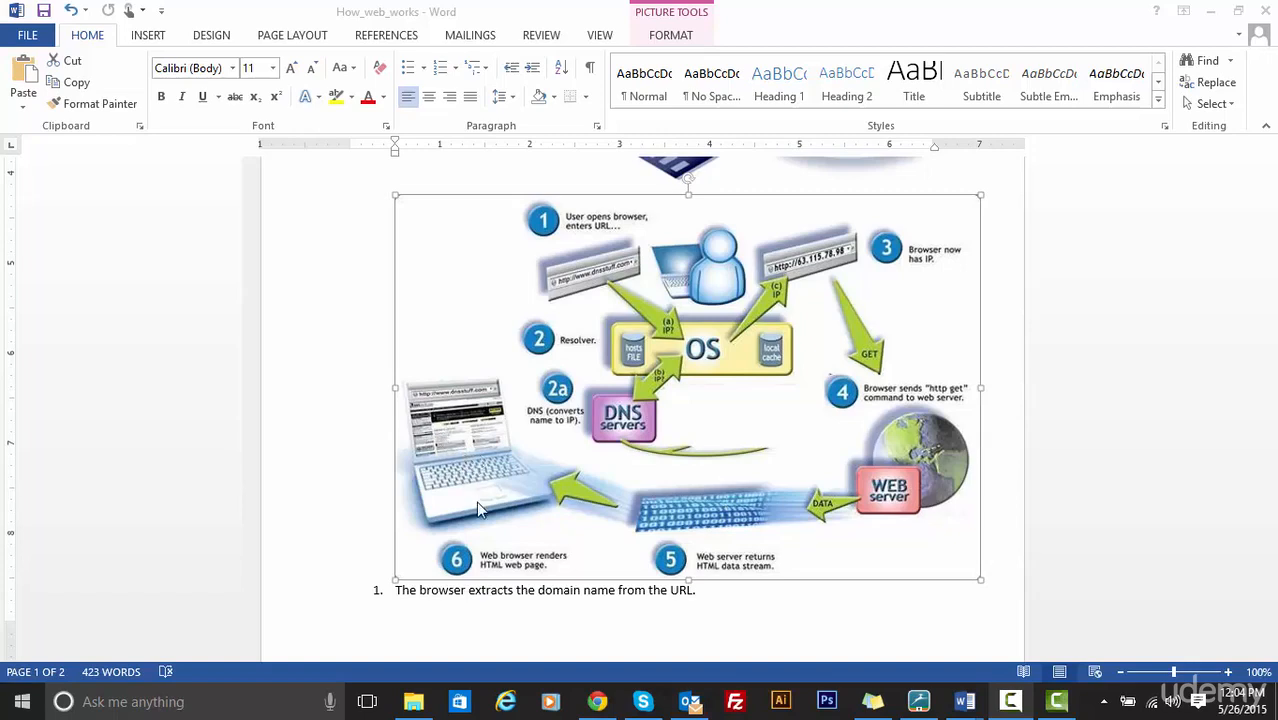
mouse_move(650, 500)
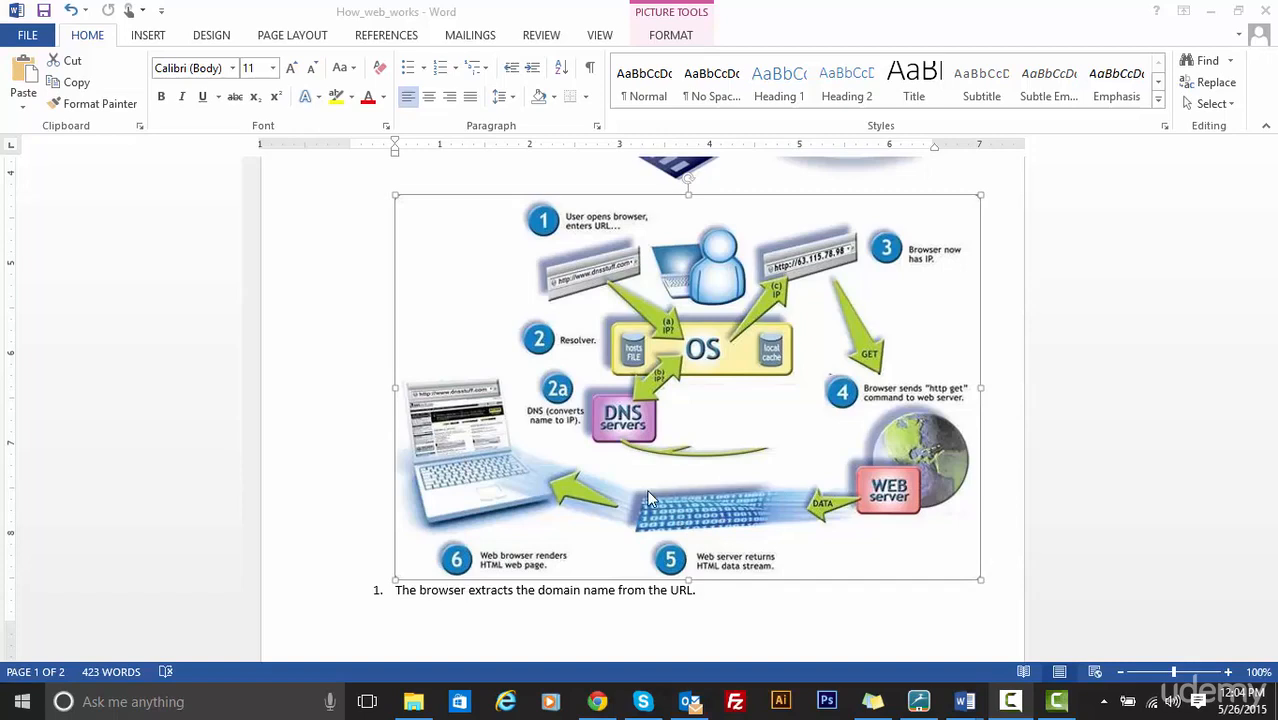
mouse_move(416, 438)
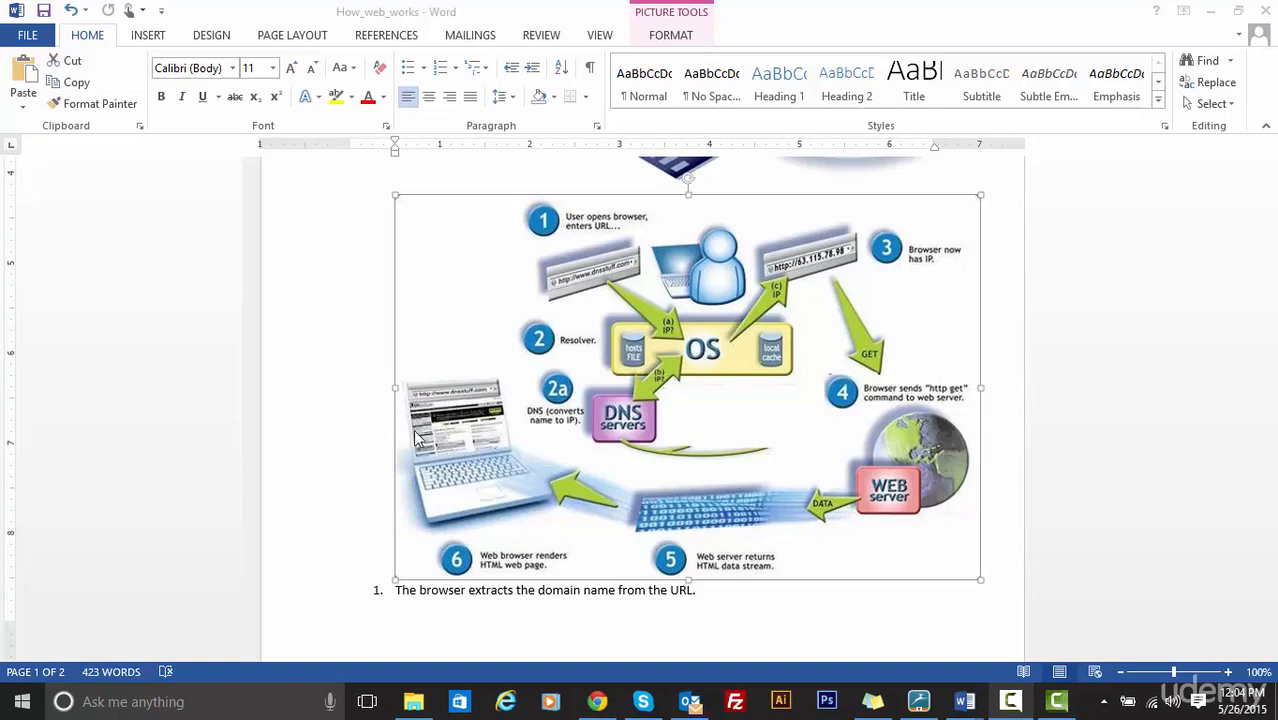
mouse_move(748, 274)
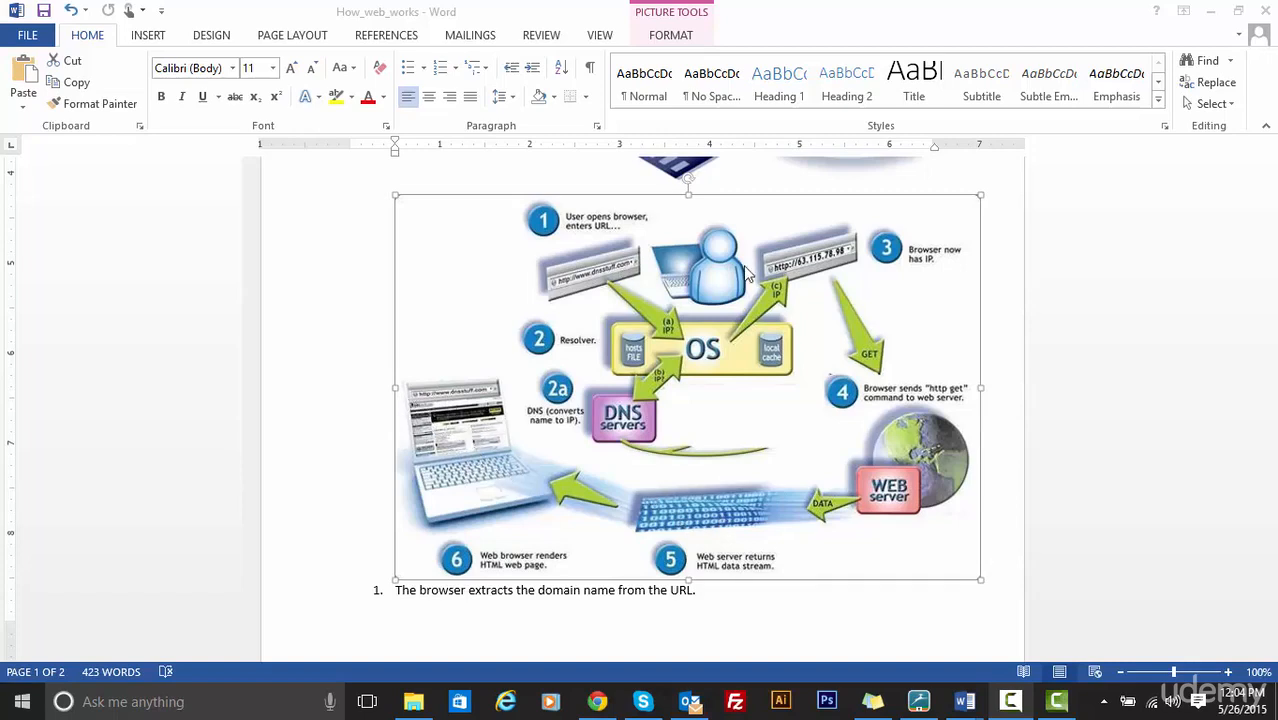
mouse_move(668, 540)
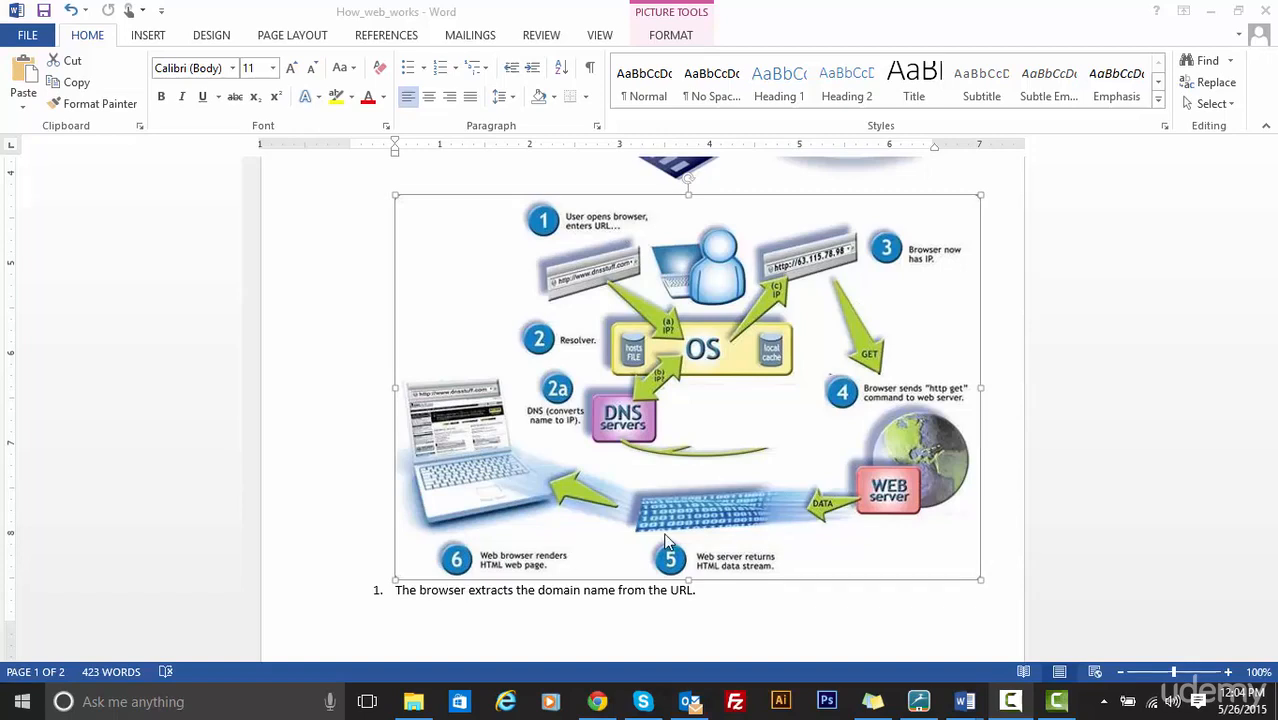
mouse_move(618, 232)
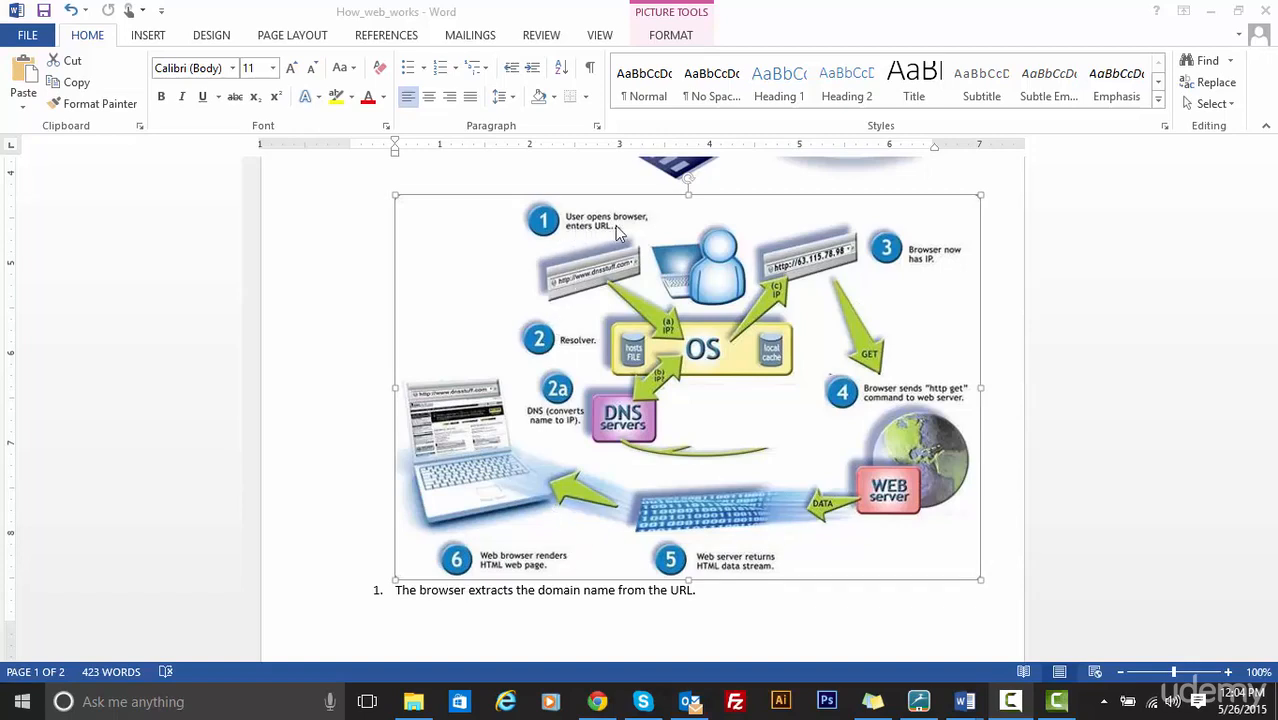
mouse_move(588, 234)
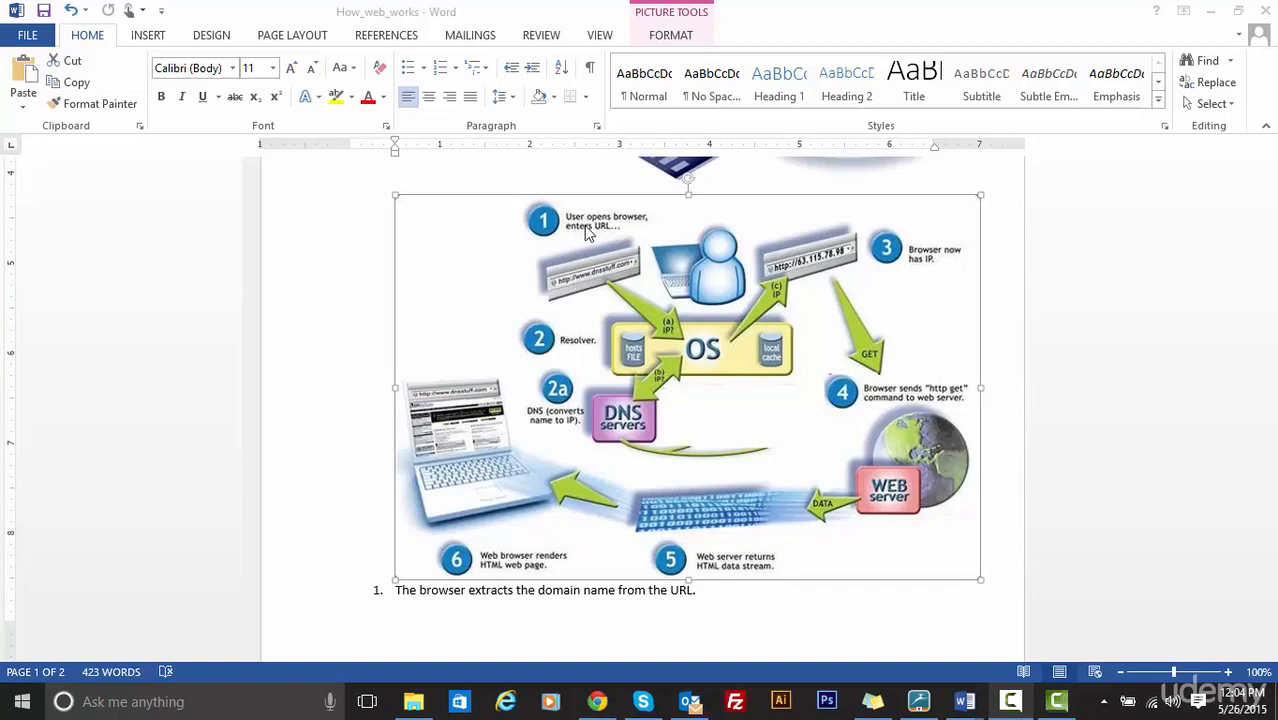
mouse_move(464, 408)
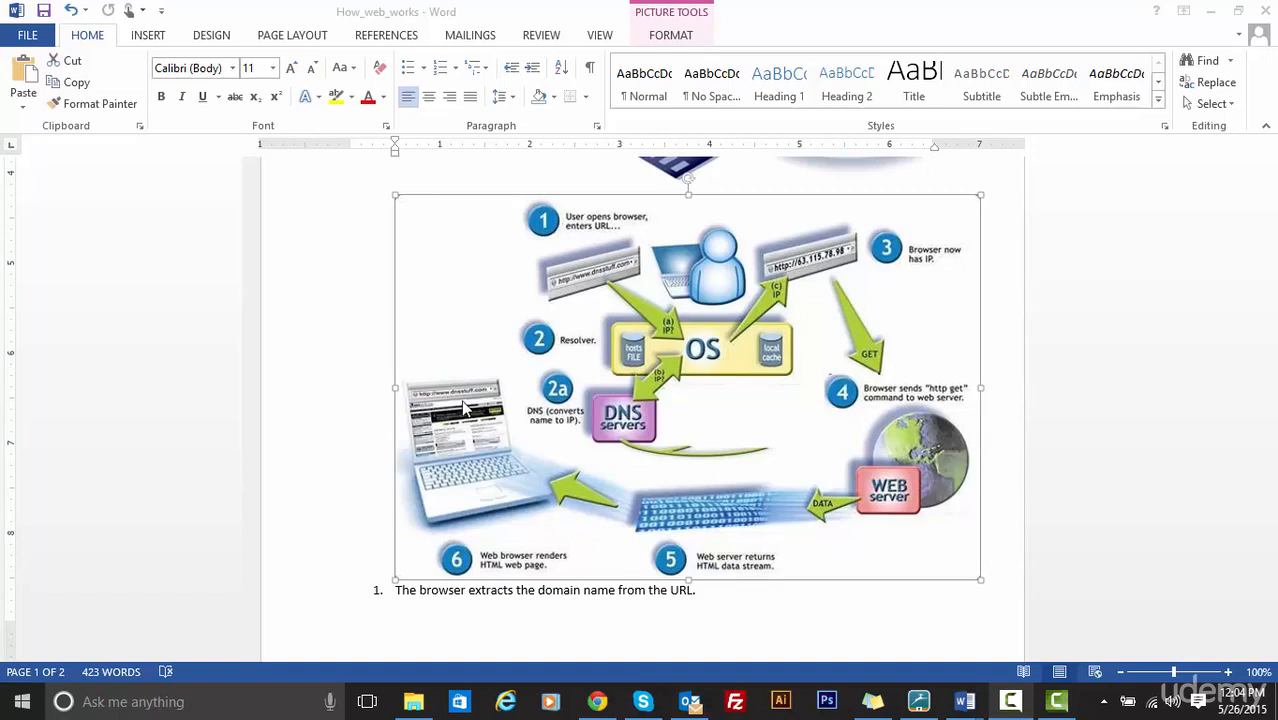
mouse_move(436, 412)
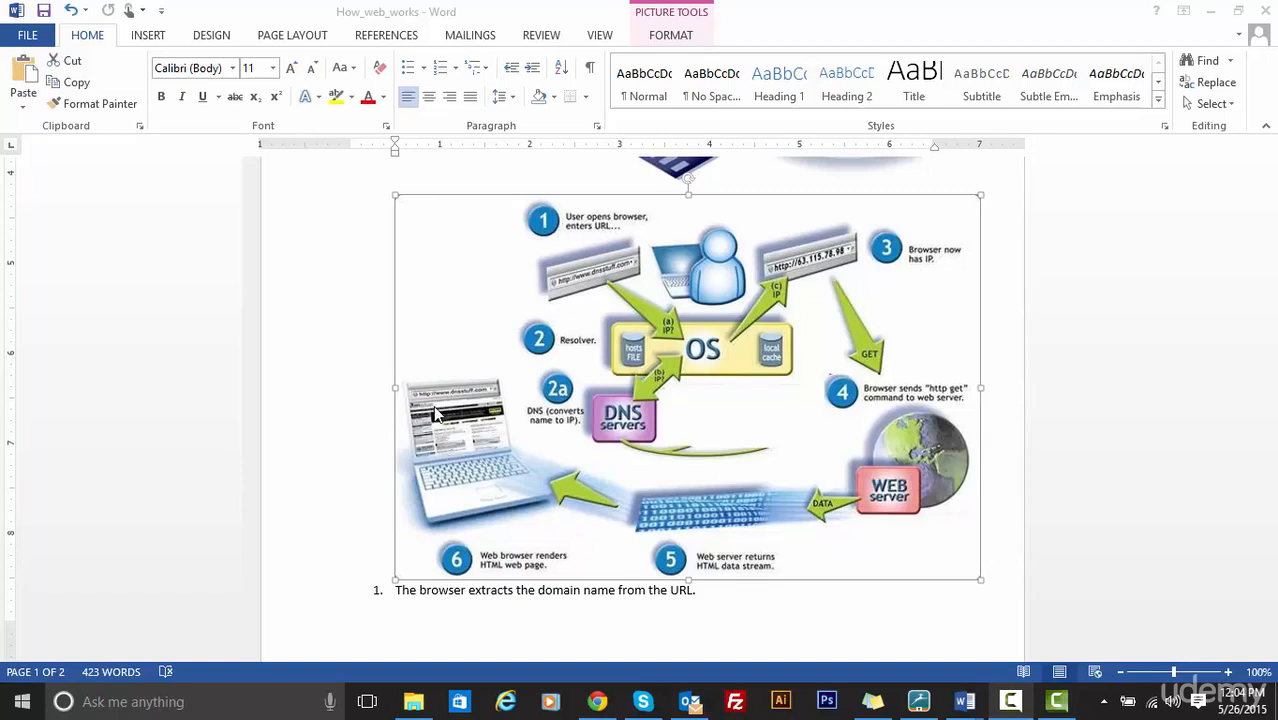
mouse_move(372, 408)
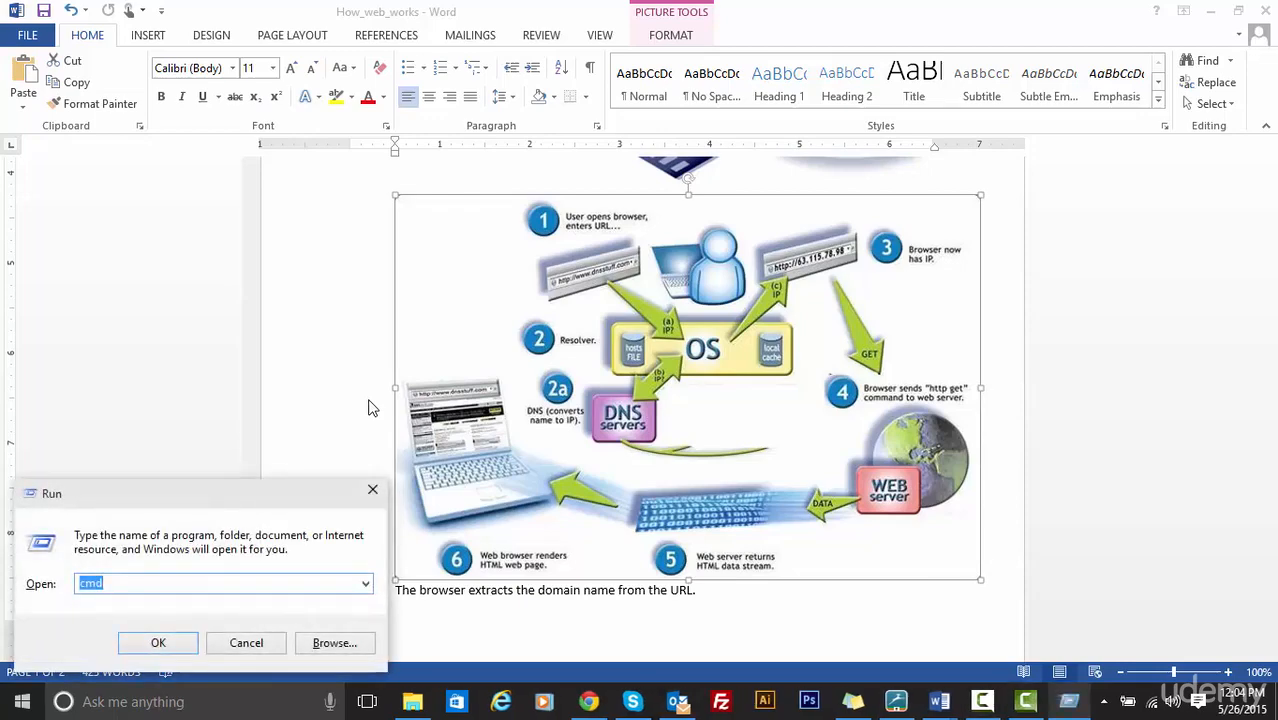
left_click(158, 642)
type("tracert")
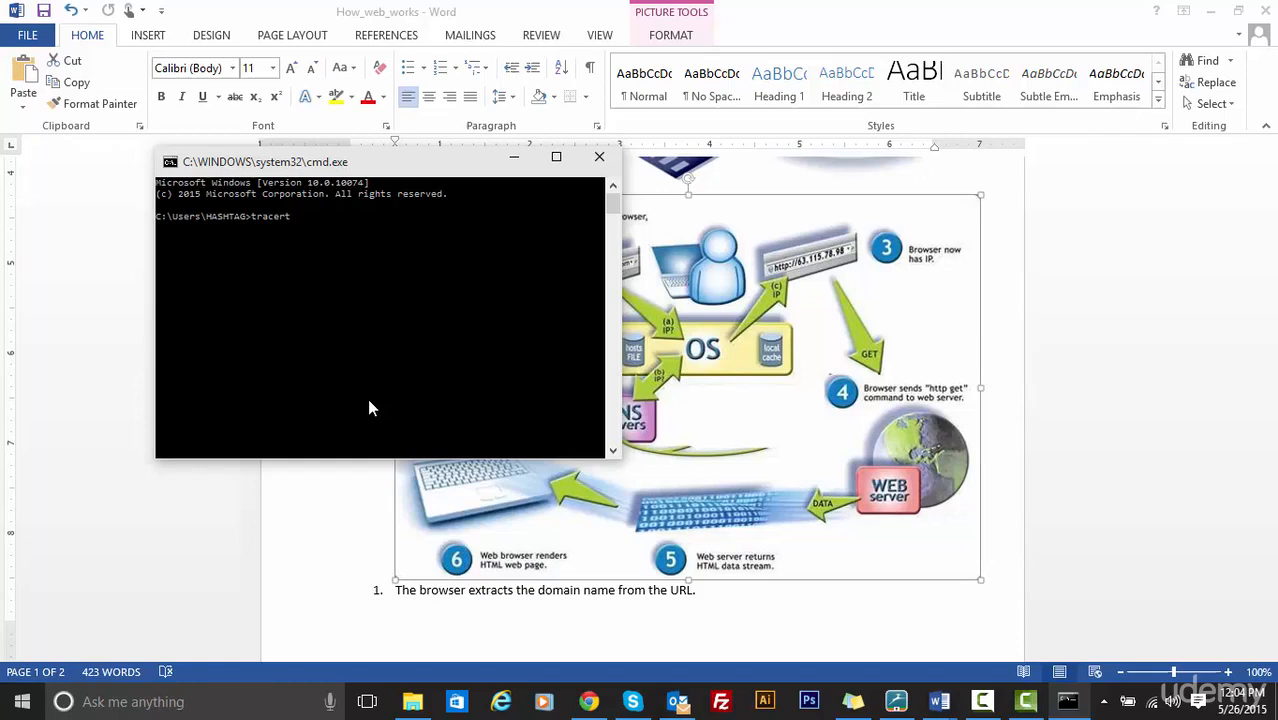
type("www.g")
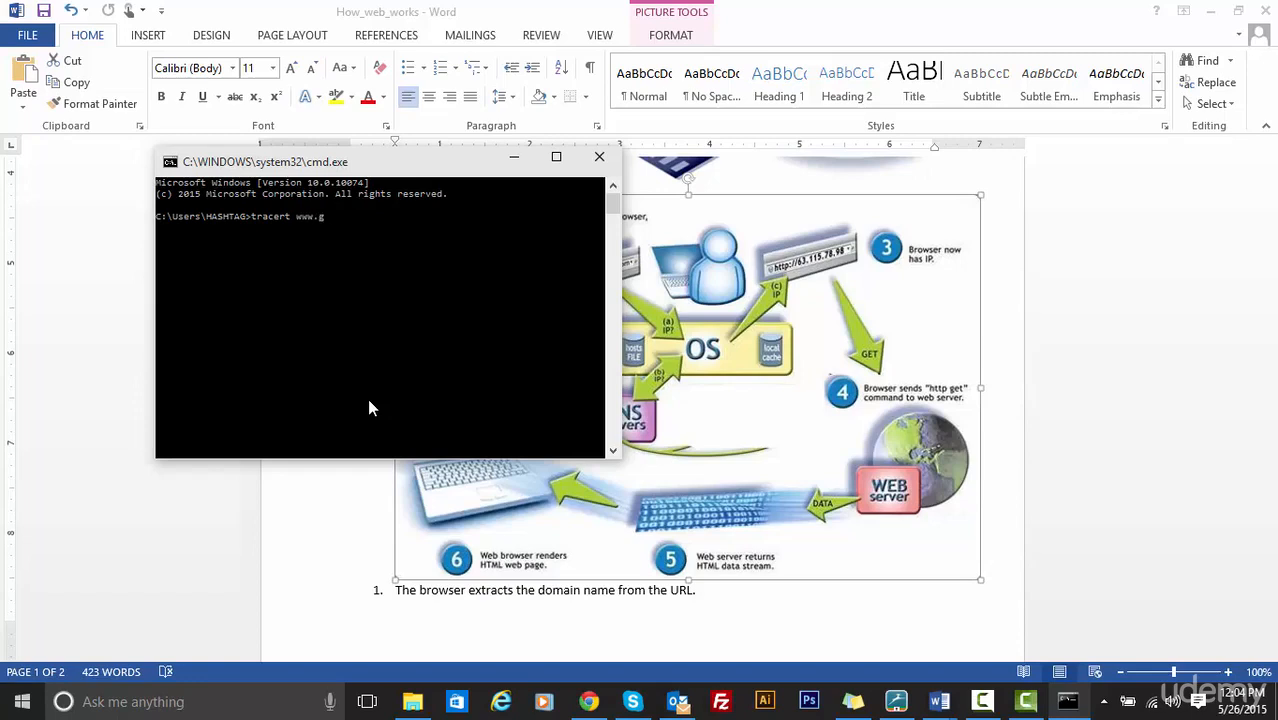
type("oogle.com")
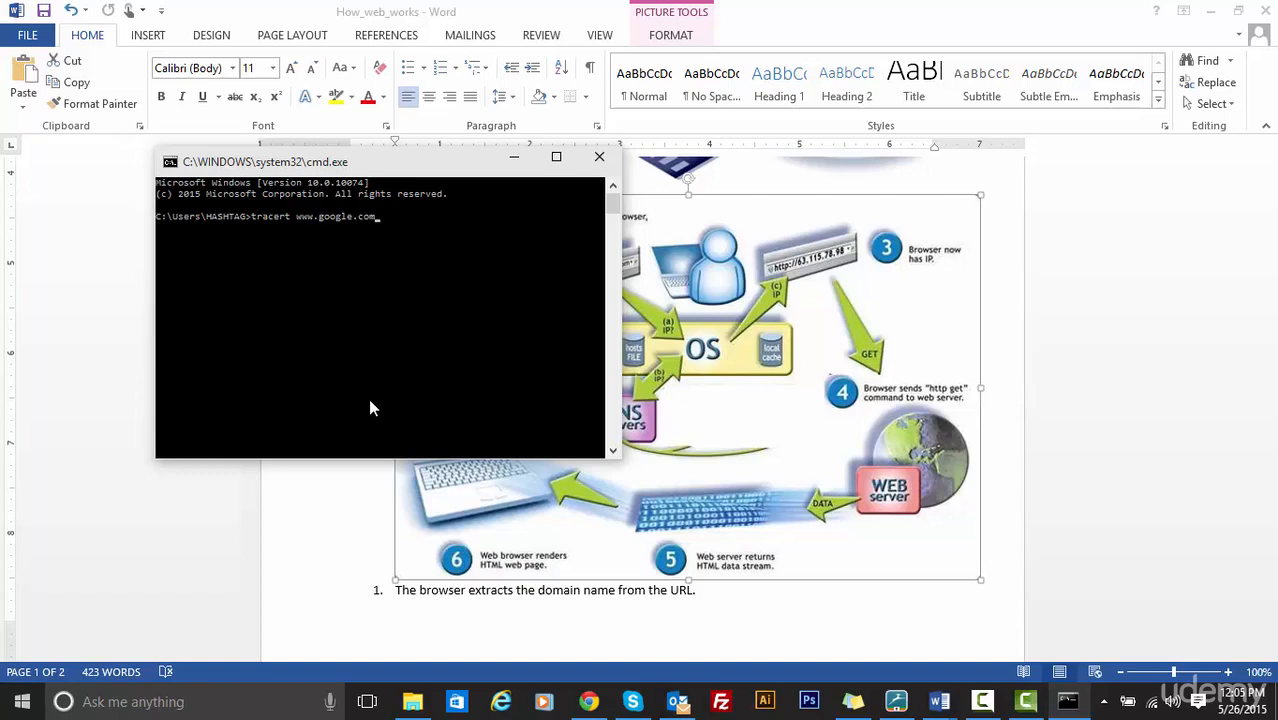
key("Return")
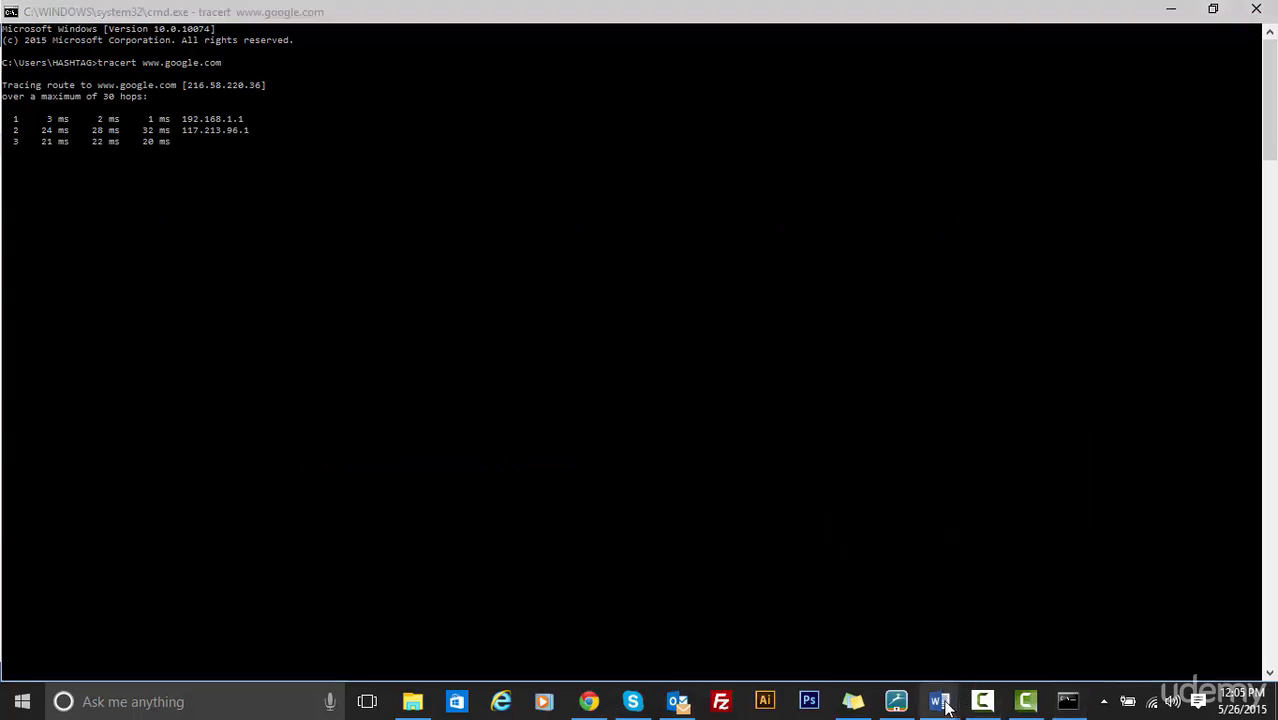
left_click(938, 700)
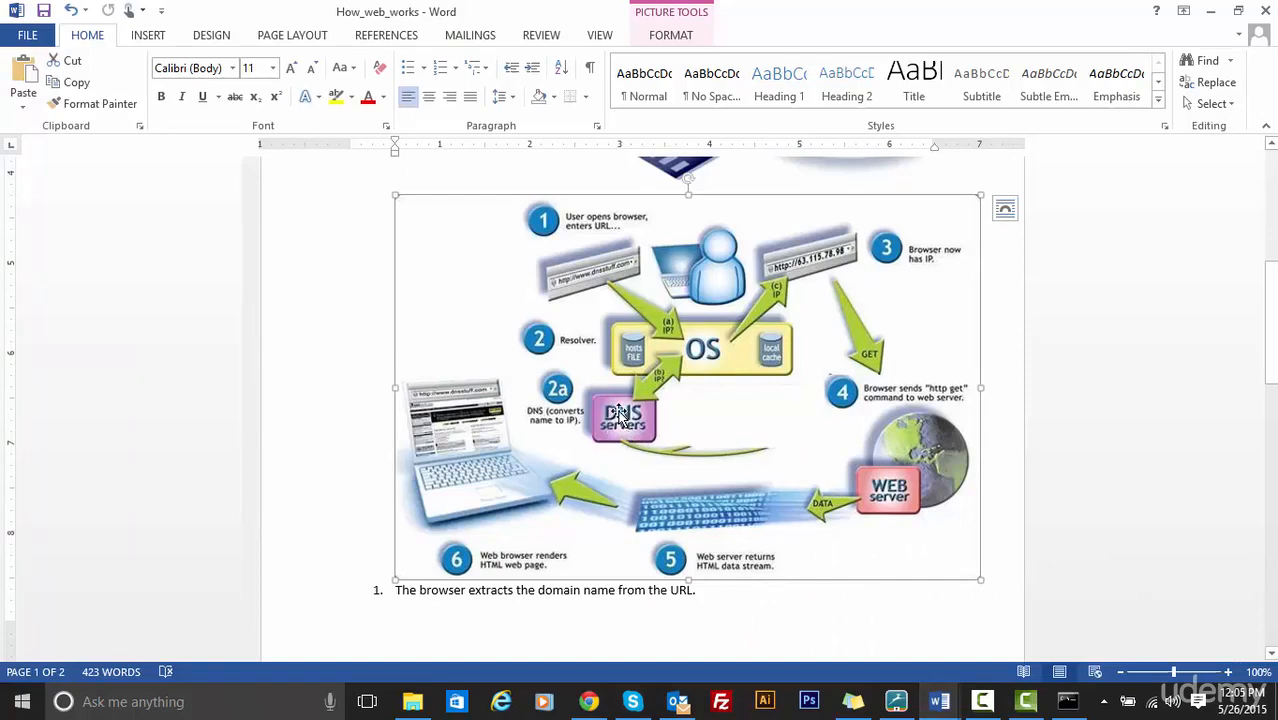
mouse_move(616, 270)
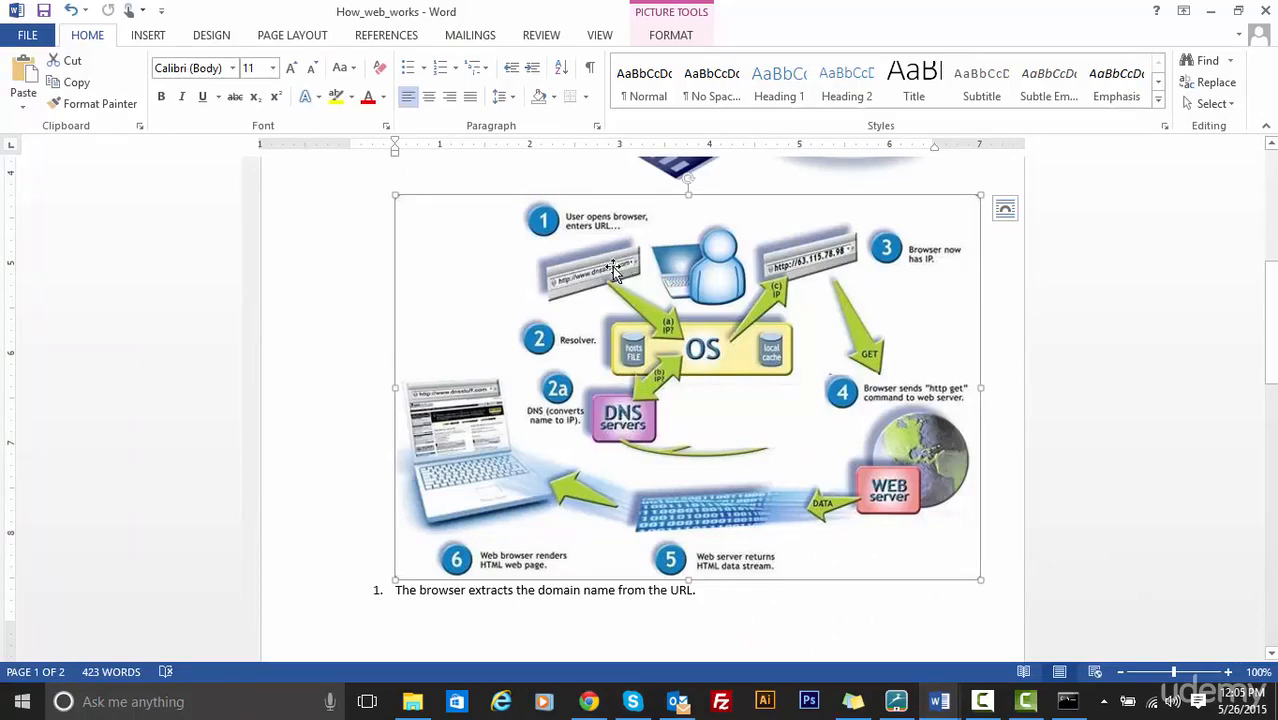
mouse_move(824, 264)
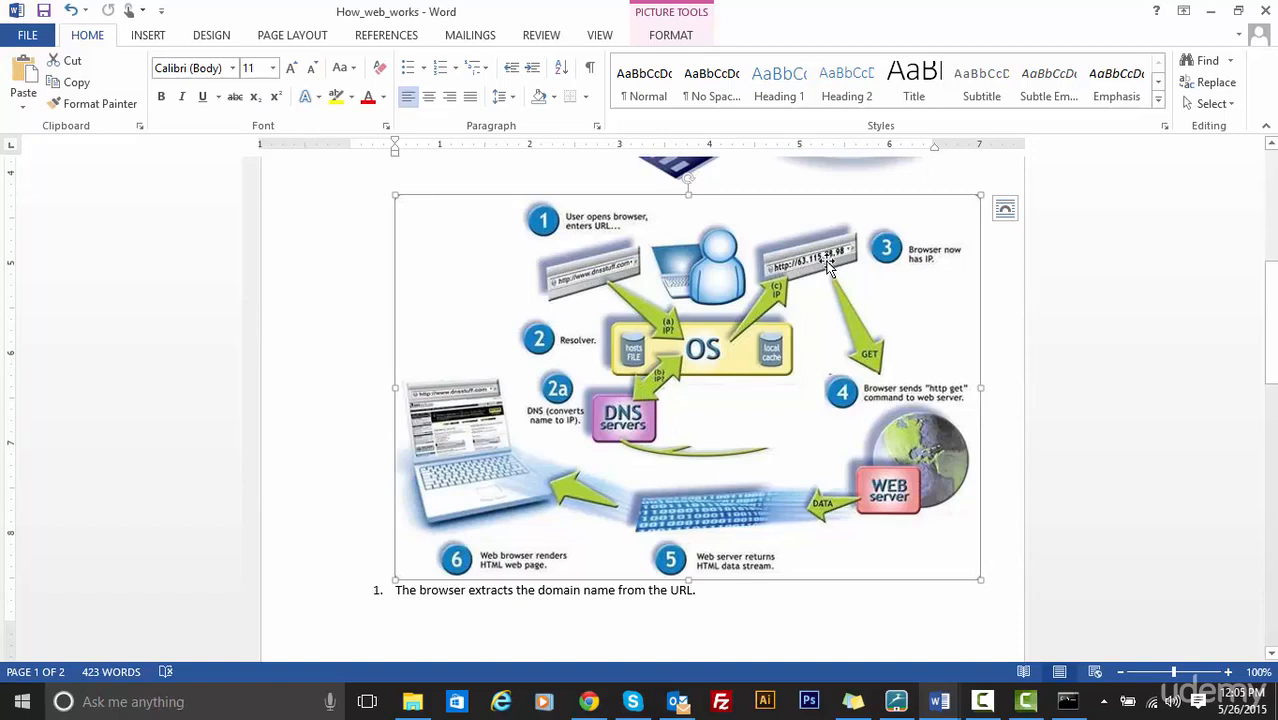
mouse_move(924, 436)
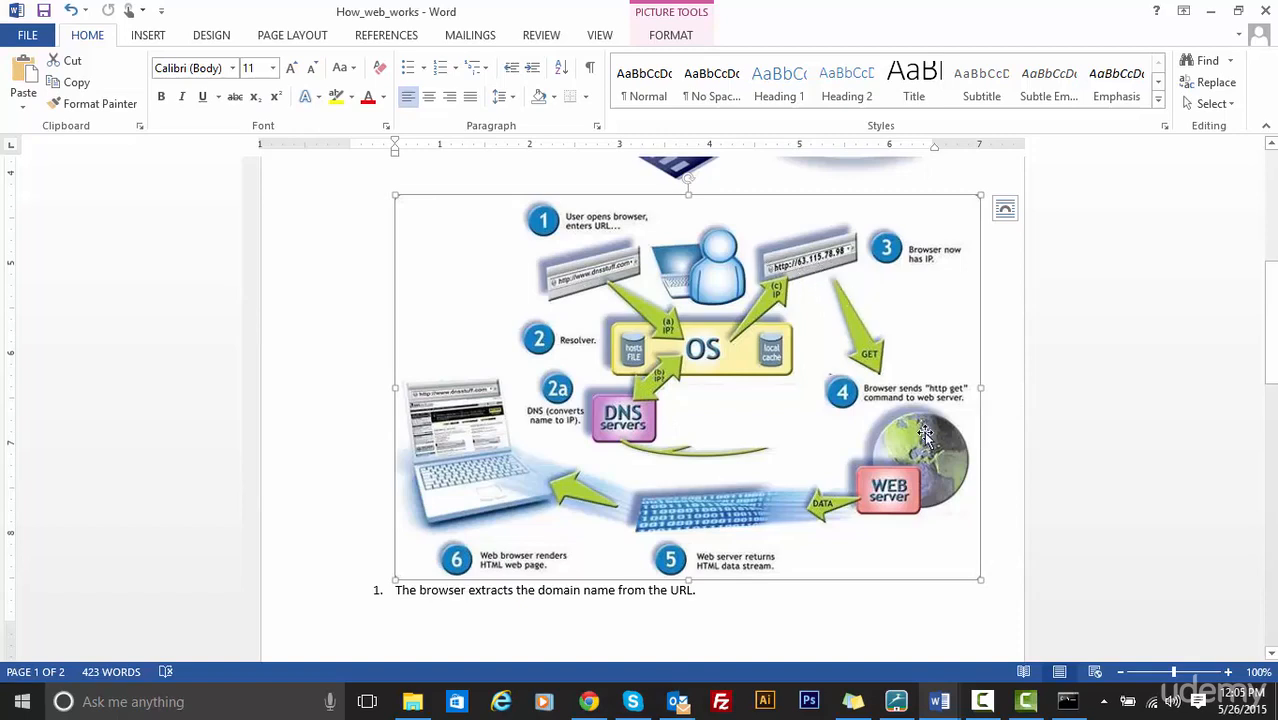
mouse_move(920, 420)
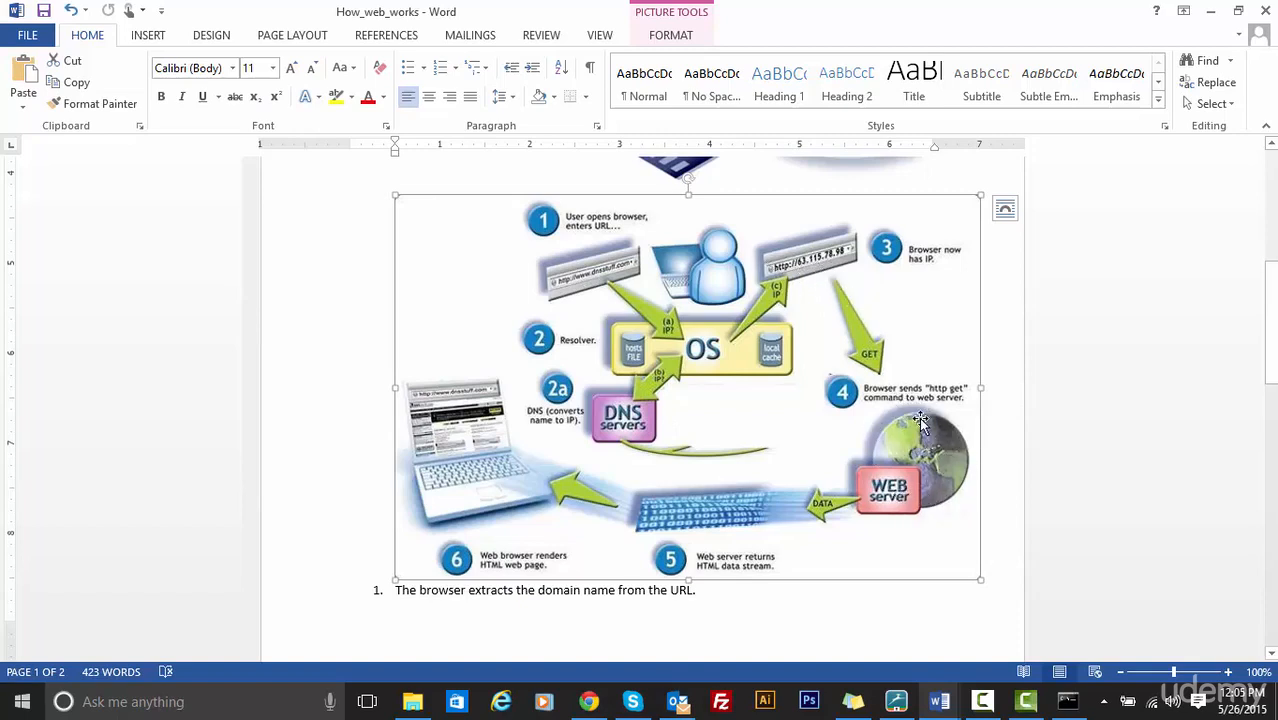
mouse_move(1060, 700)
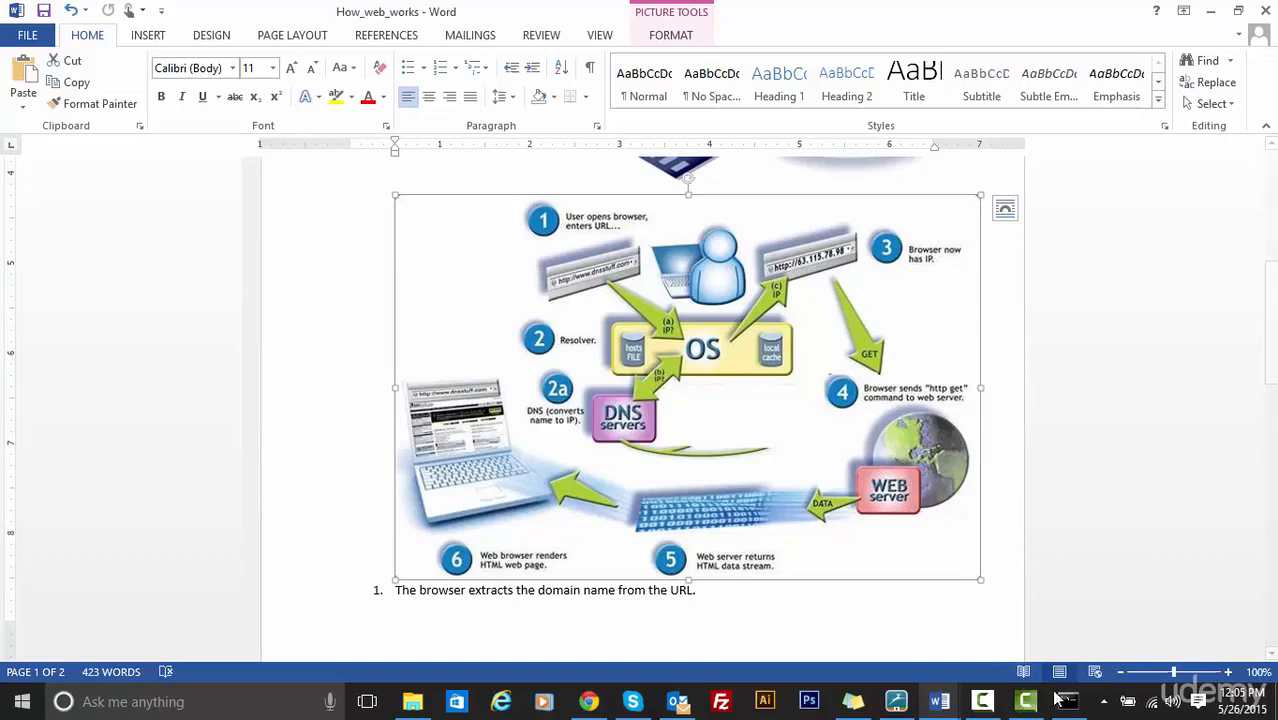
left_click(1066, 700)
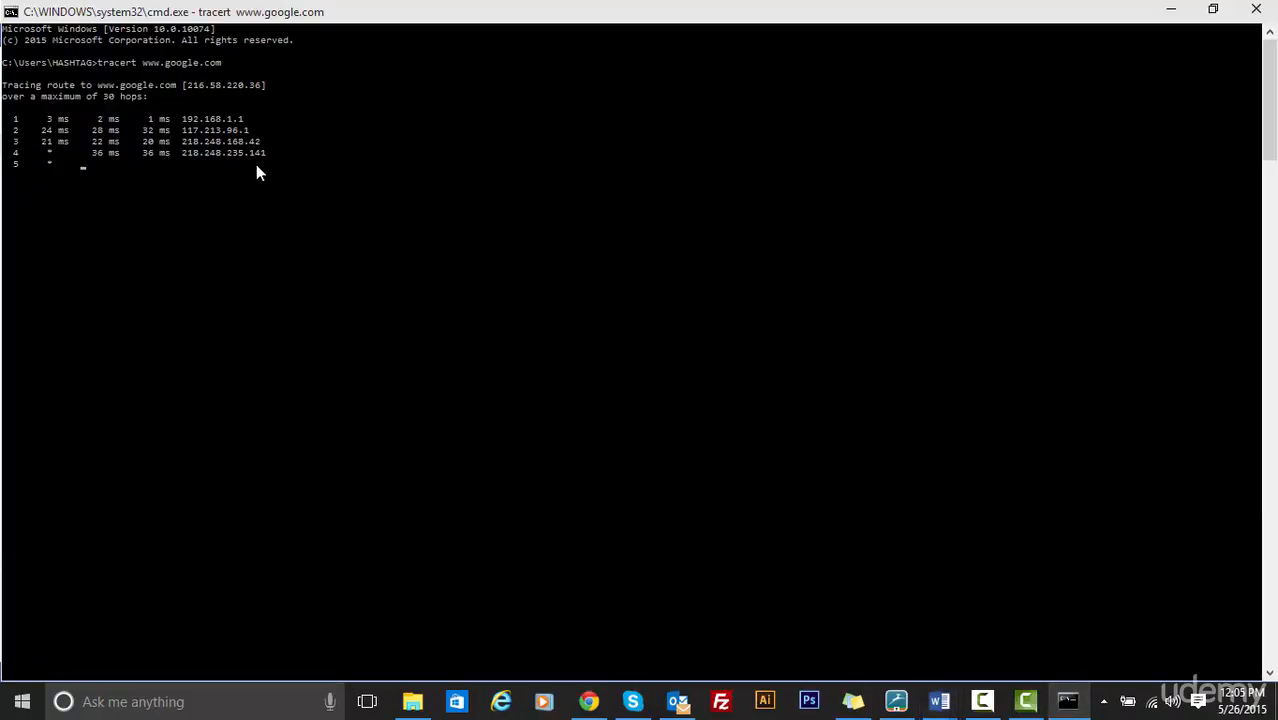
mouse_move(252, 170)
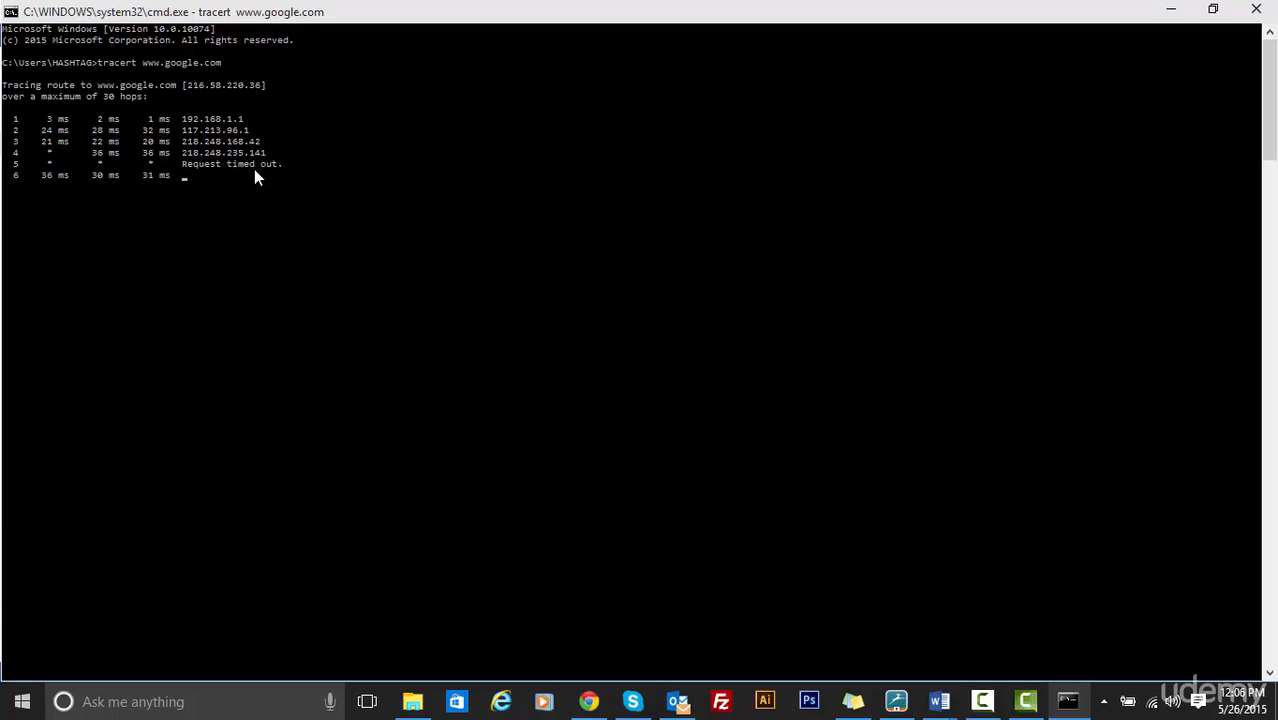
mouse_move(190, 140)
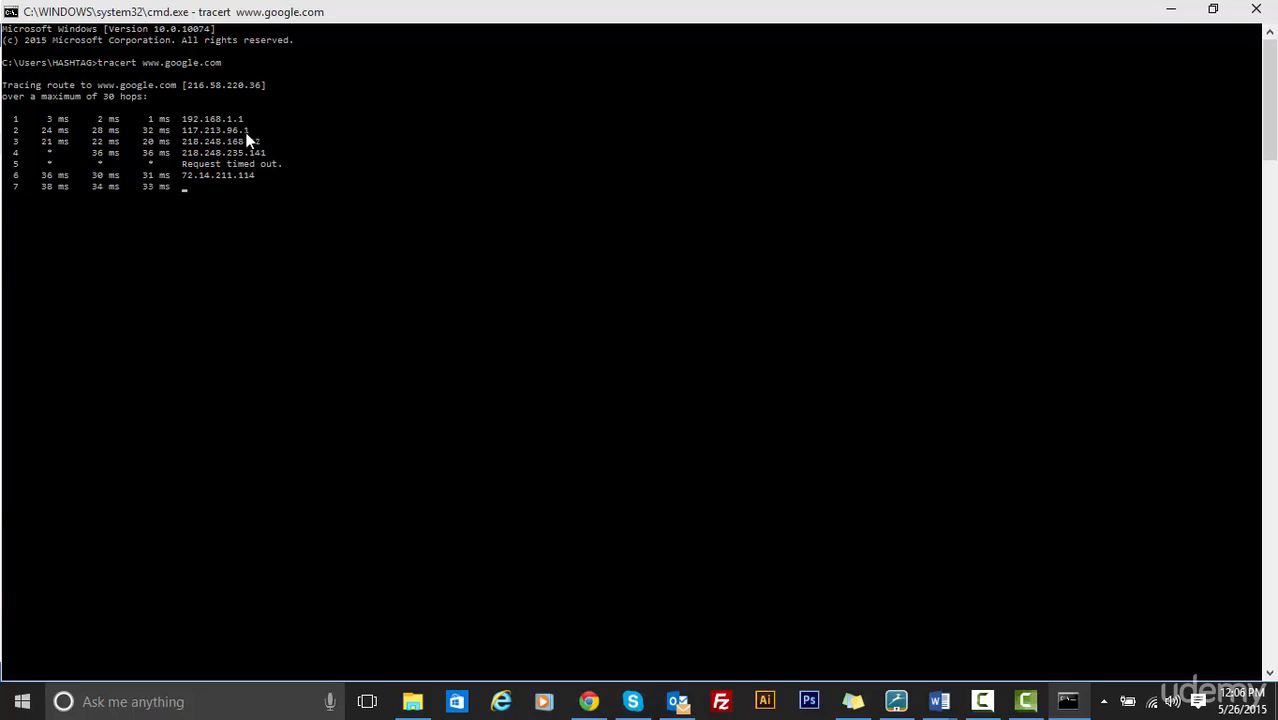
mouse_move(240, 130)
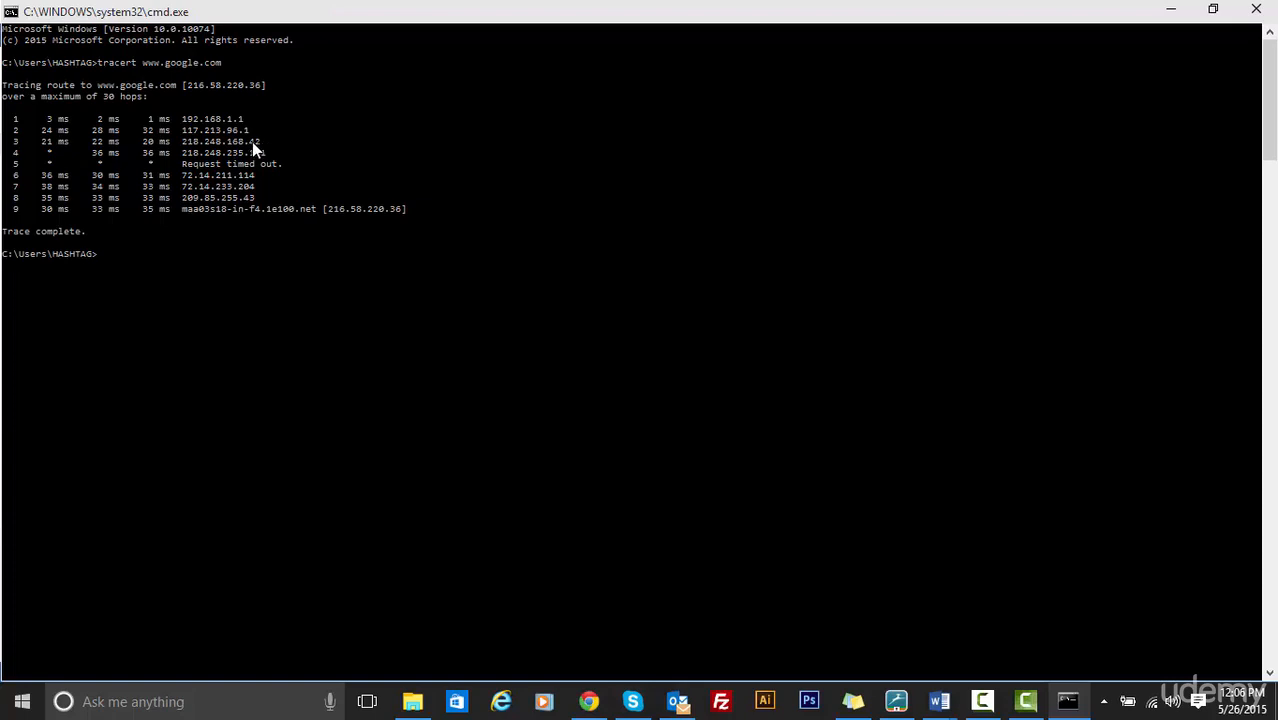
mouse_move(246, 150)
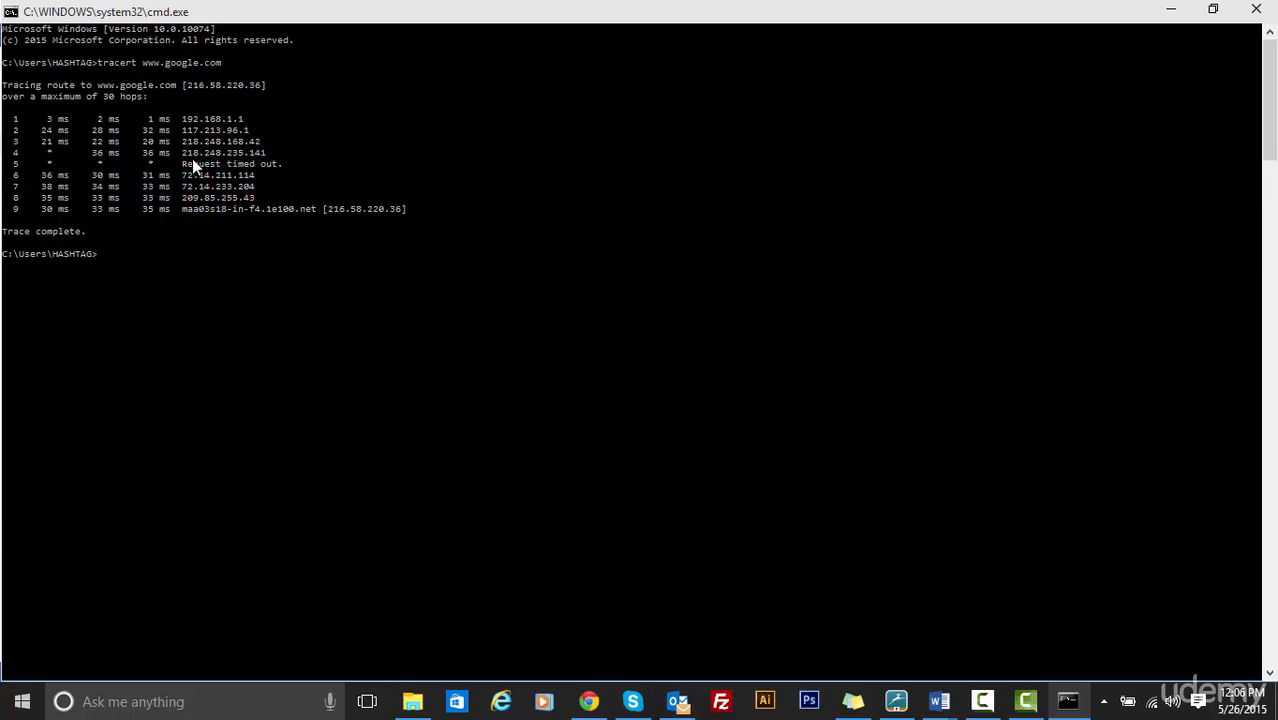
mouse_move(250, 188)
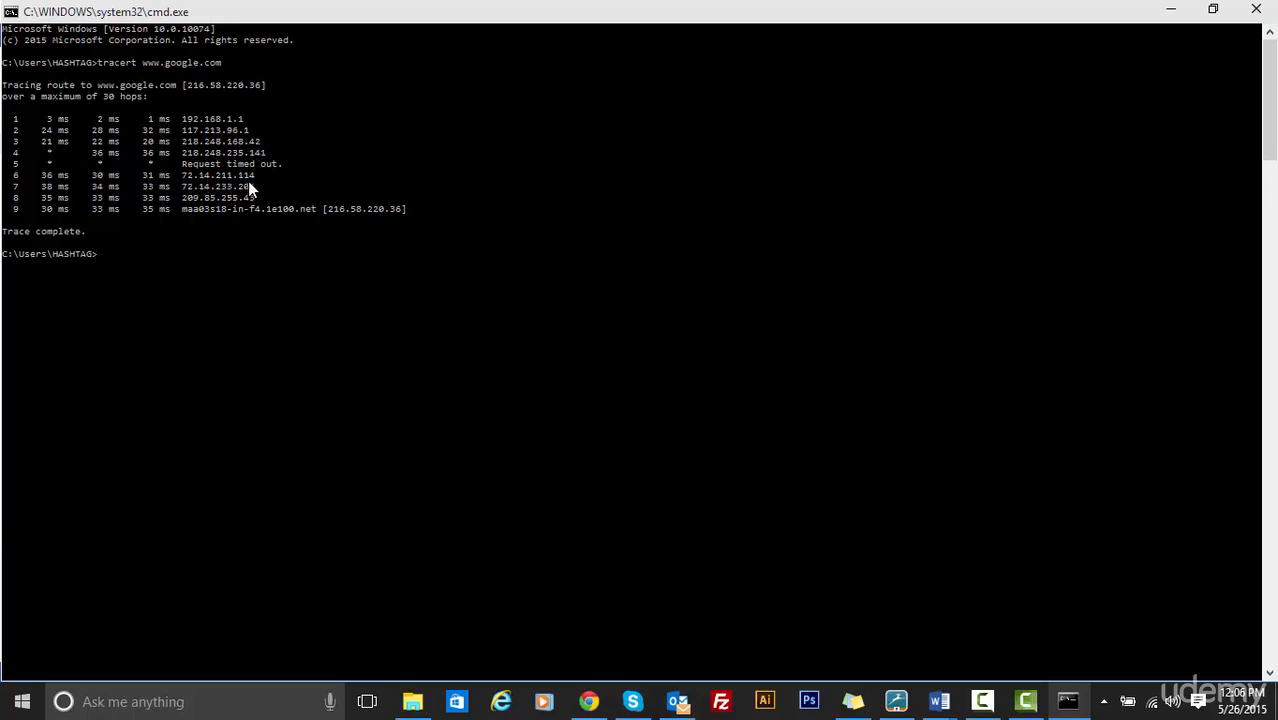
mouse_move(192, 208)
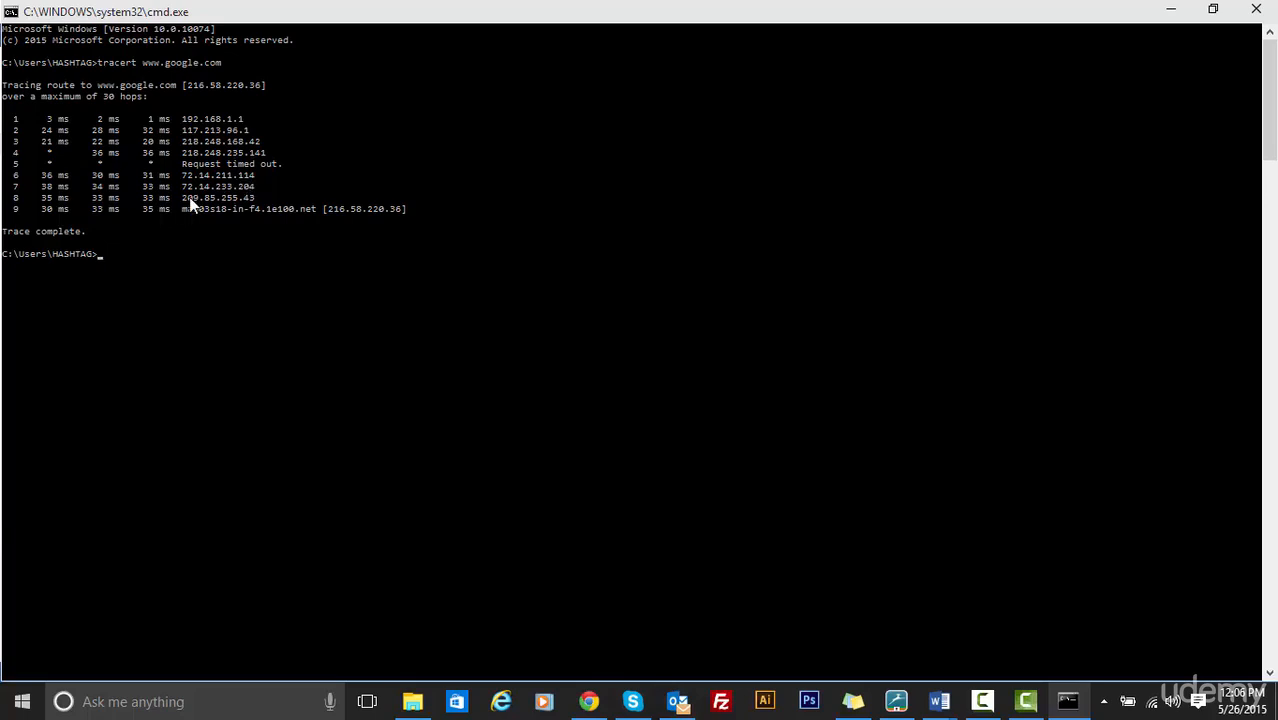
mouse_move(306, 218)
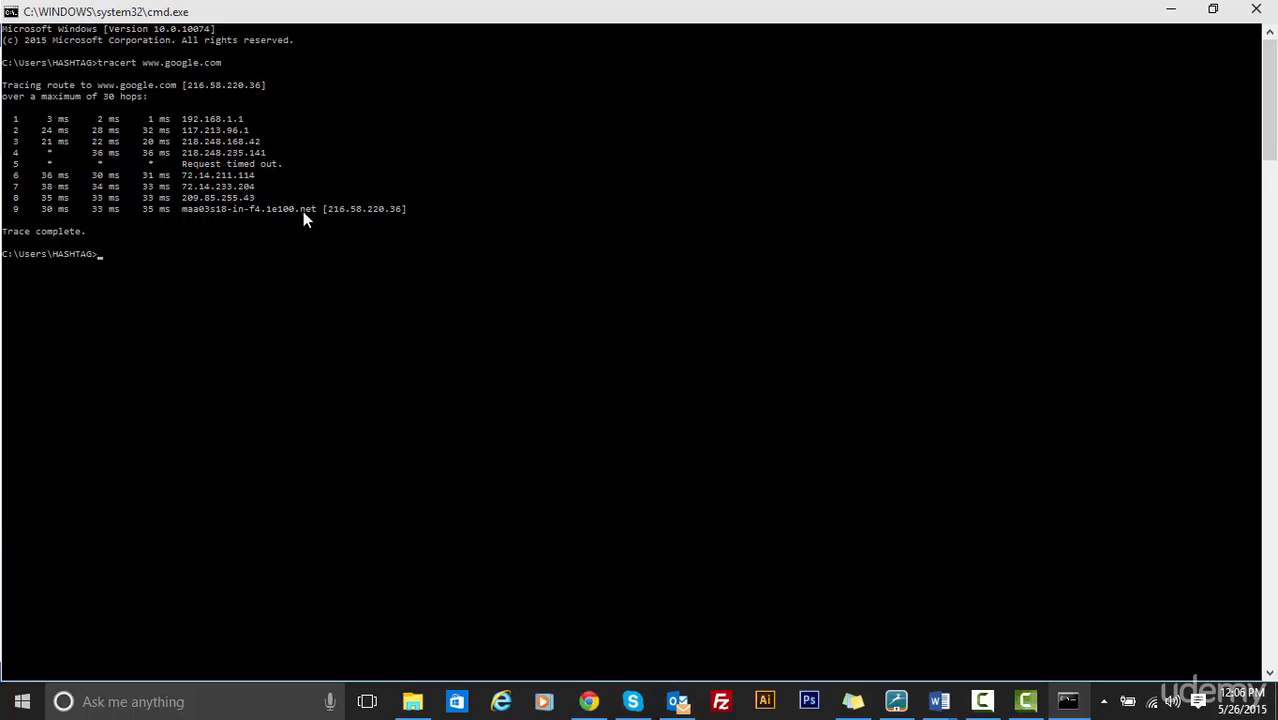
mouse_move(340, 220)
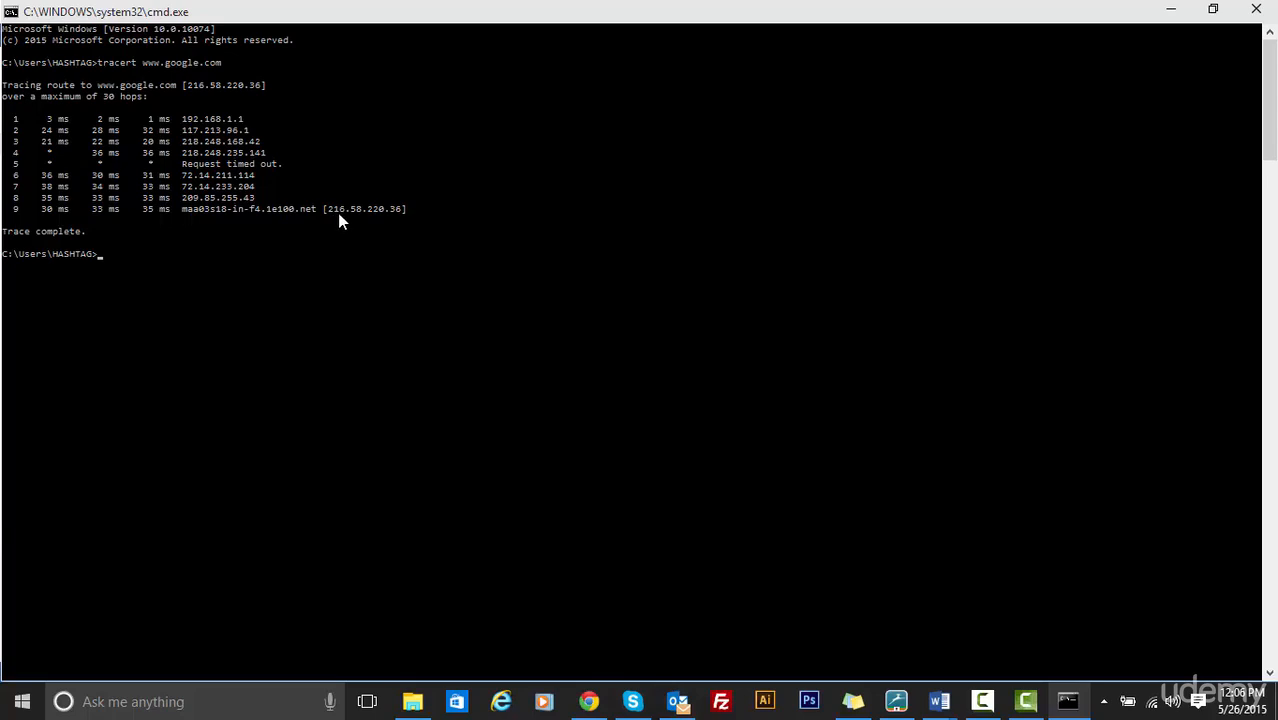
mouse_move(380, 218)
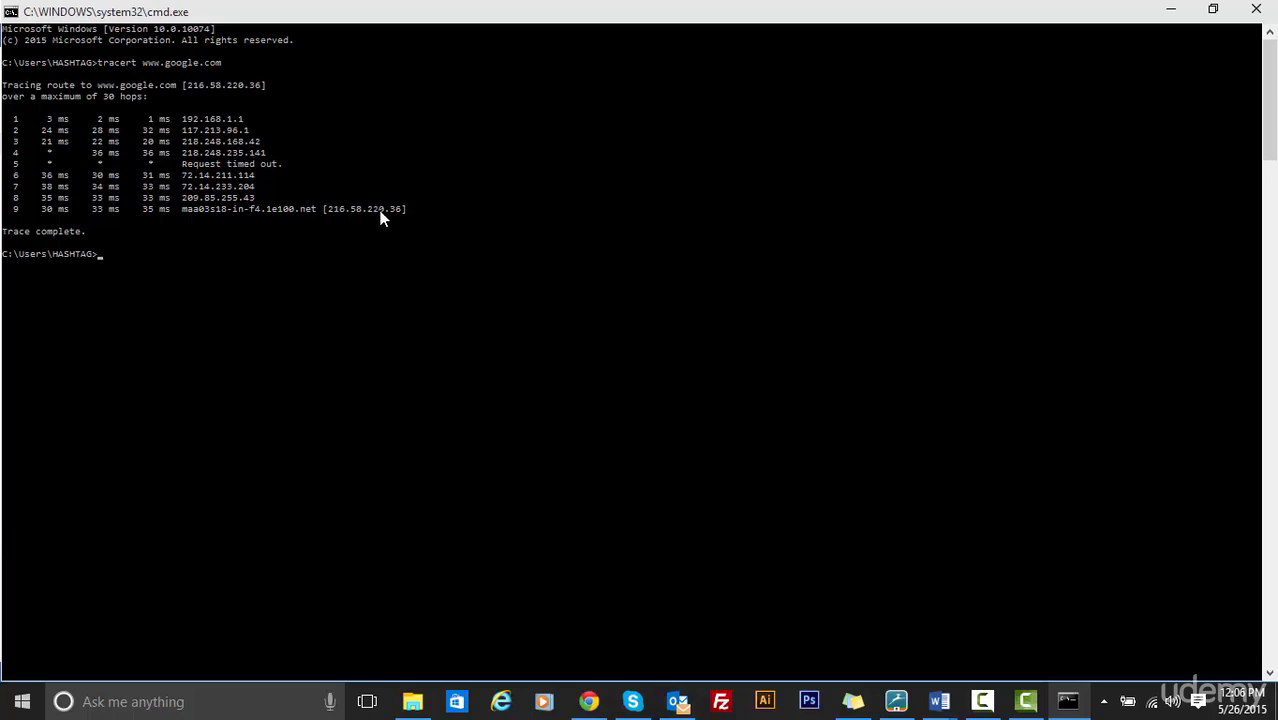
mouse_move(292, 184)
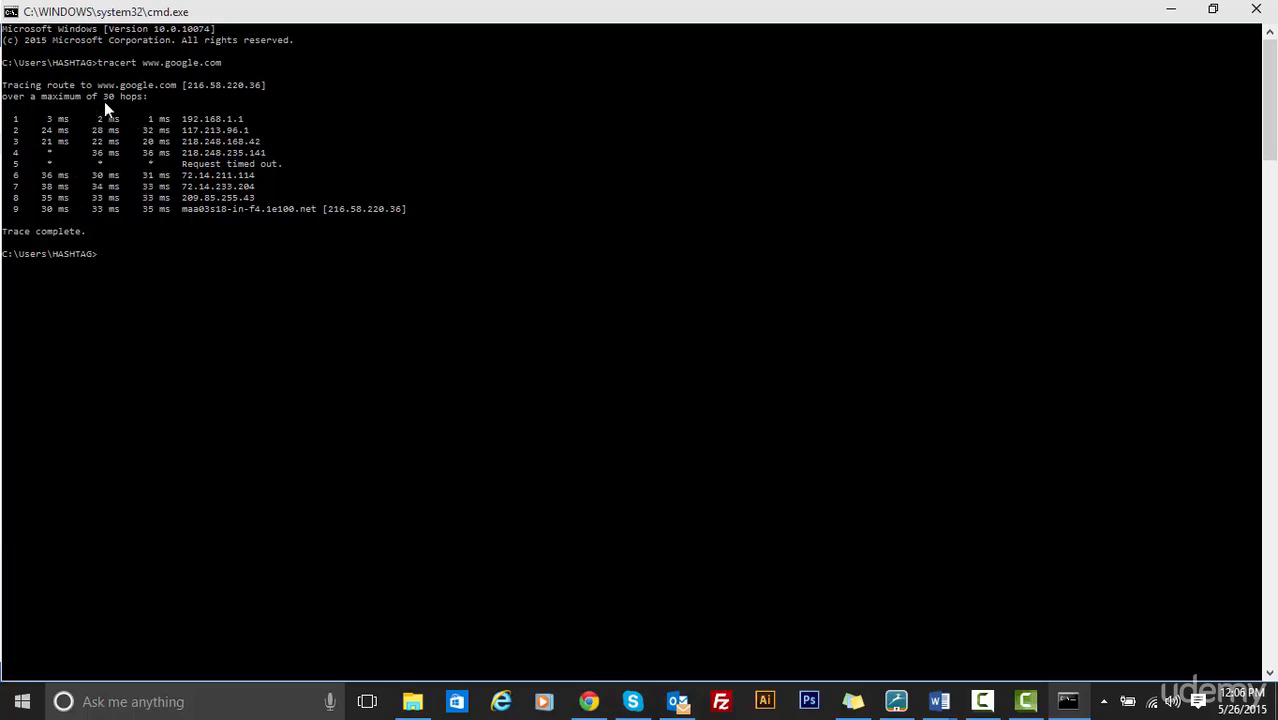
mouse_move(182, 110)
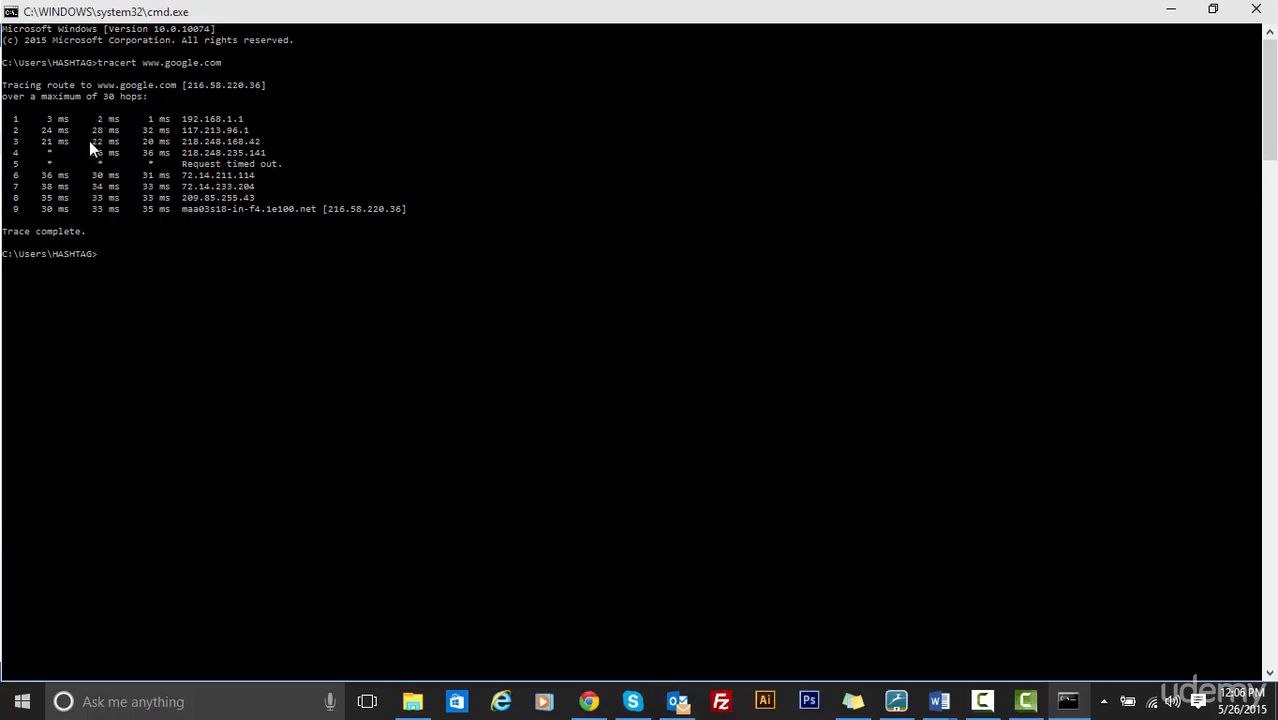
mouse_move(82, 204)
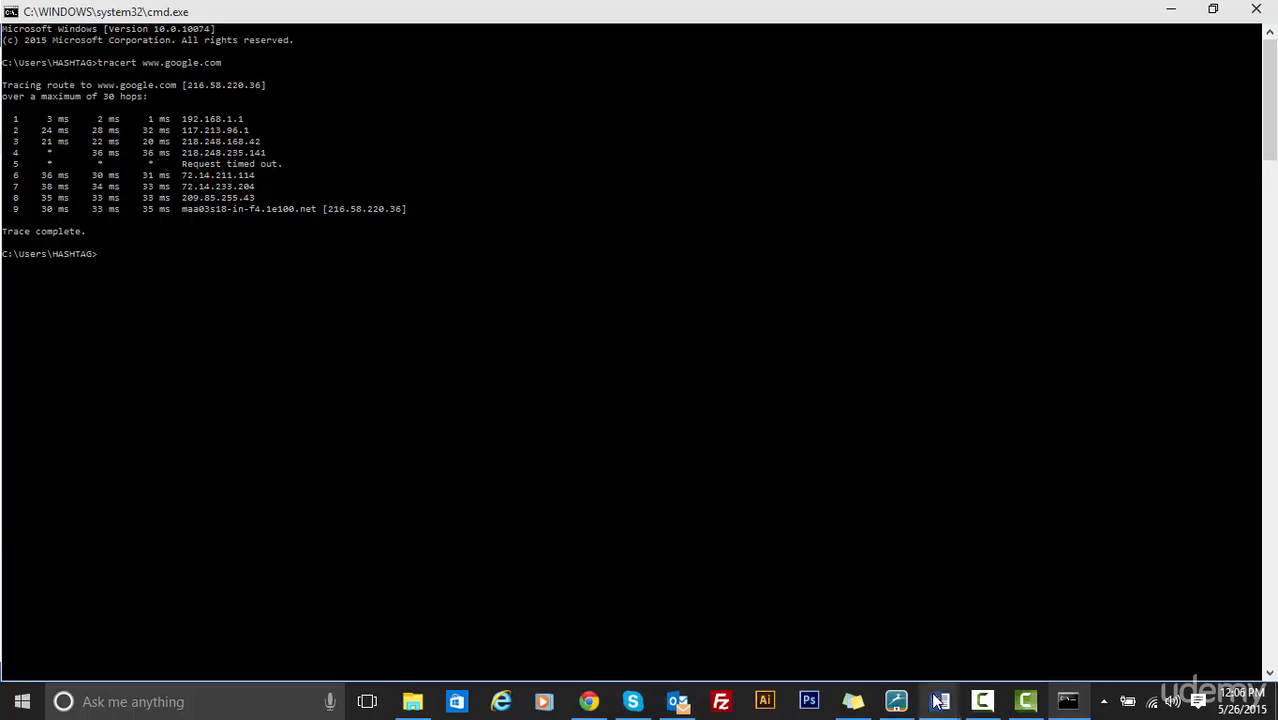
Step: Return to How_web_works and review the house-analogy picture and DNS/HTTP flow diagram
left_click(938, 700)
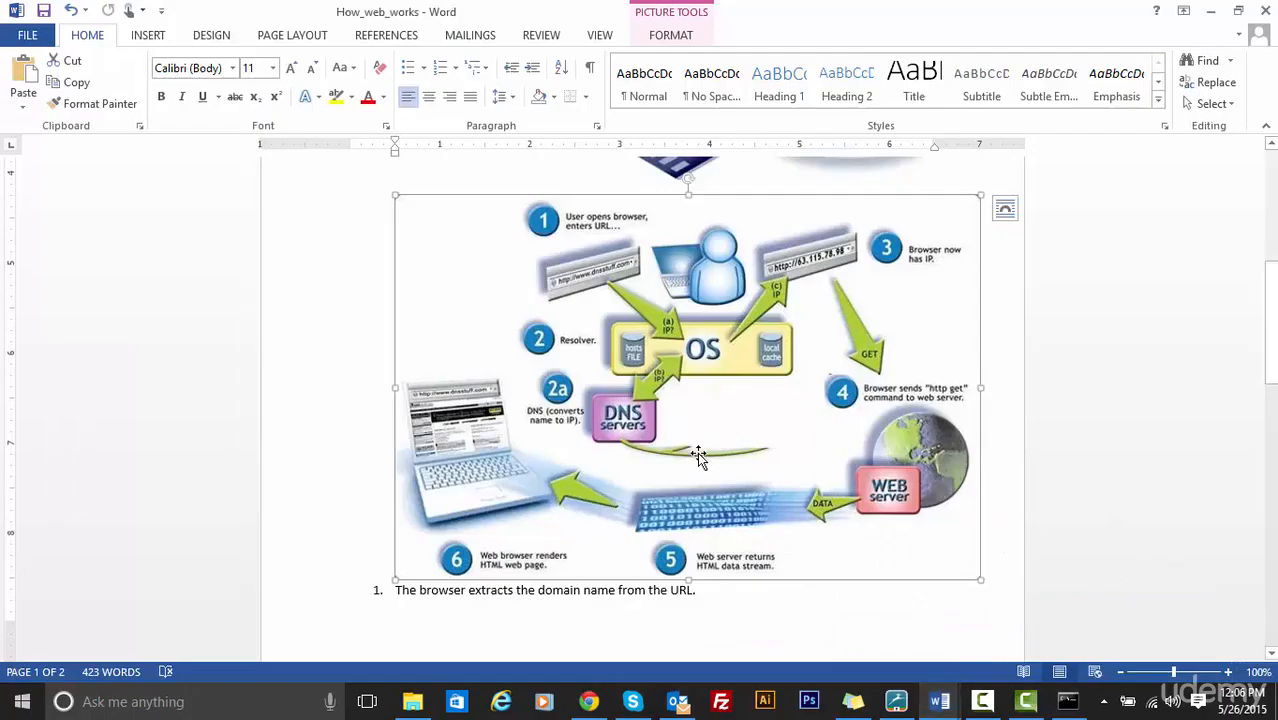
scroll("up", 3)
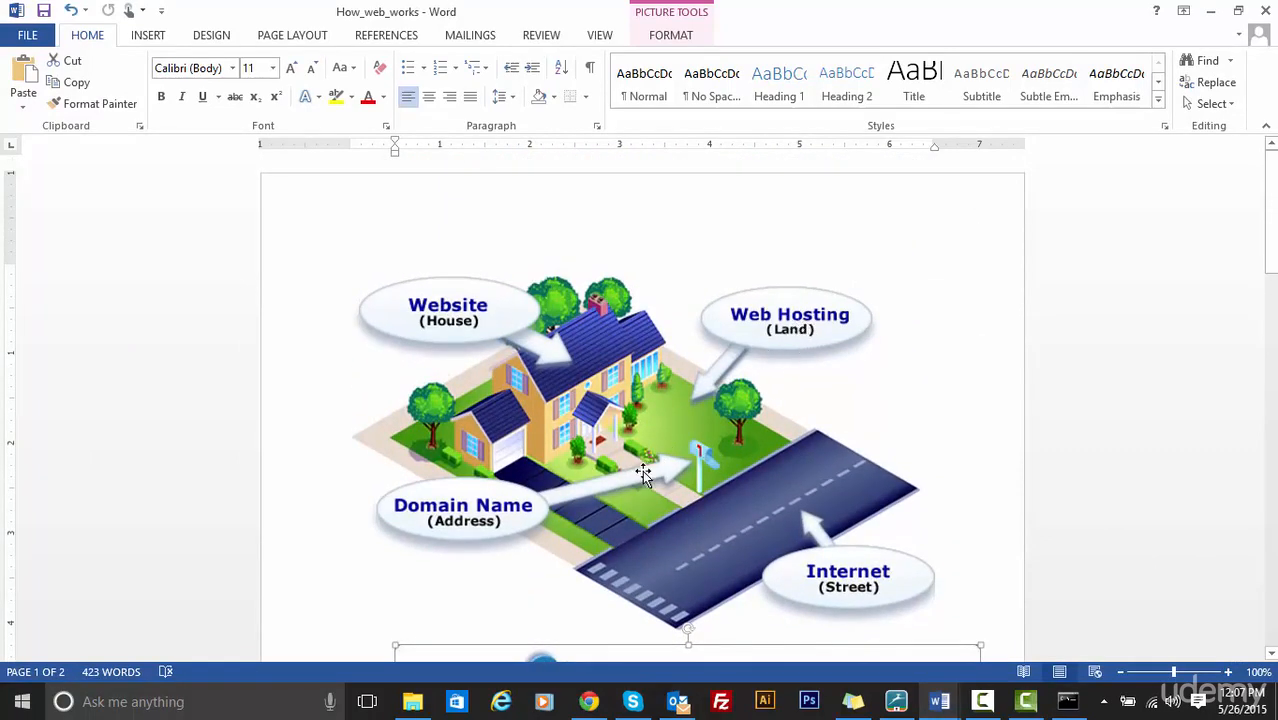
scroll("down", 3)
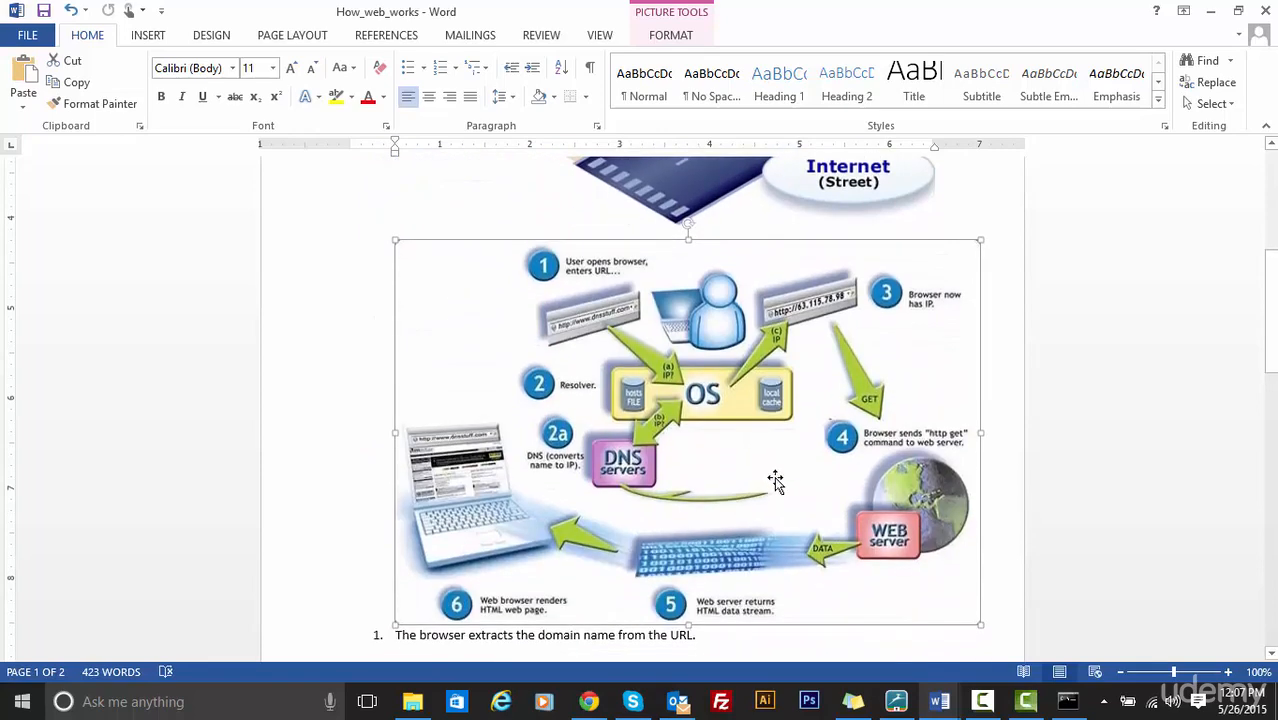